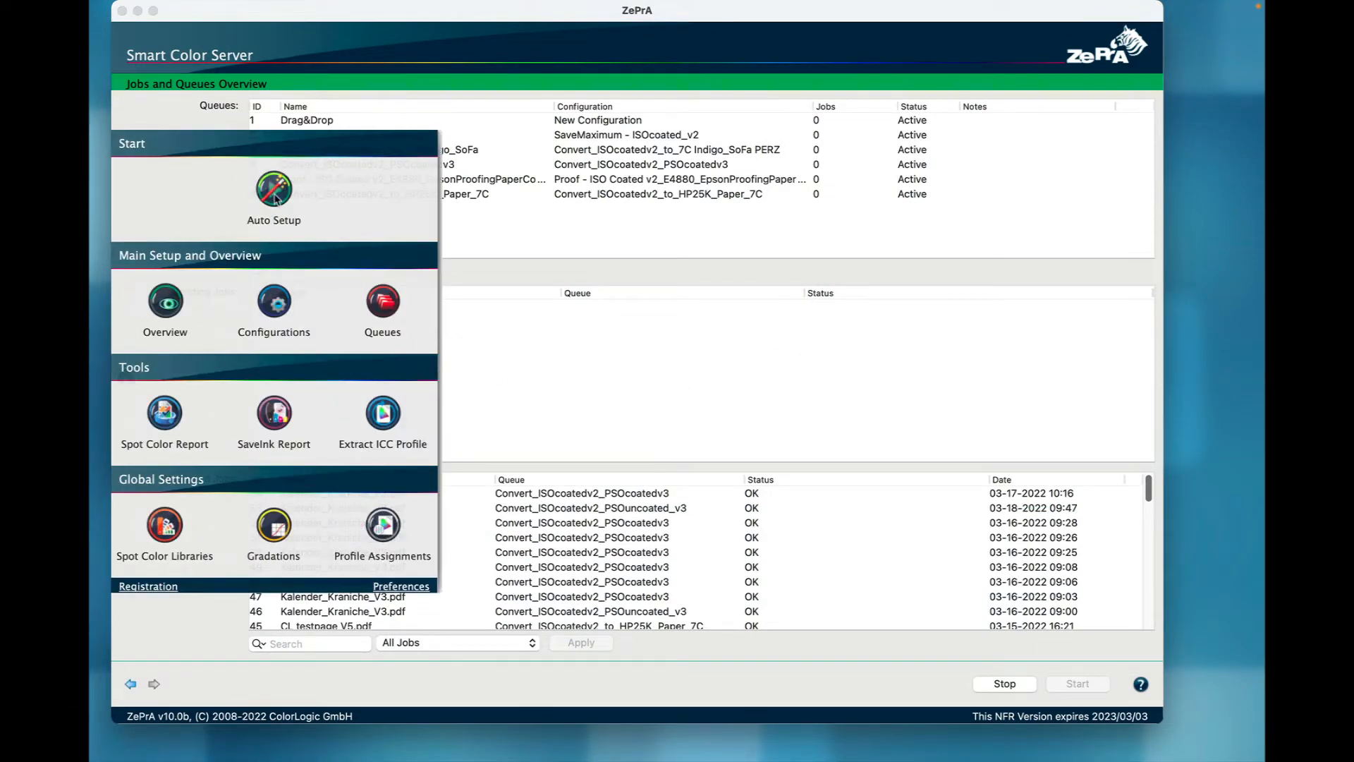
# Step: Launch the Automatic Setup Wizard from Auto Setup in the Start panel
pyautogui.click(273, 189)
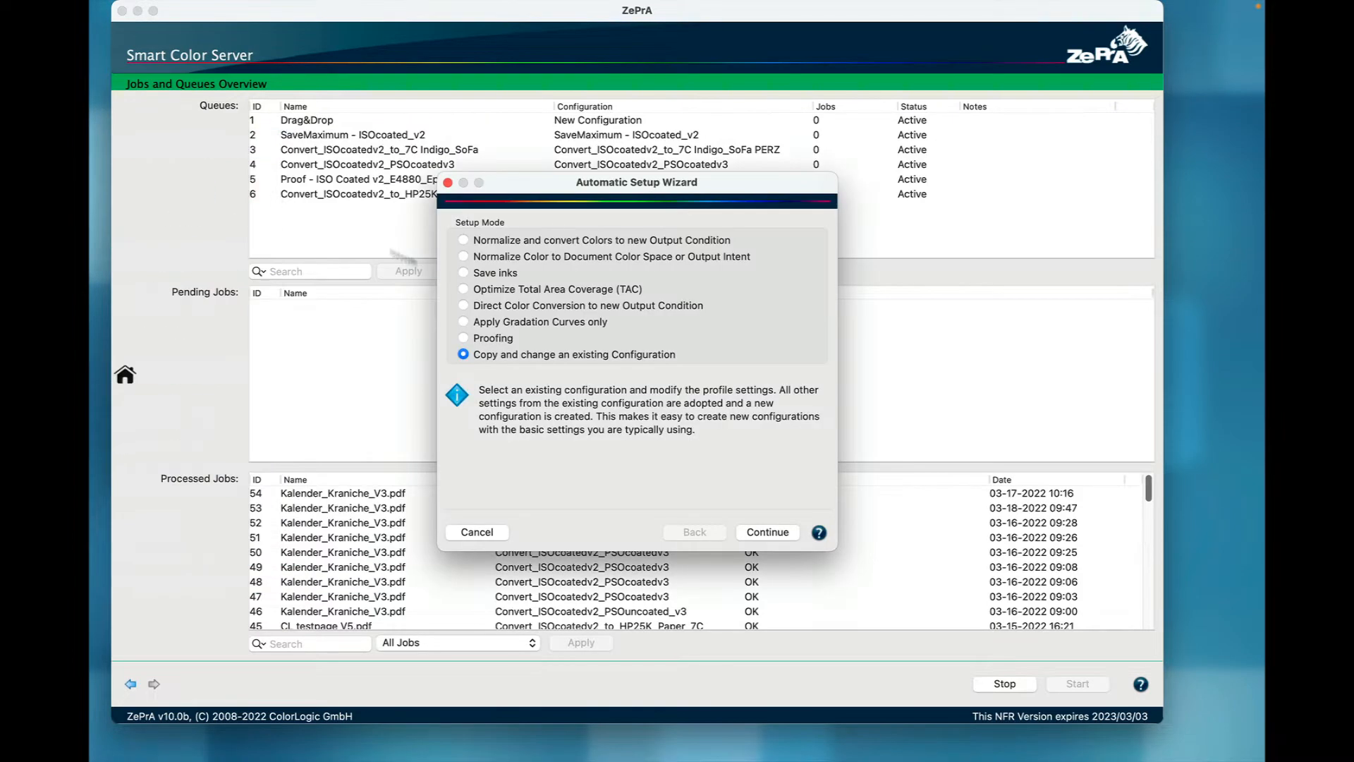
pyautogui.moveTo(518, 359)
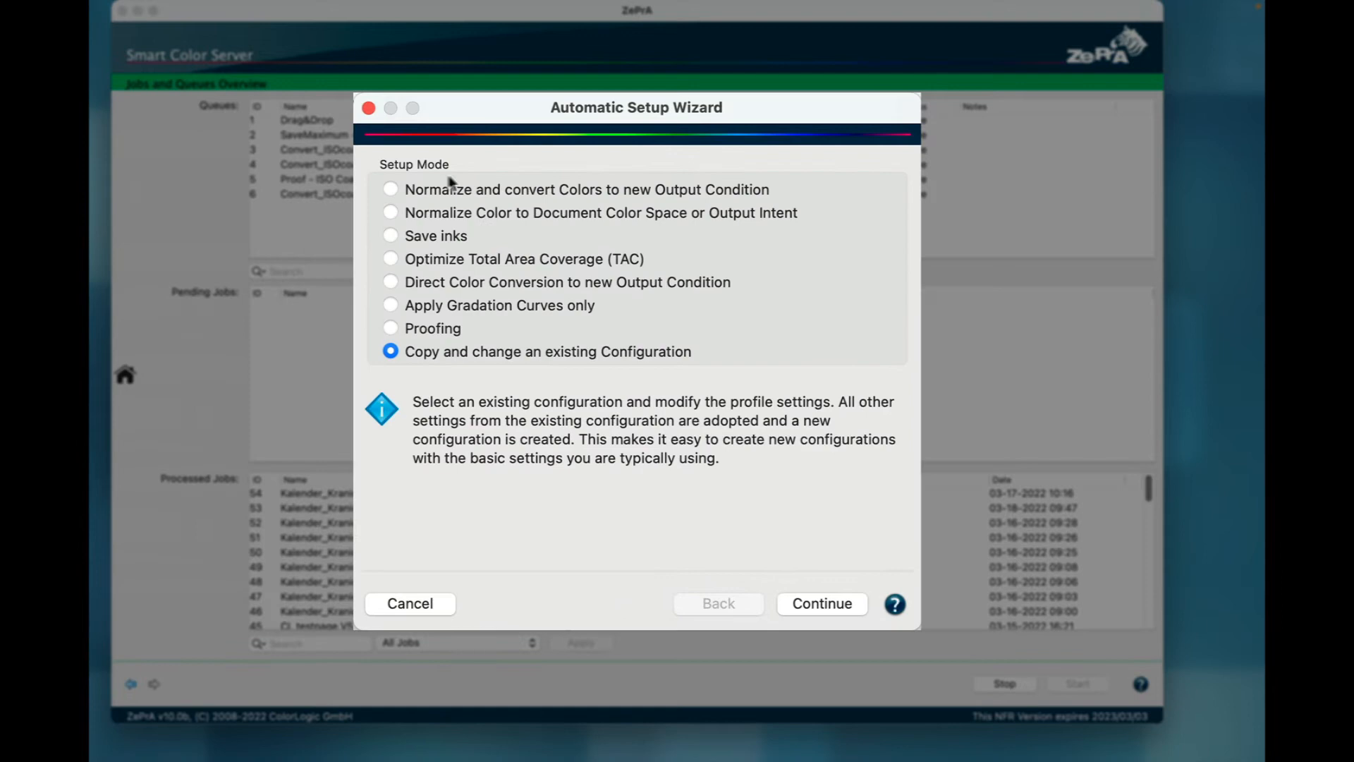
pyautogui.moveTo(364, 290)
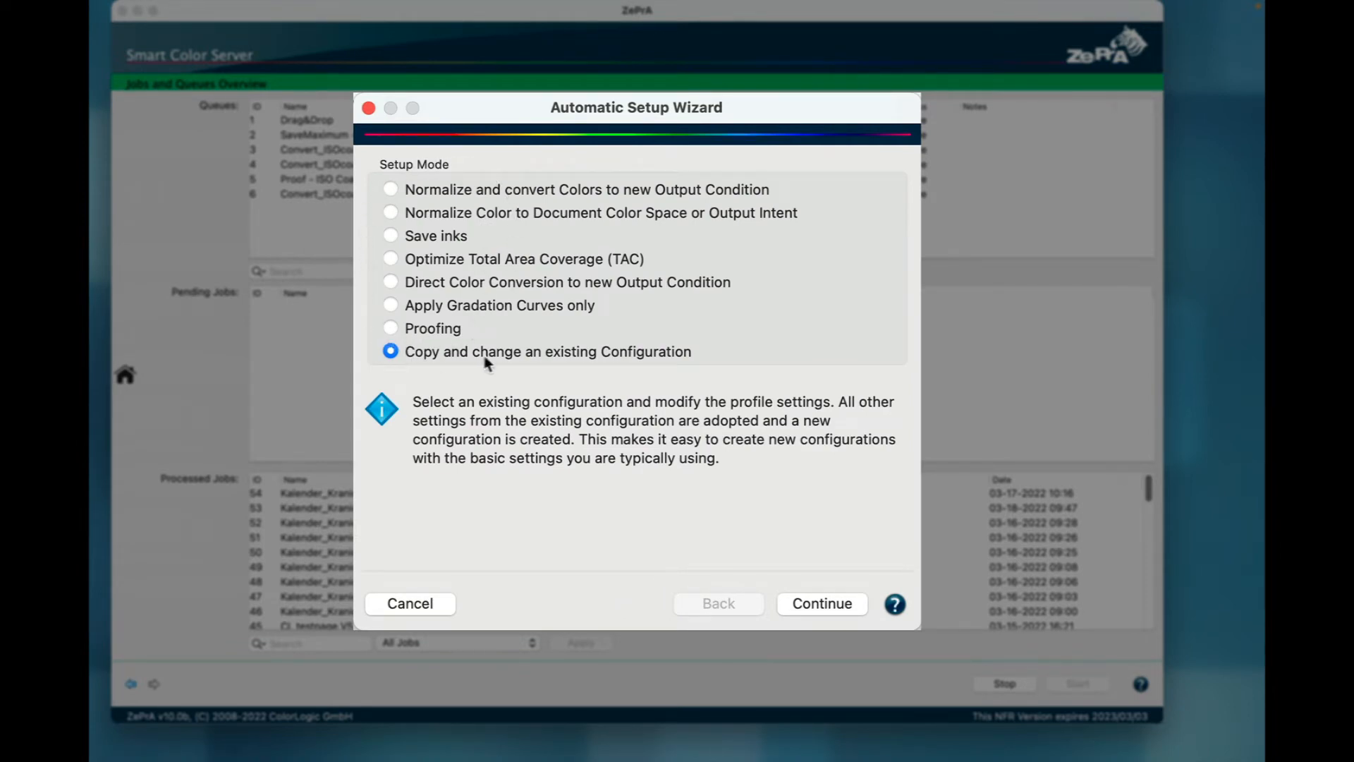
pyautogui.moveTo(511, 359)
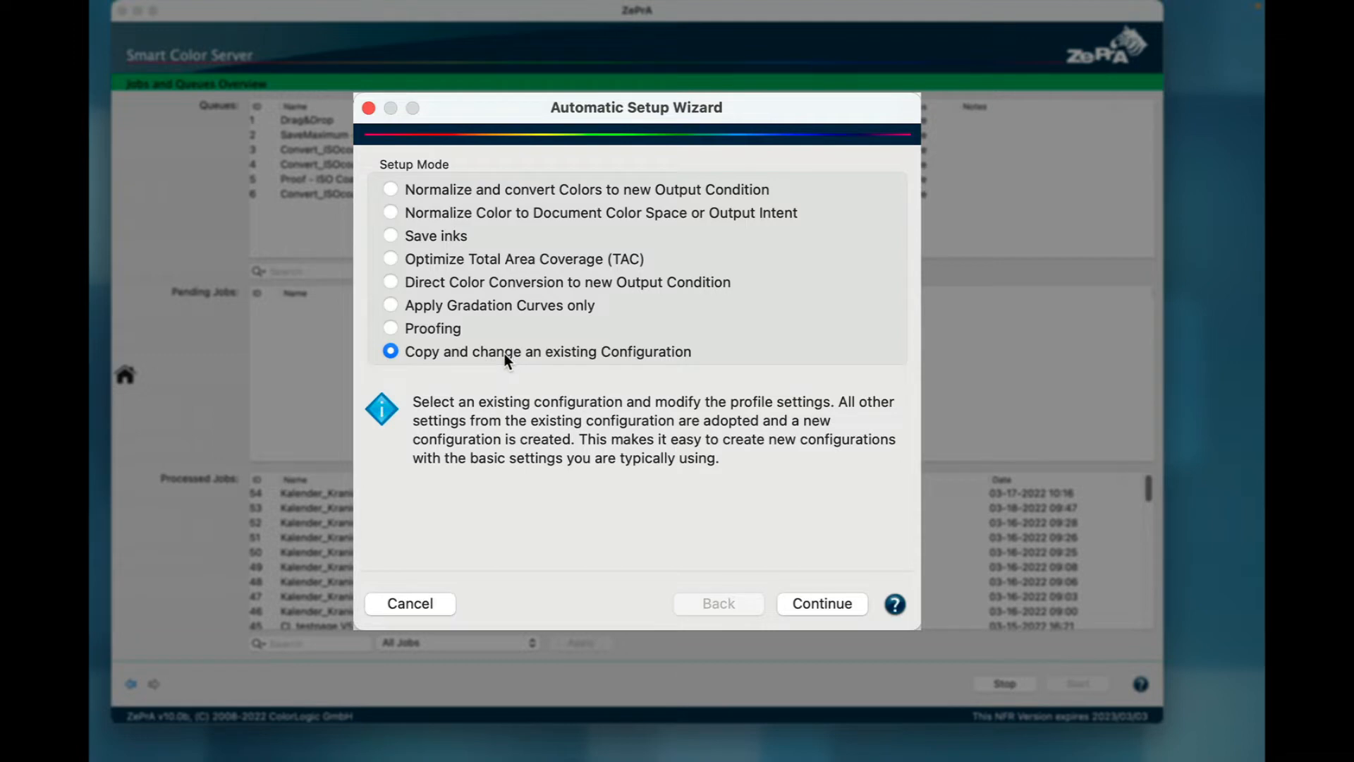
# Step: Continue to the template step and choose Convert_ISOcoatedv2_PSOcoatedv3 as the configuration to copy
pyautogui.click(821, 604)
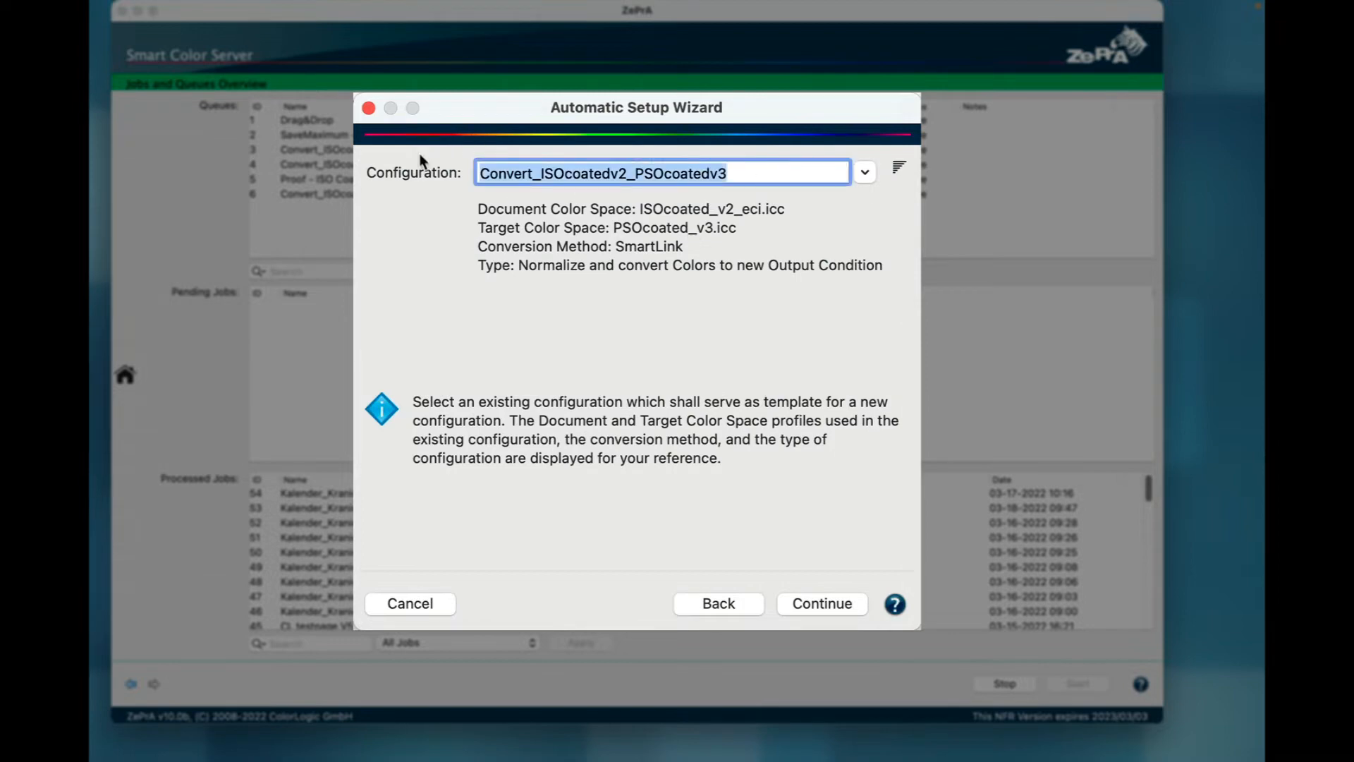
pyautogui.click(865, 171)
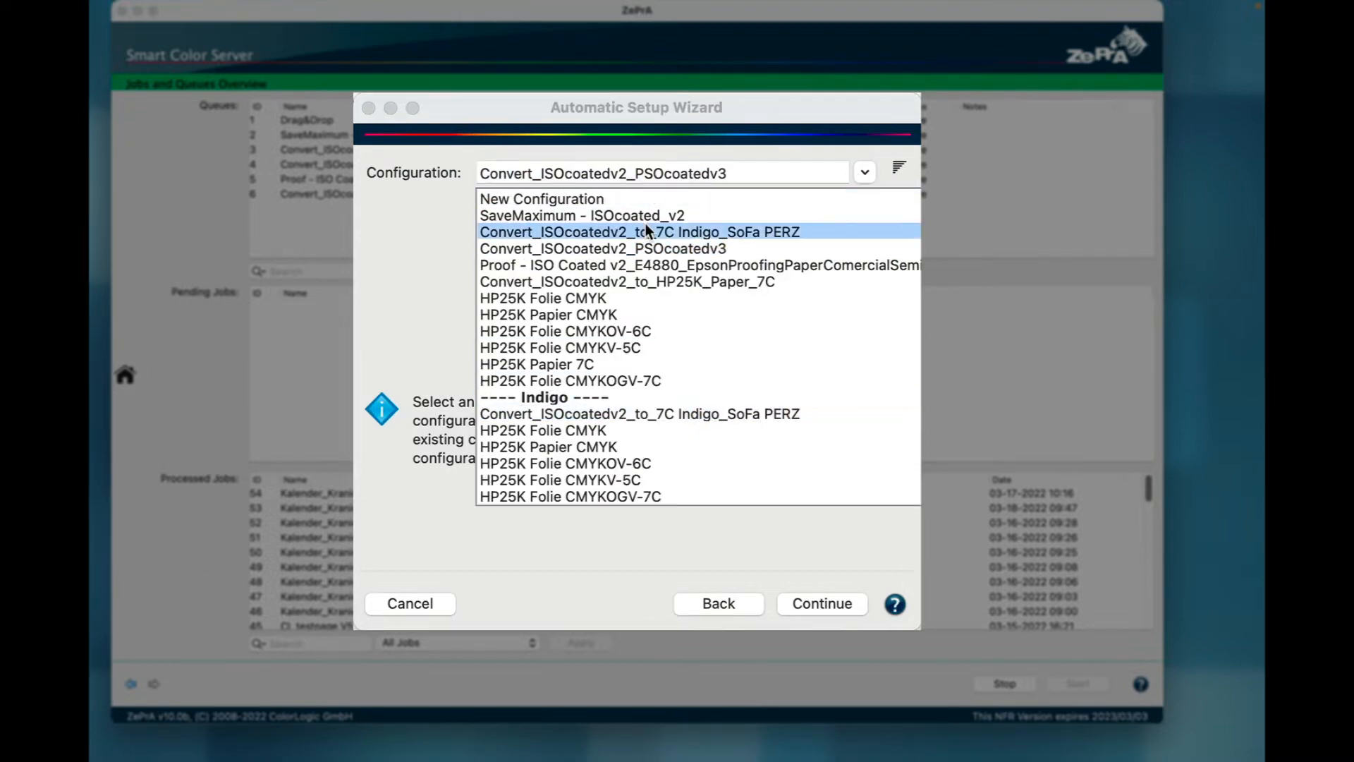
pyautogui.click(603, 248)
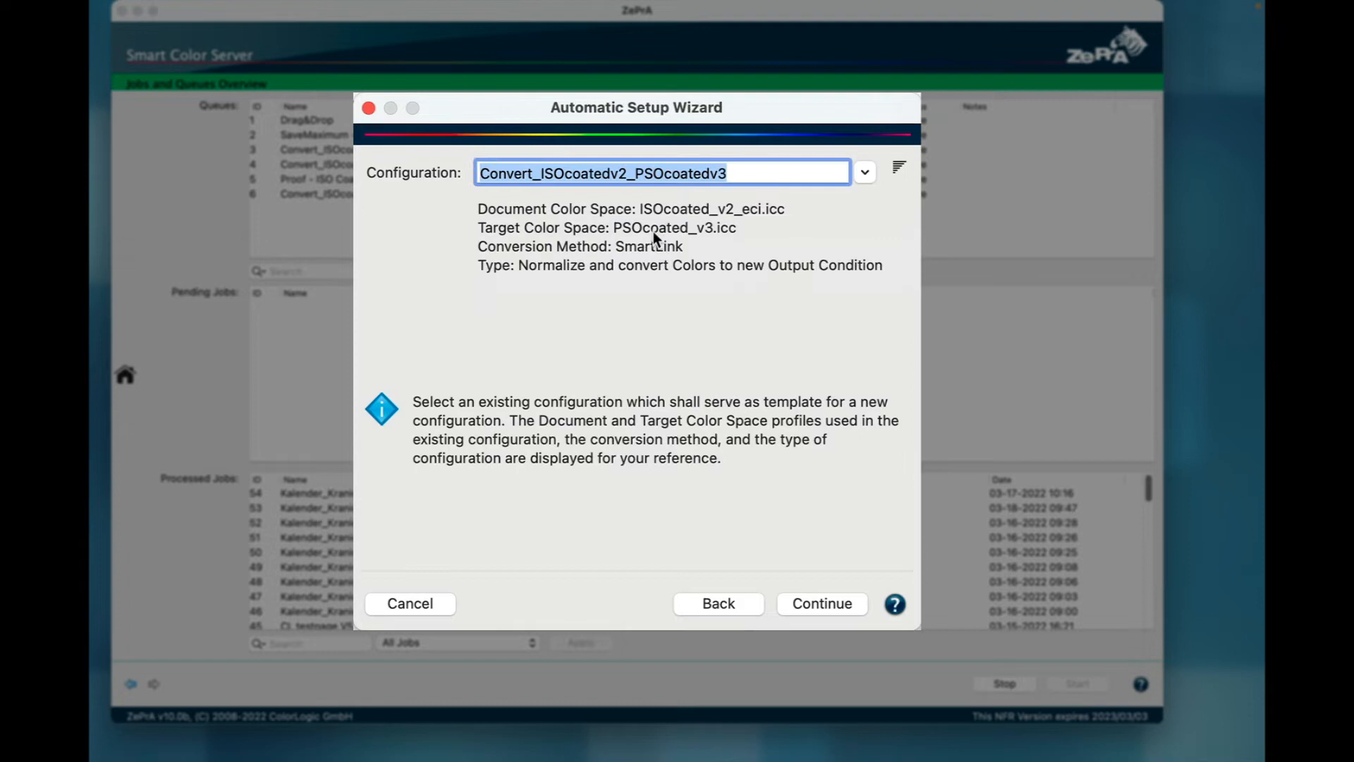
pyautogui.moveTo(765, 398)
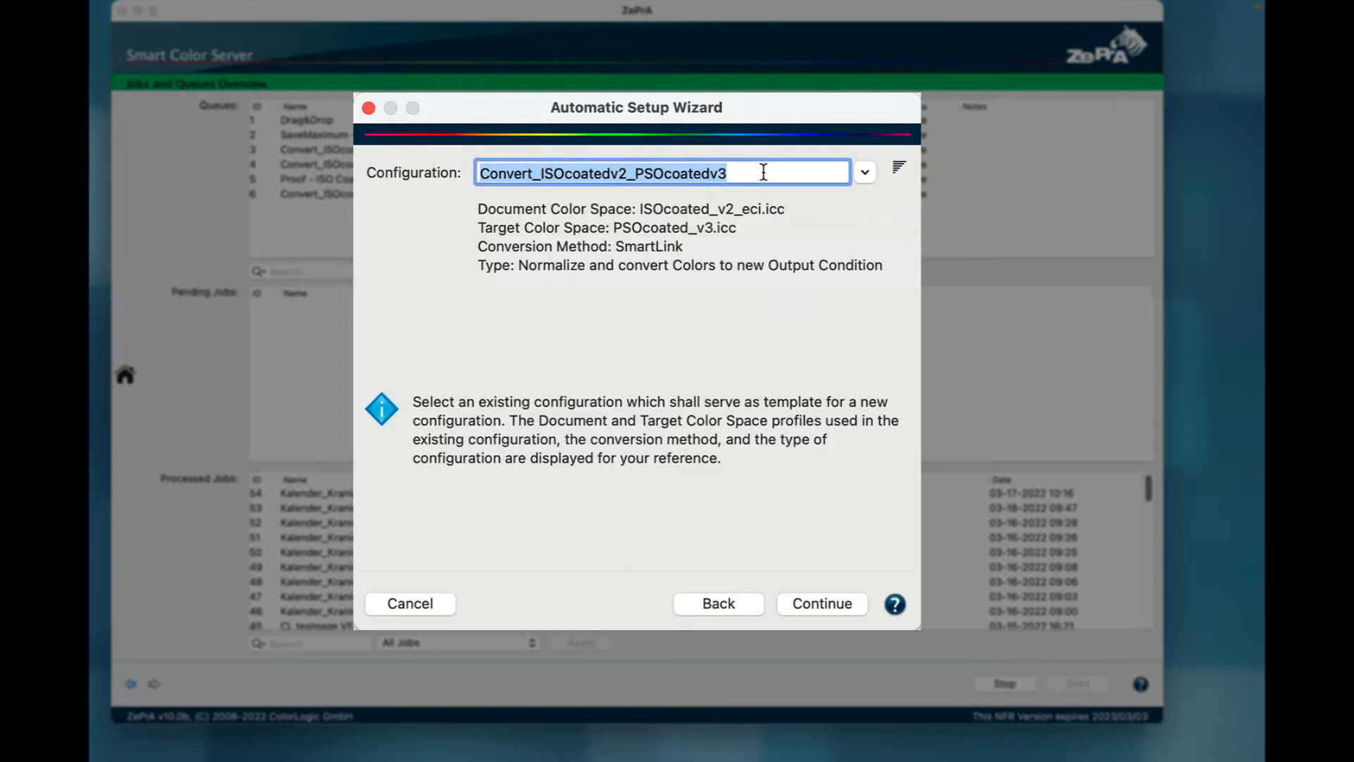
pyautogui.moveTo(618, 180)
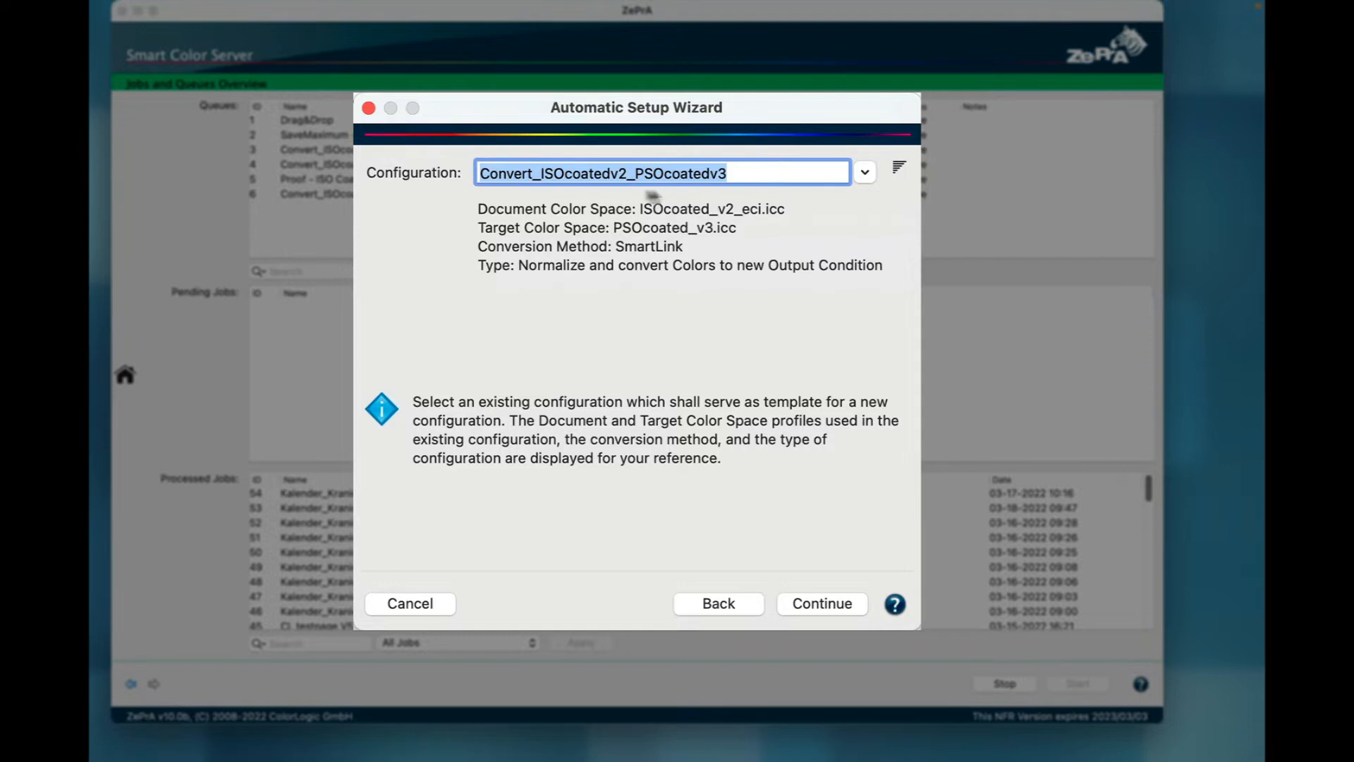
pyautogui.moveTo(497, 265)
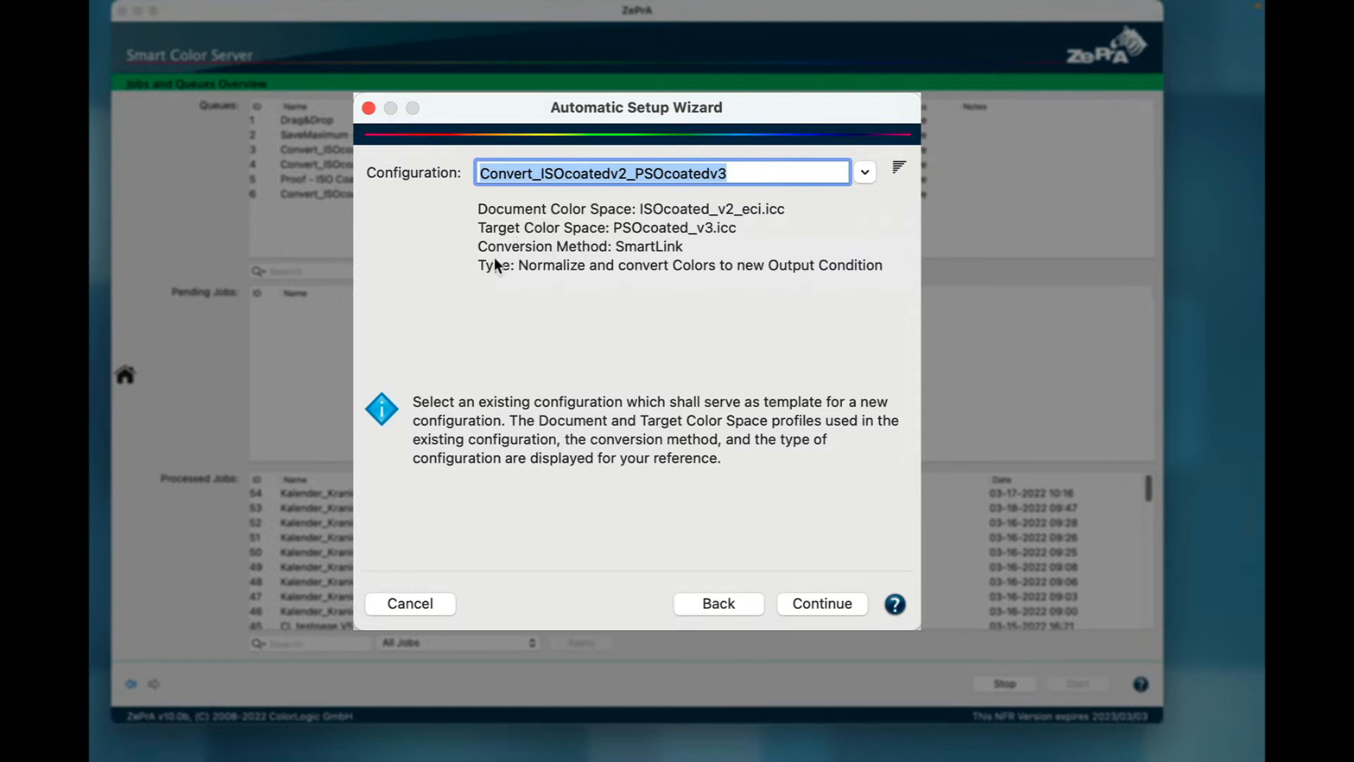
pyautogui.moveTo(865, 599)
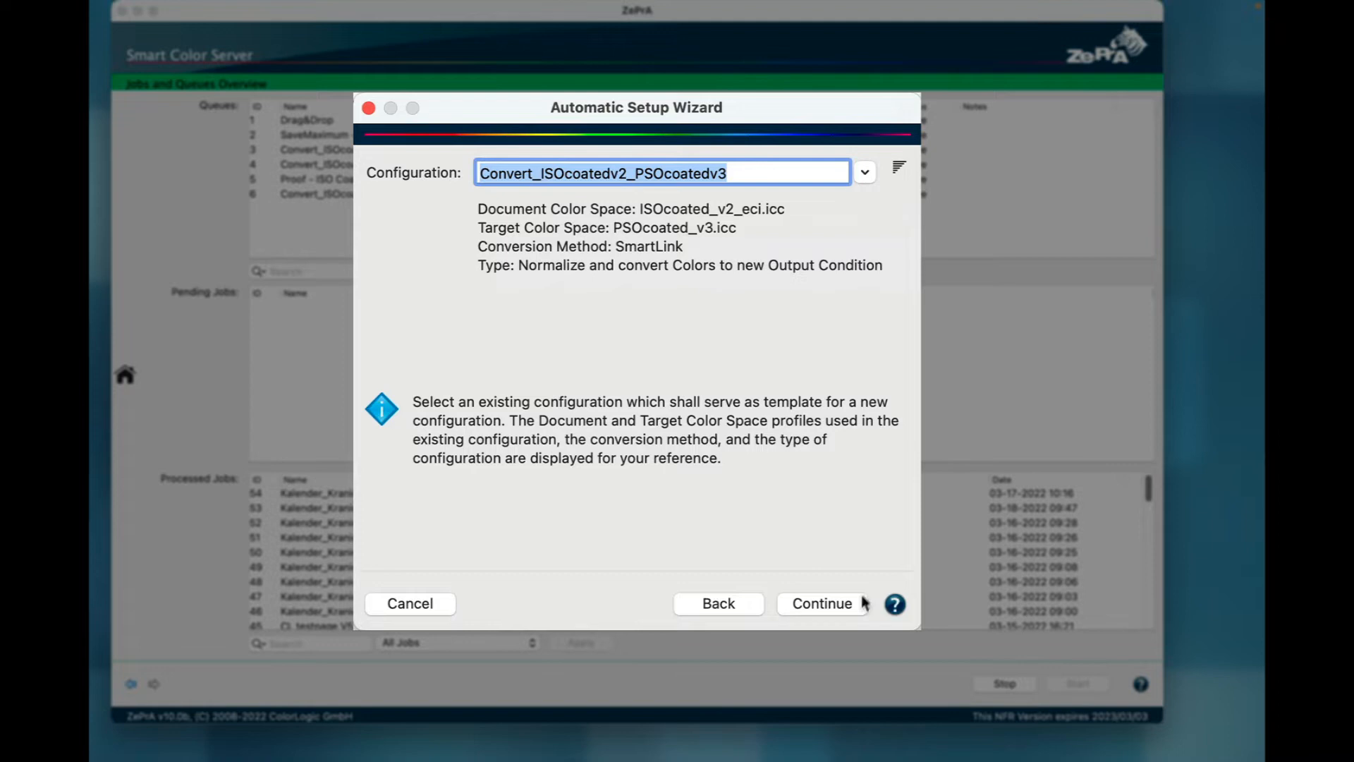
# Step: In the color space settings, filter by 'uncoated' and select PSO_Uncoated_ISO12647_eci.icc as target profile
pyautogui.click(821, 603)
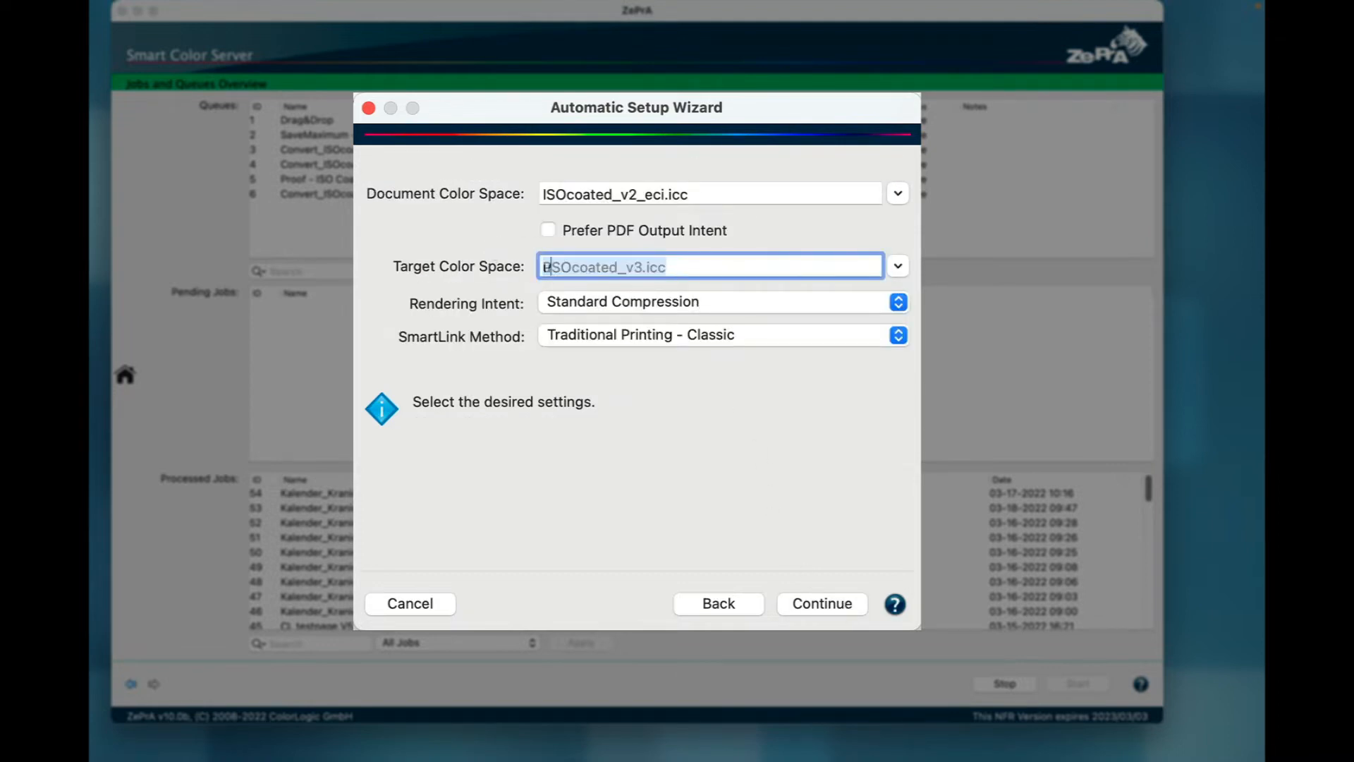
pyautogui.write('uncoated')
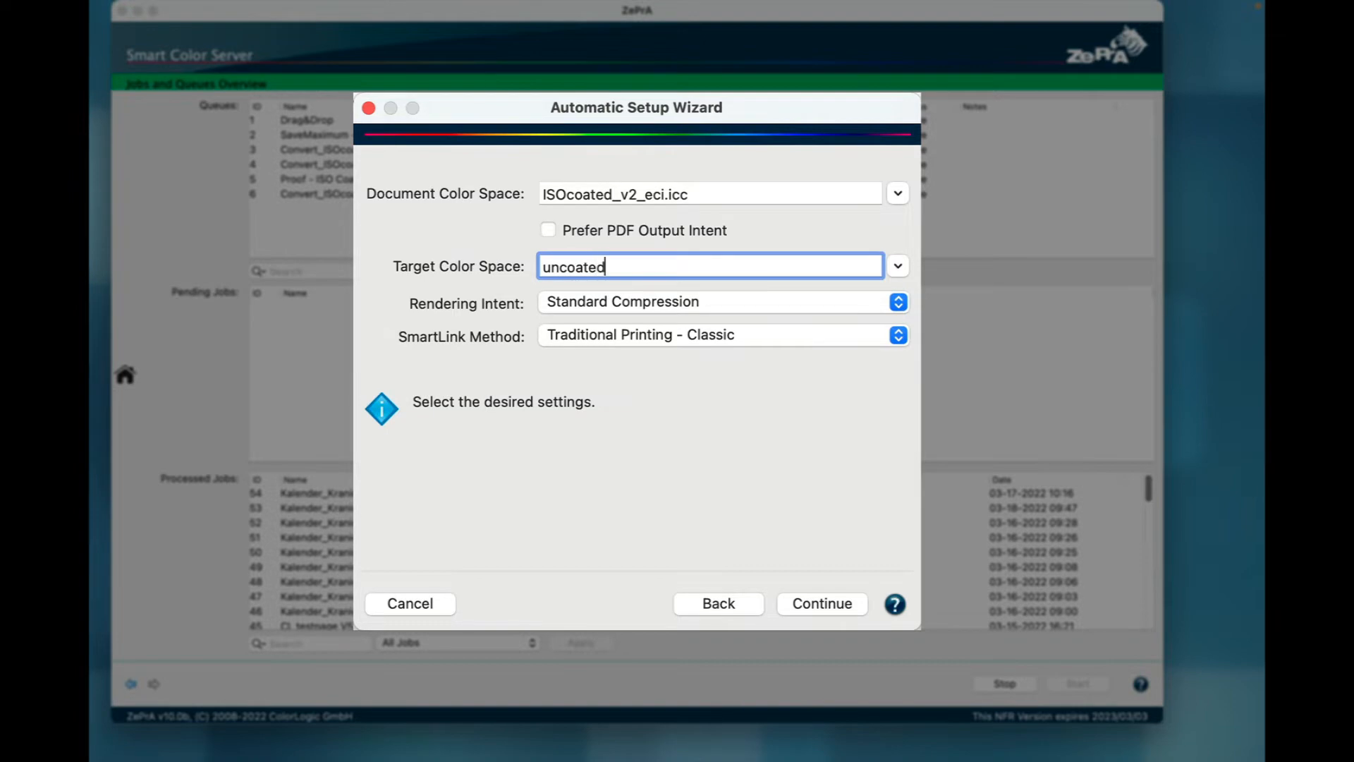
pyautogui.click(898, 265)
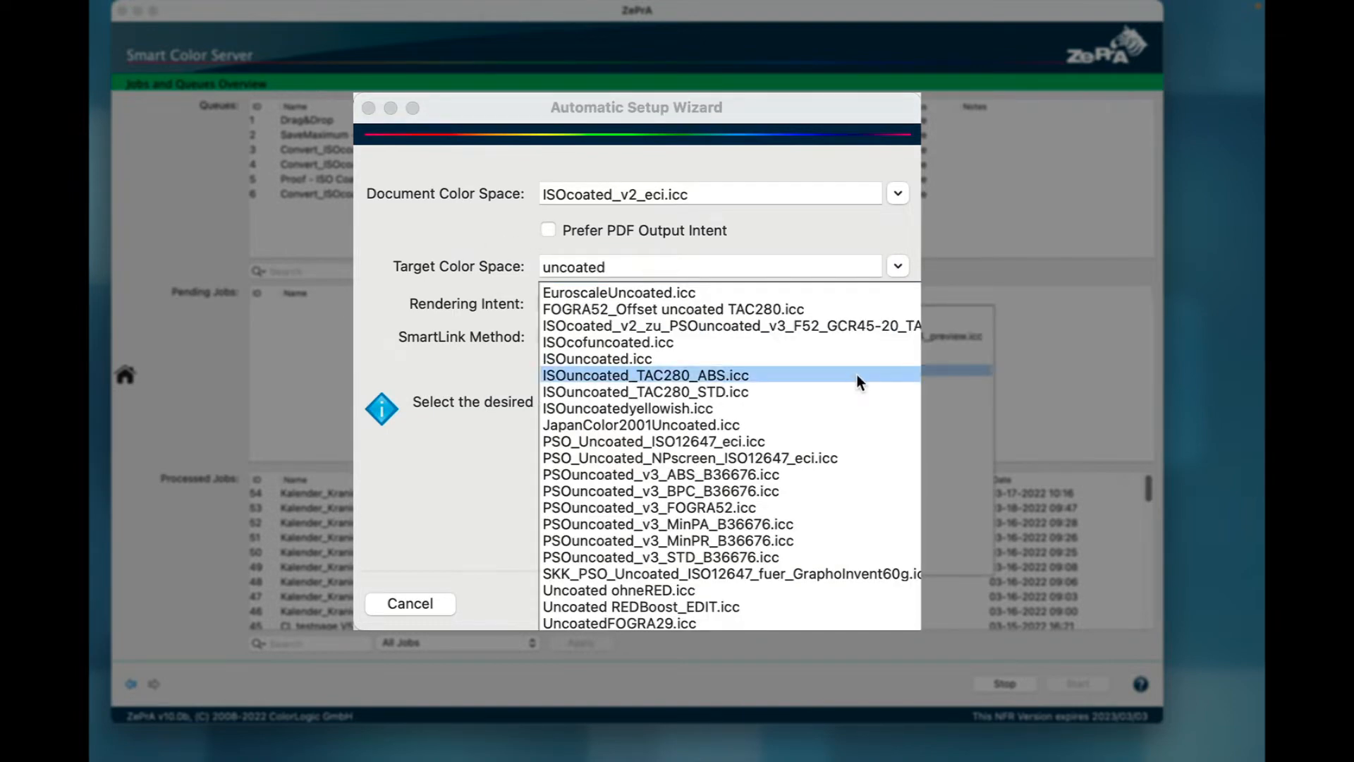
pyautogui.click(652, 442)
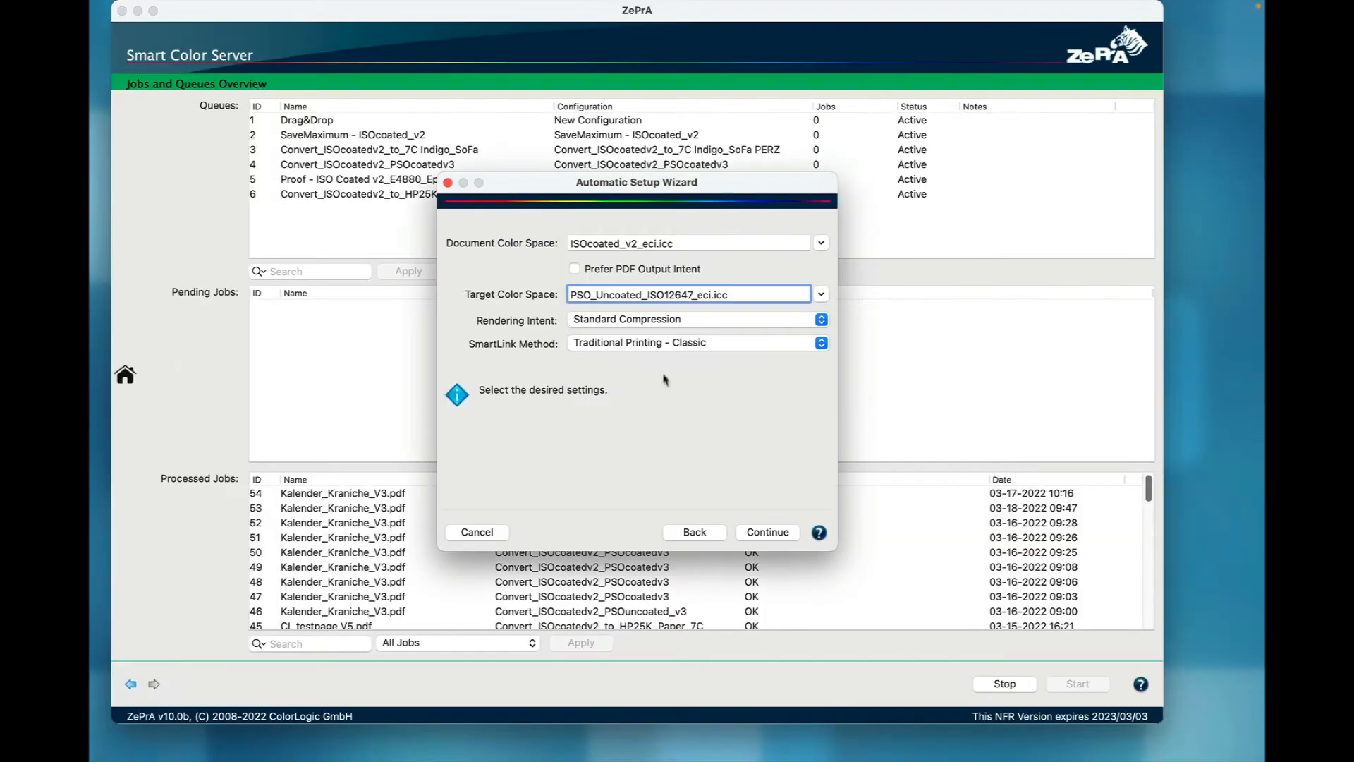
pyautogui.moveTo(670, 347)
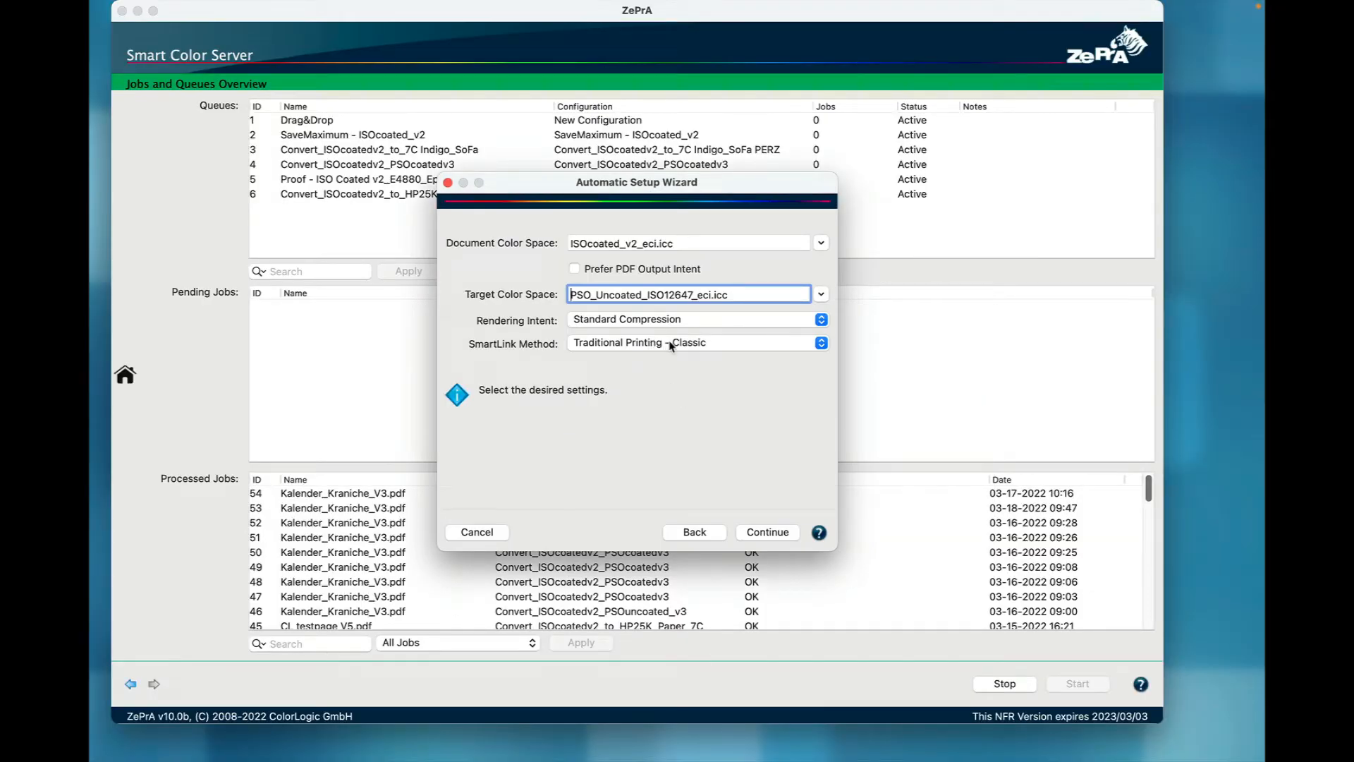
pyautogui.moveTo(739, 347)
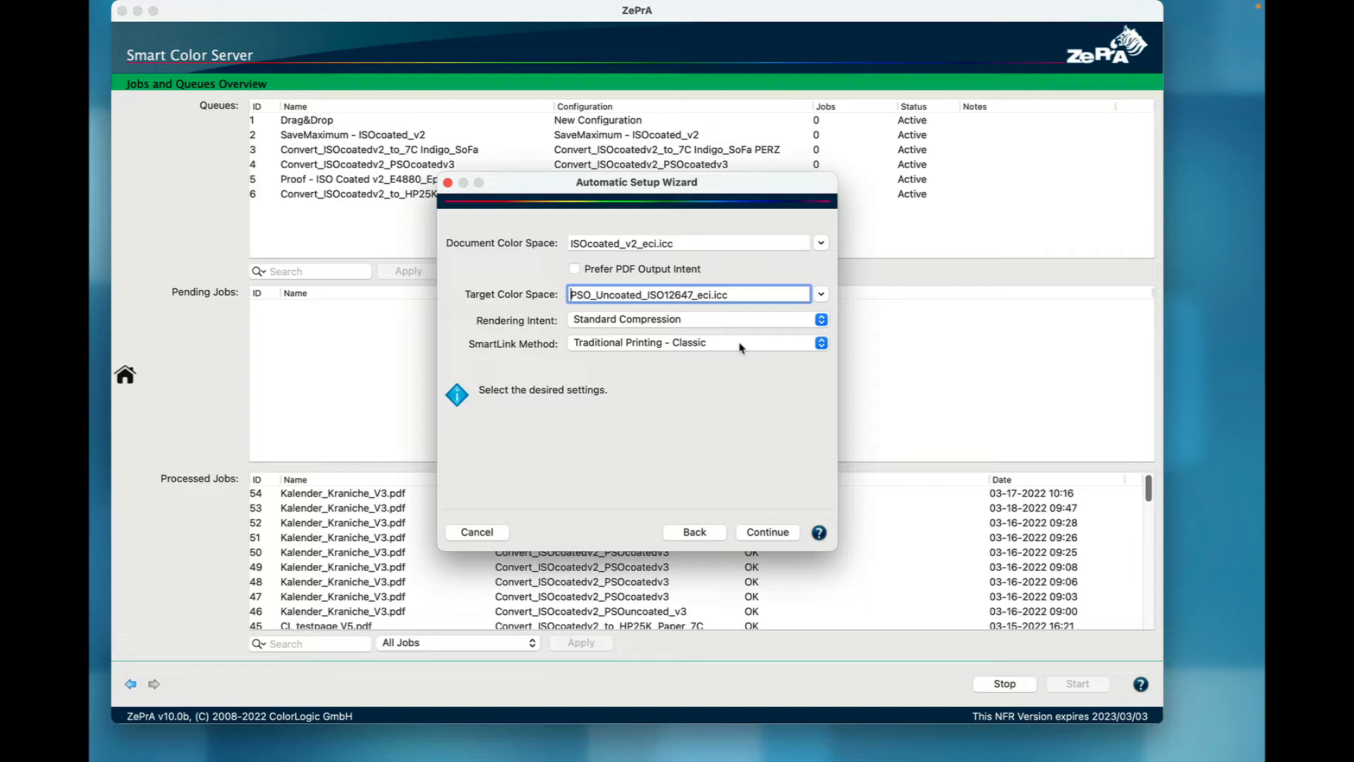
pyautogui.moveTo(723, 354)
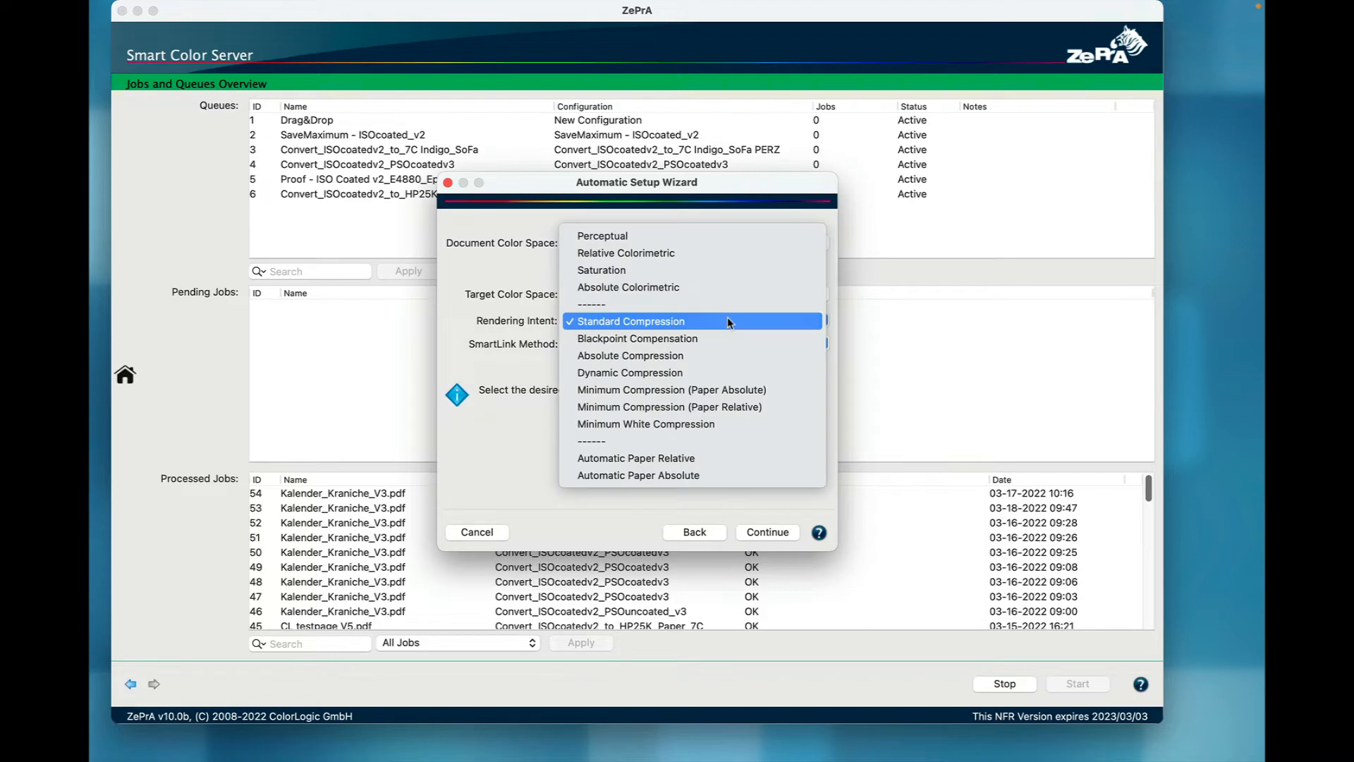
pyautogui.moveTo(695, 390)
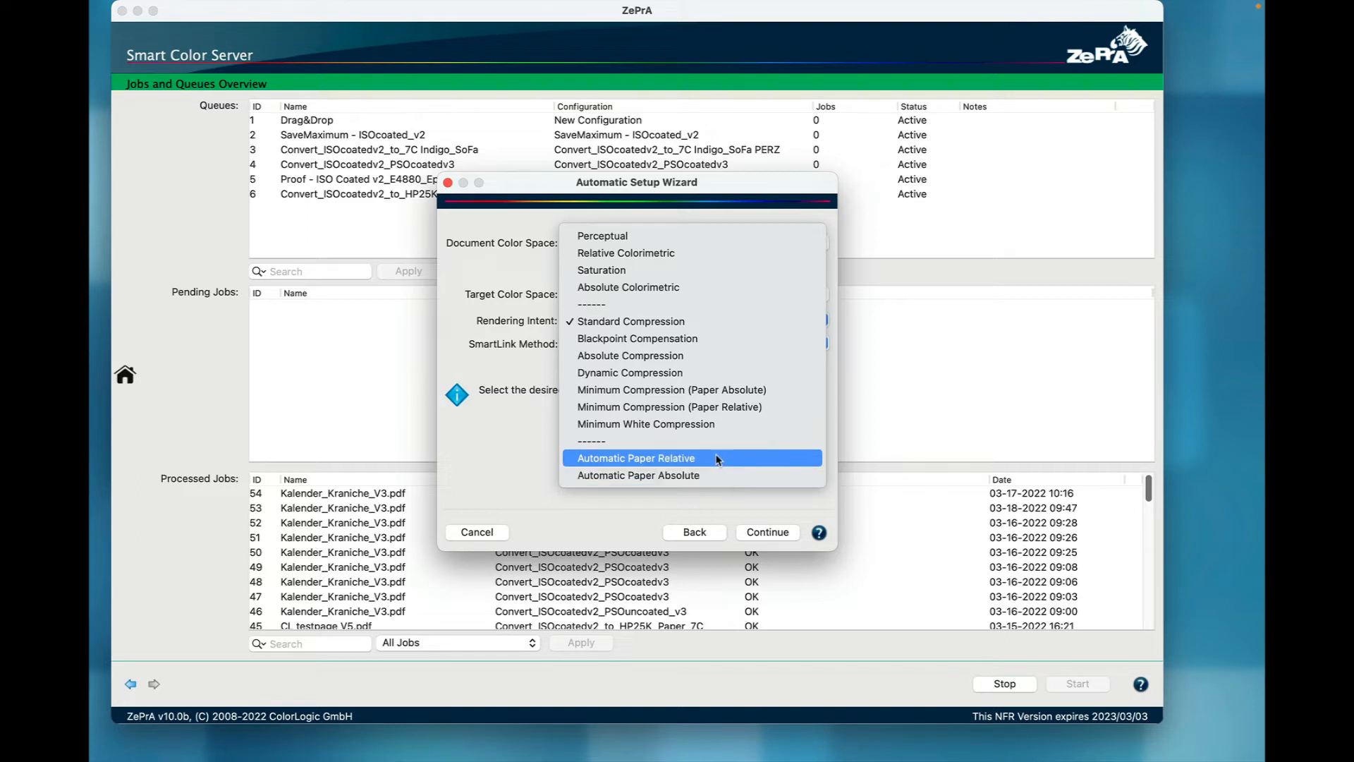
pyautogui.moveTo(714, 467)
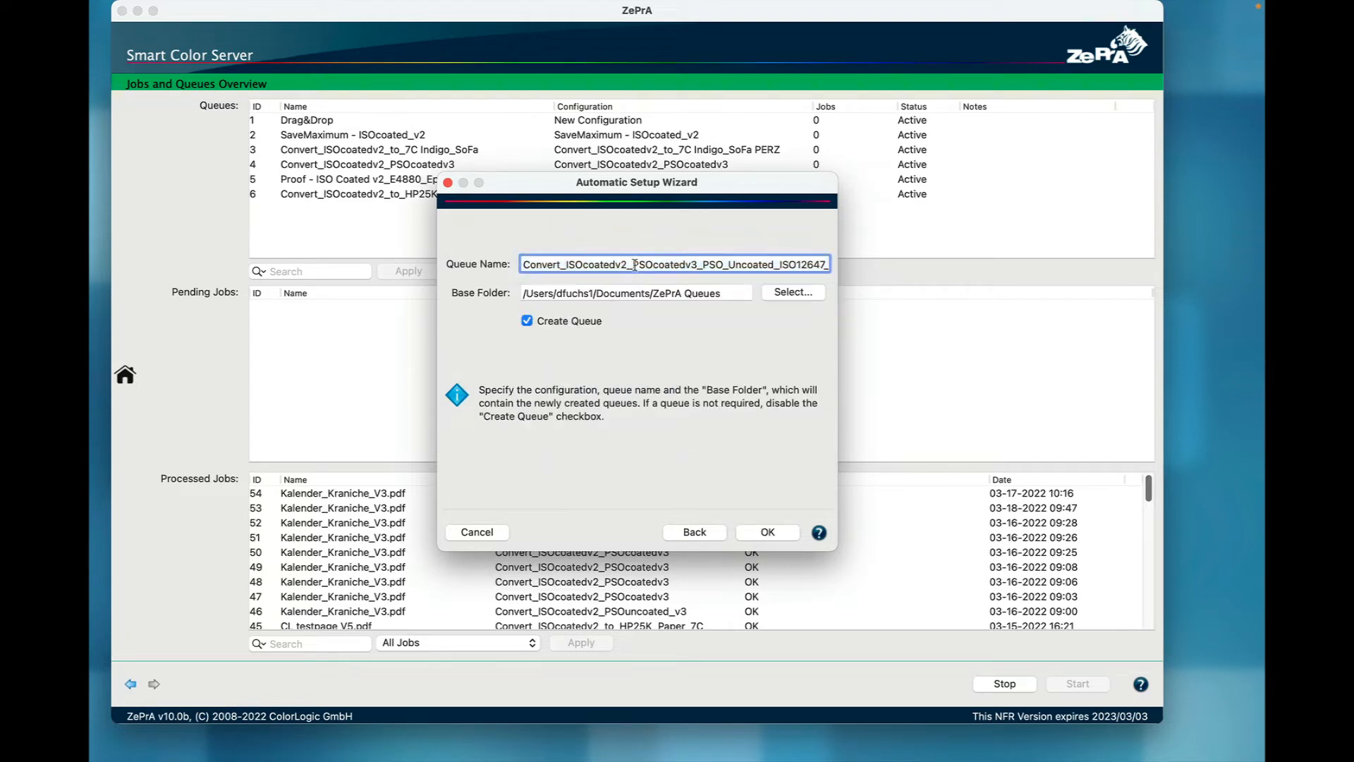
# Step: Name the queue Convert_ISOcoatedv2_PSO_Uncoated_ISO12647_eci and create the configuration with its queue
pyautogui.write('Convert_ISOcoatedv2_PSO_Uncoated_ISO12647_eci')
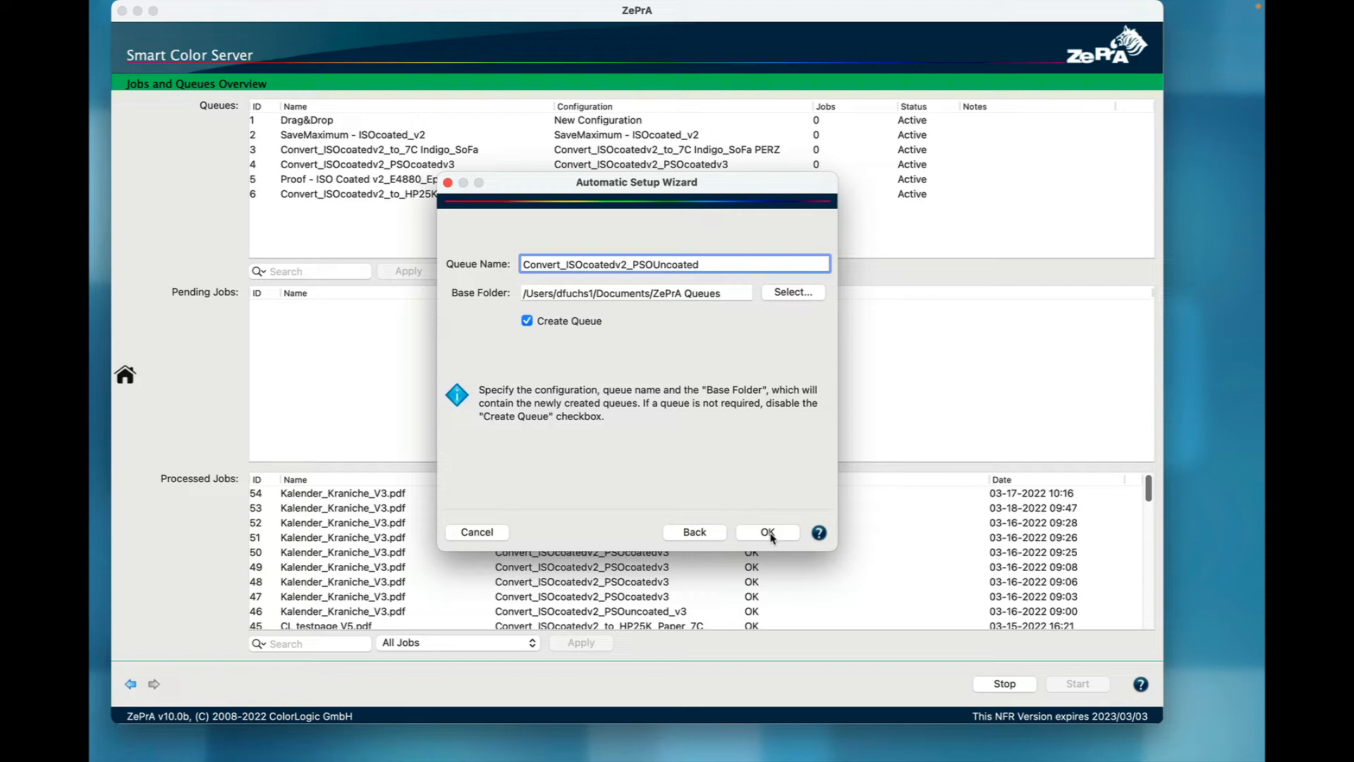
pyautogui.click(769, 533)
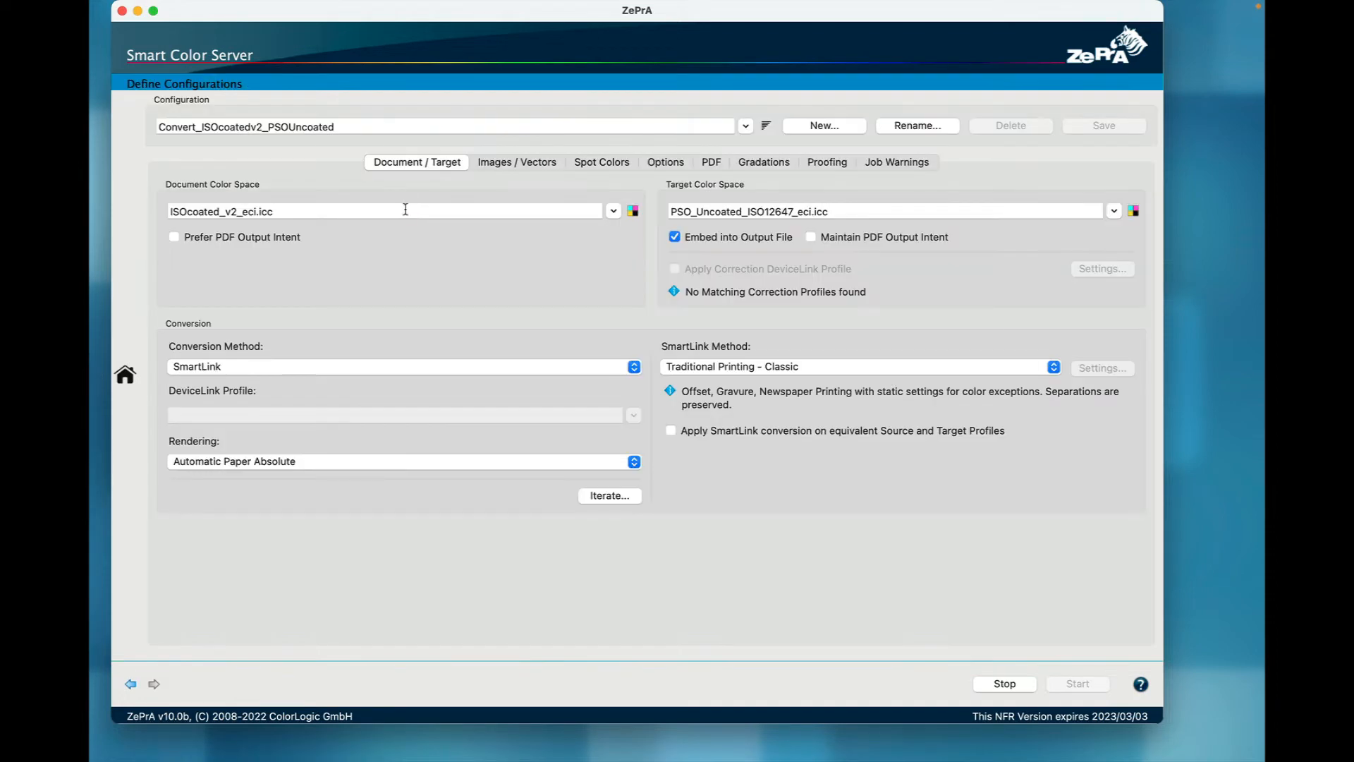
# Step: Check the configuration's Spot Colors settings, then return to the Overview
pyautogui.click(601, 162)
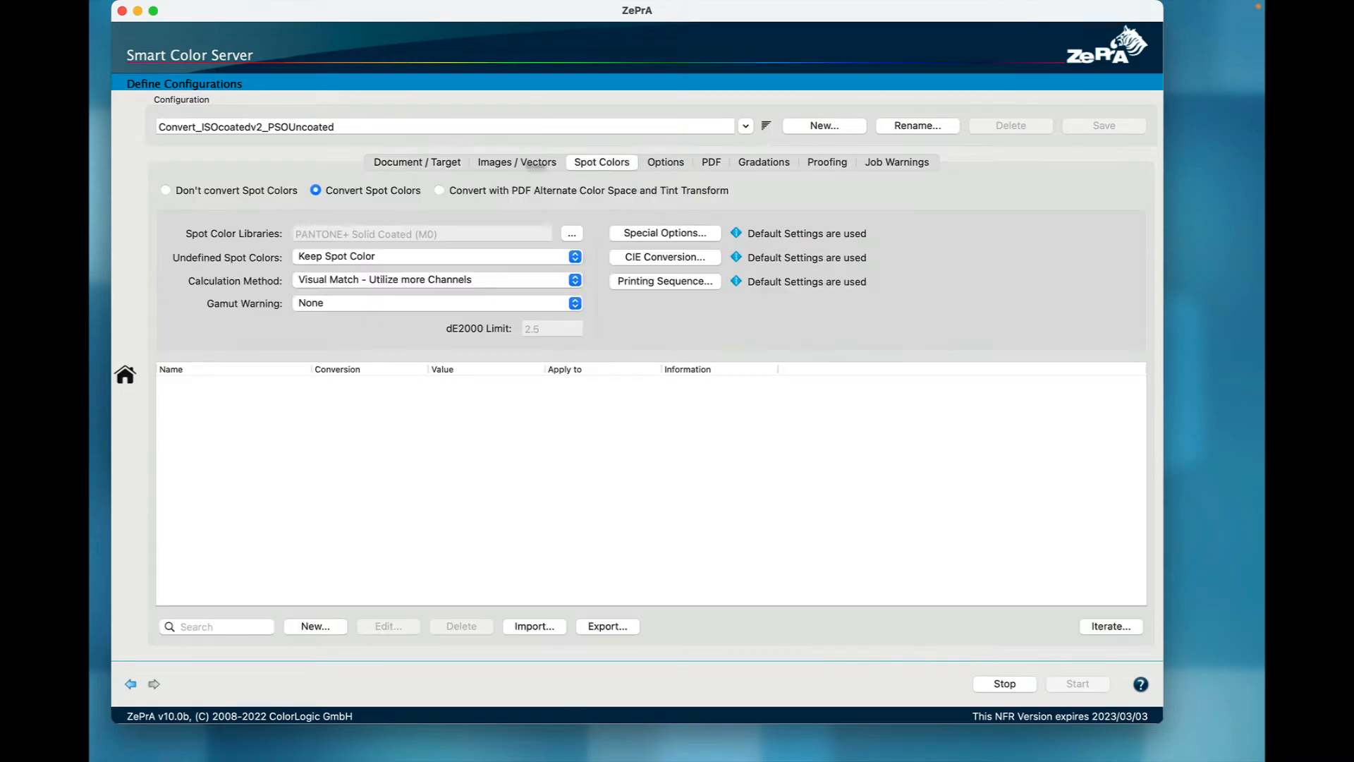
pyautogui.click(709, 162)
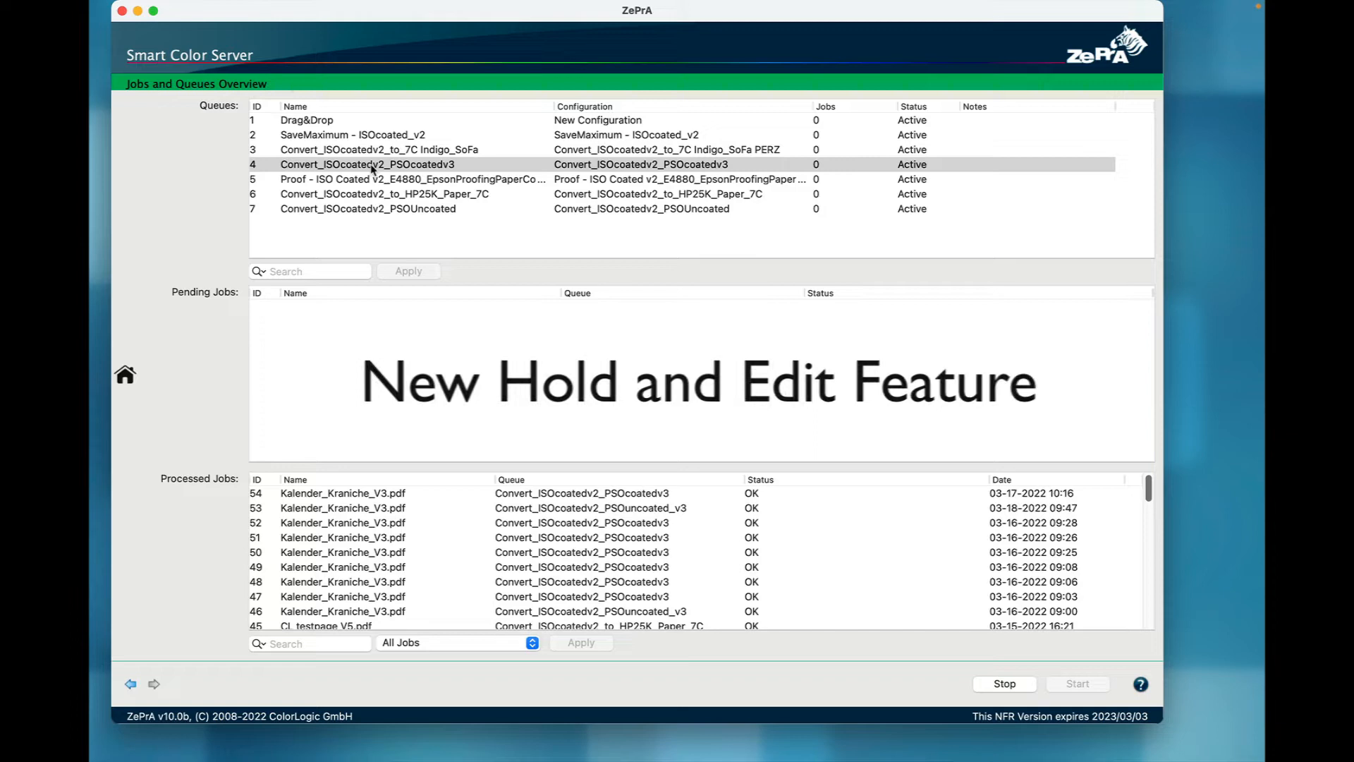
# Step: Add Kalender_Kraniche_V3.pdf to queue 4 via 'Add File(s) to Queue and hold...'
pyautogui.rightClick(372, 163)
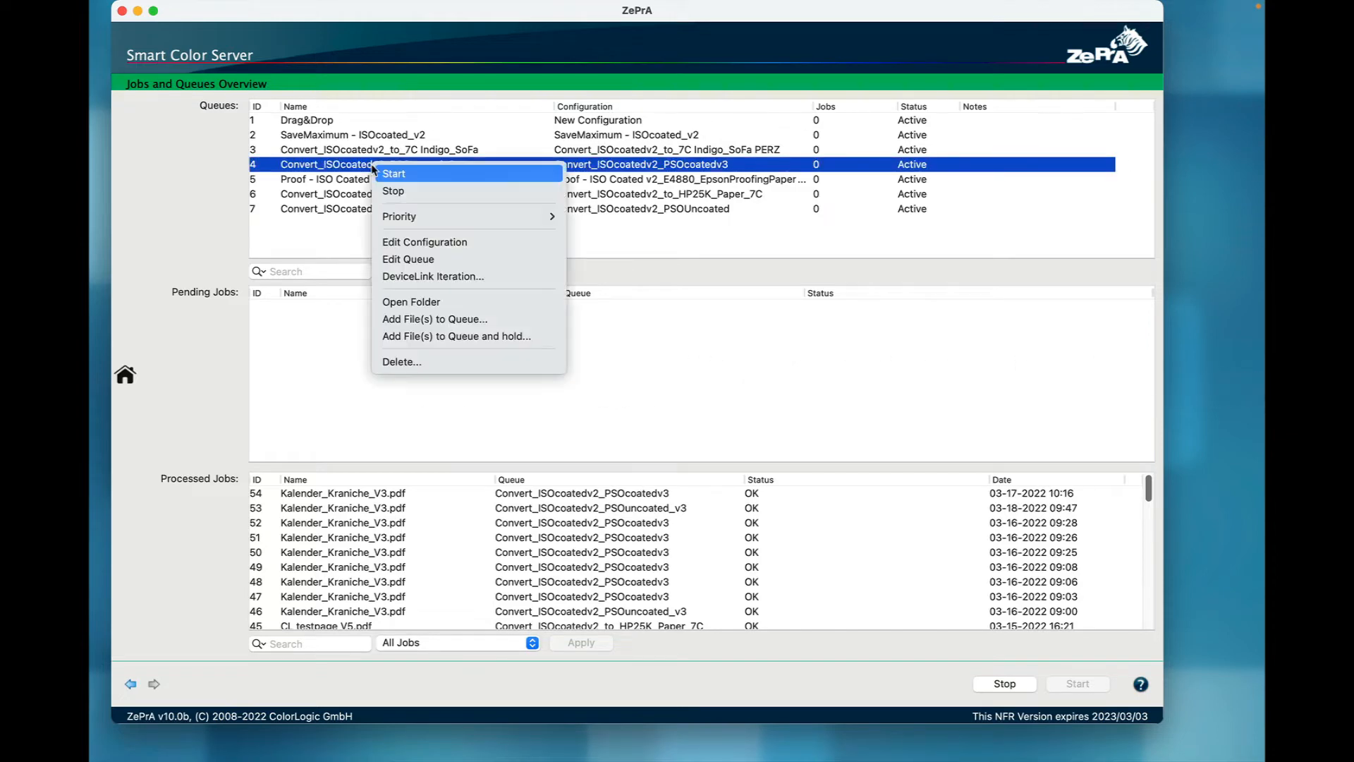
pyautogui.moveTo(372, 166)
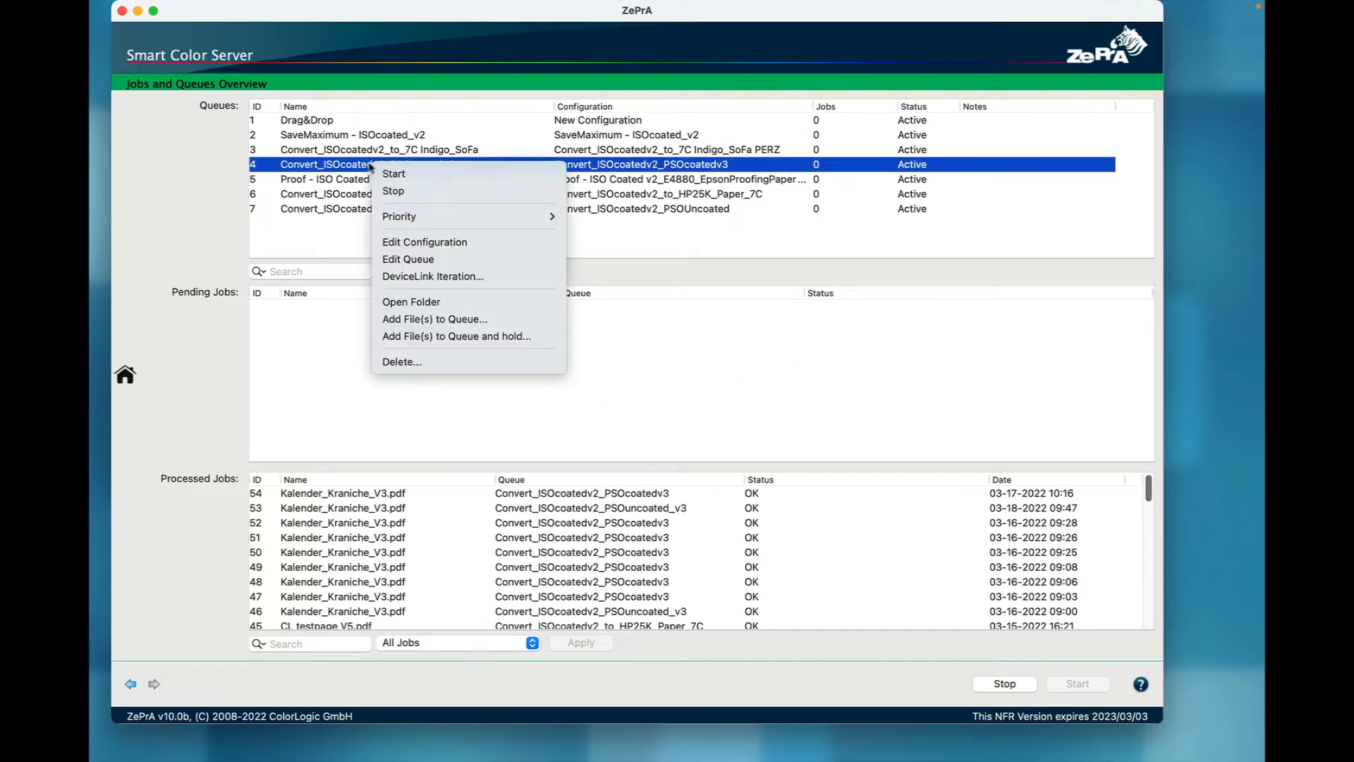
pyautogui.moveTo(539, 385)
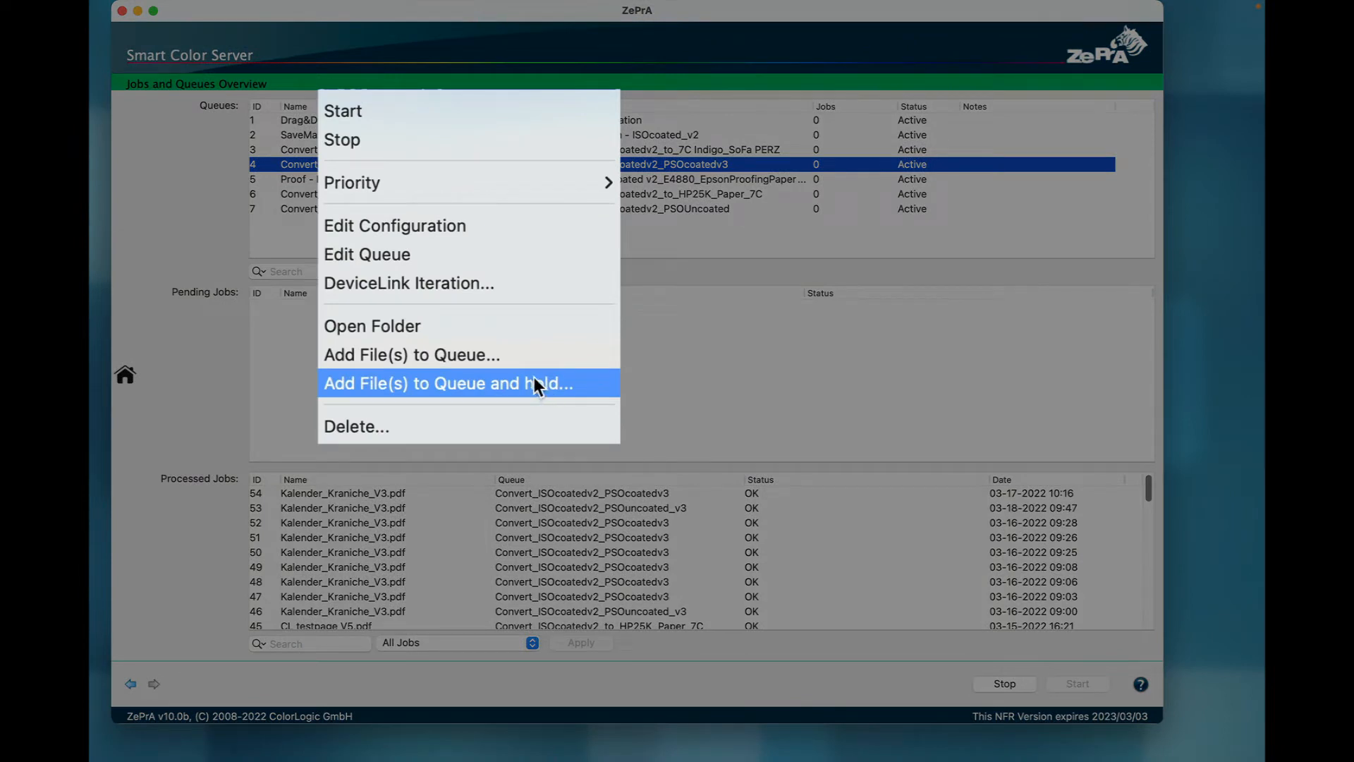
pyautogui.moveTo(576, 392)
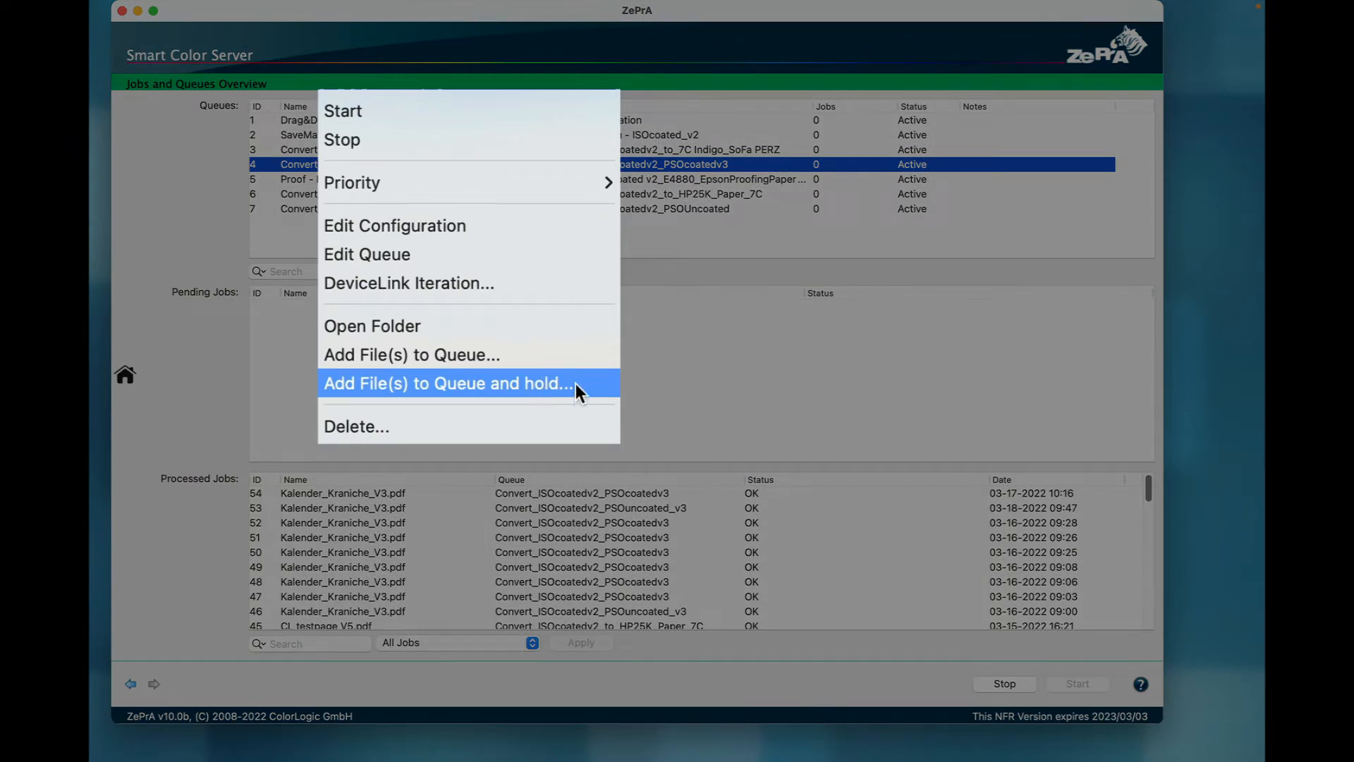
pyautogui.moveTo(584, 395)
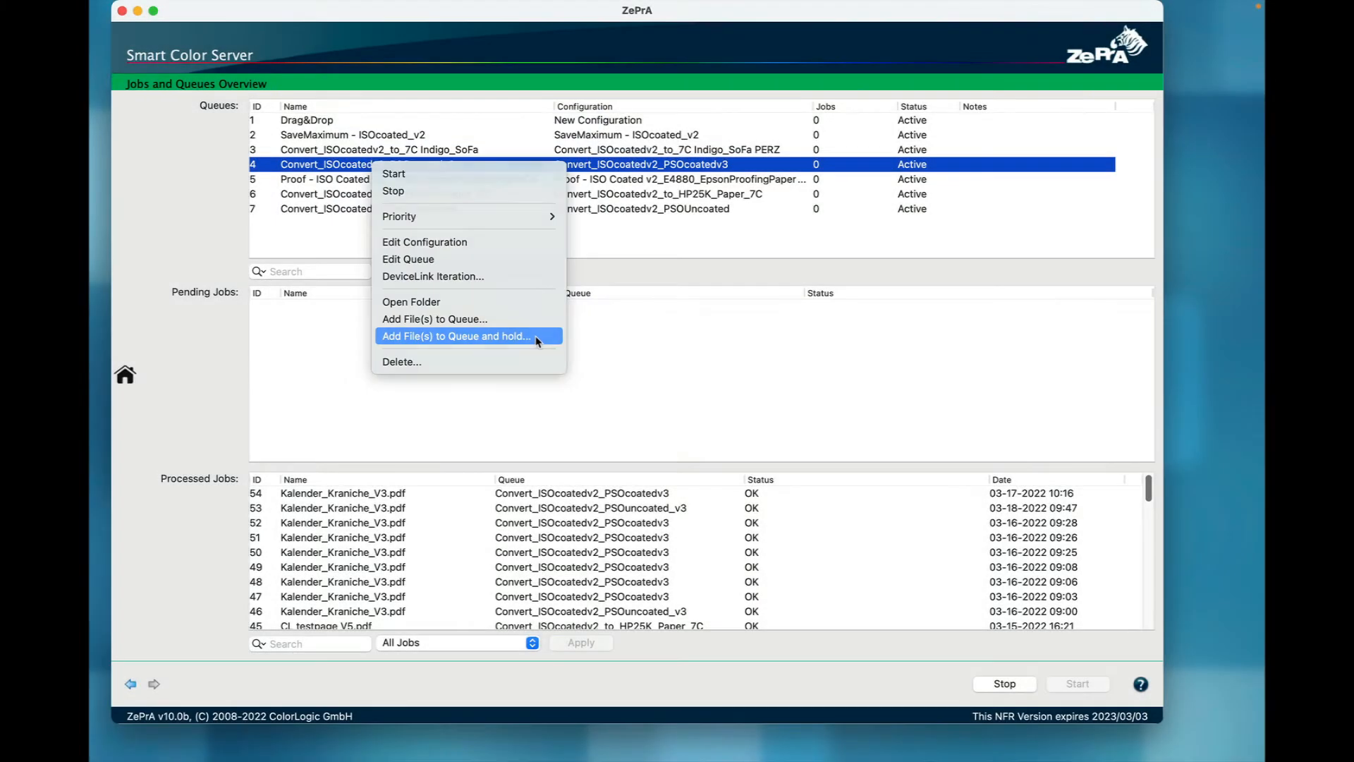
pyautogui.click(454, 335)
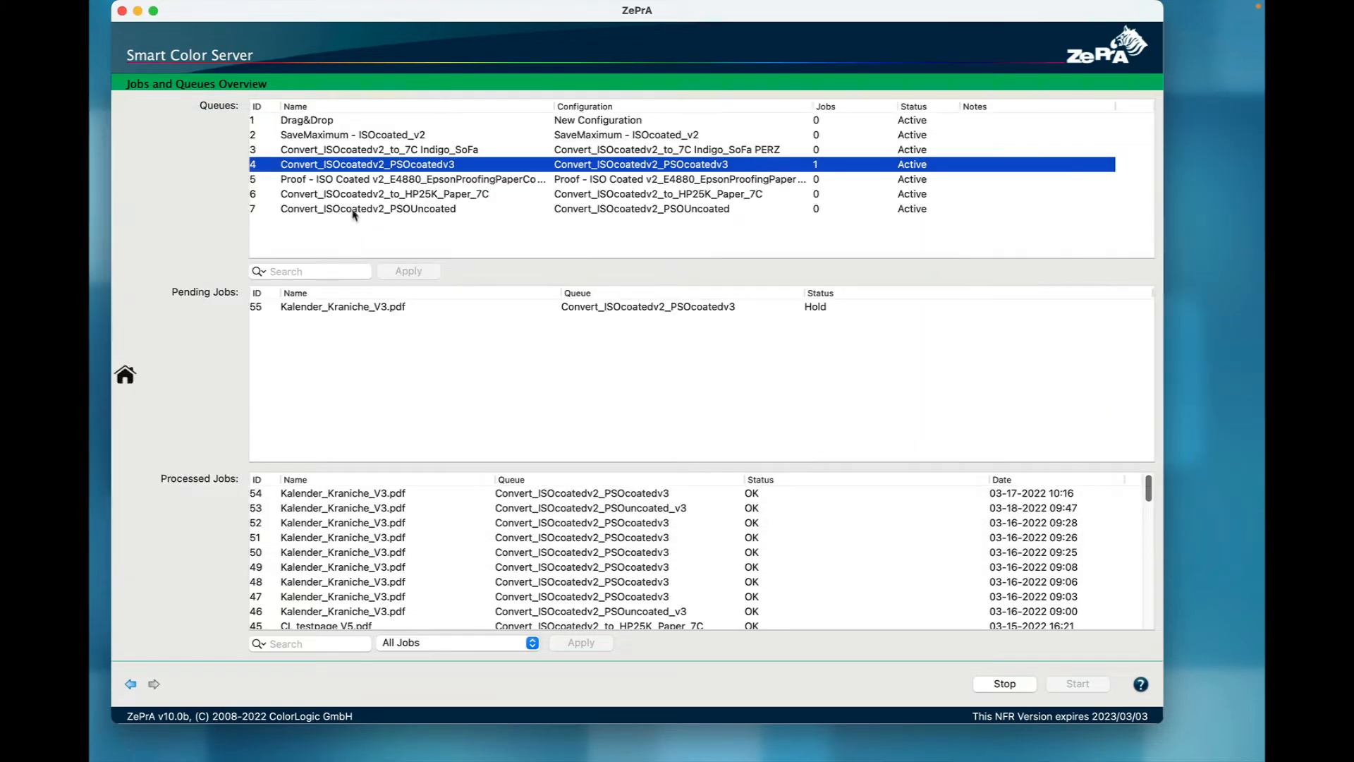
pyautogui.click(343, 307)
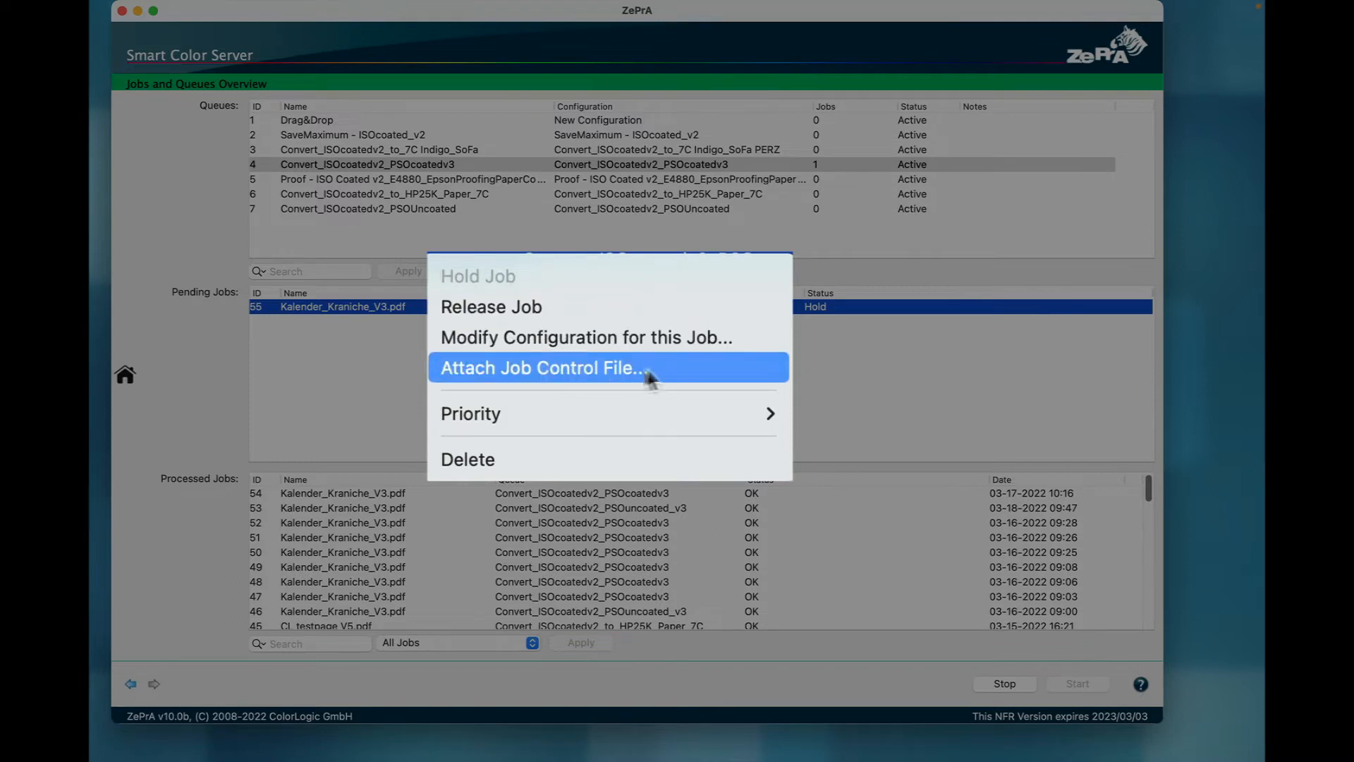
pyautogui.moveTo(674, 379)
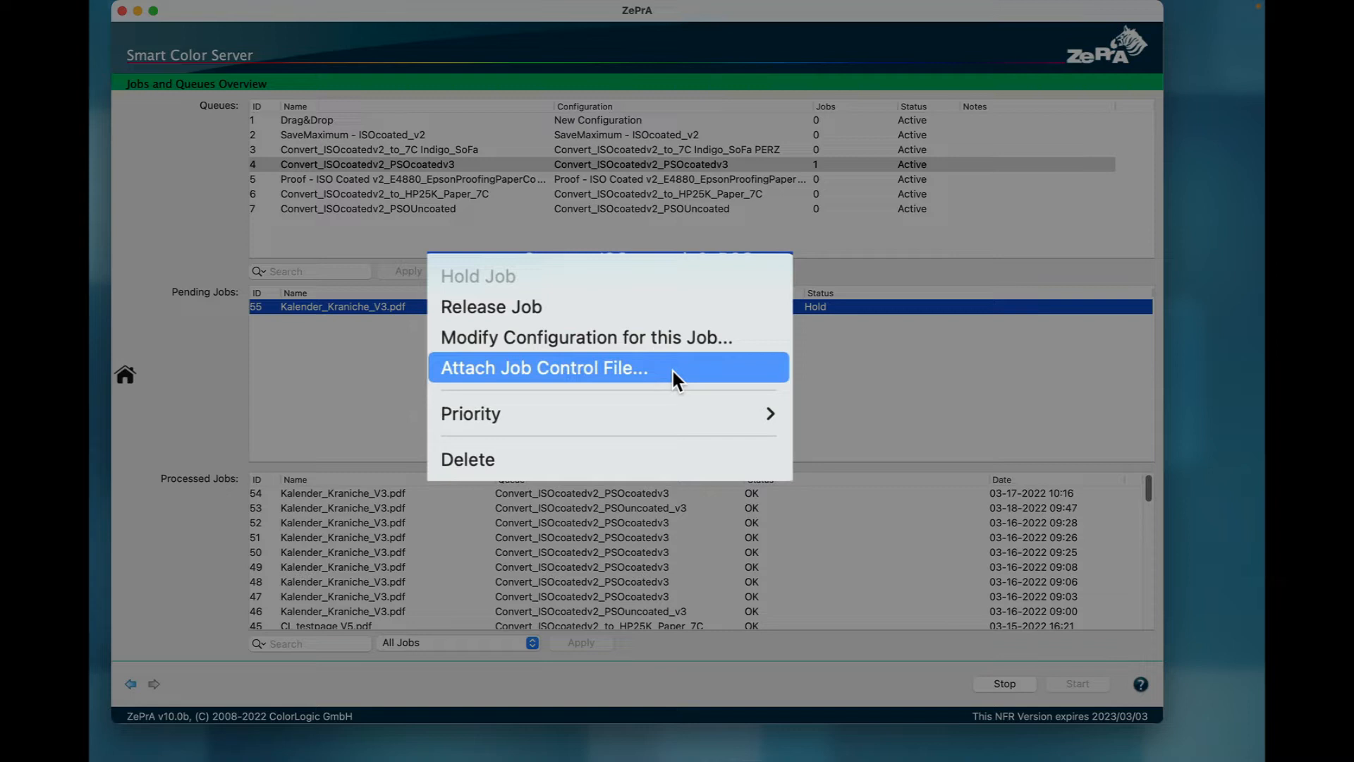
pyautogui.moveTo(674, 325)
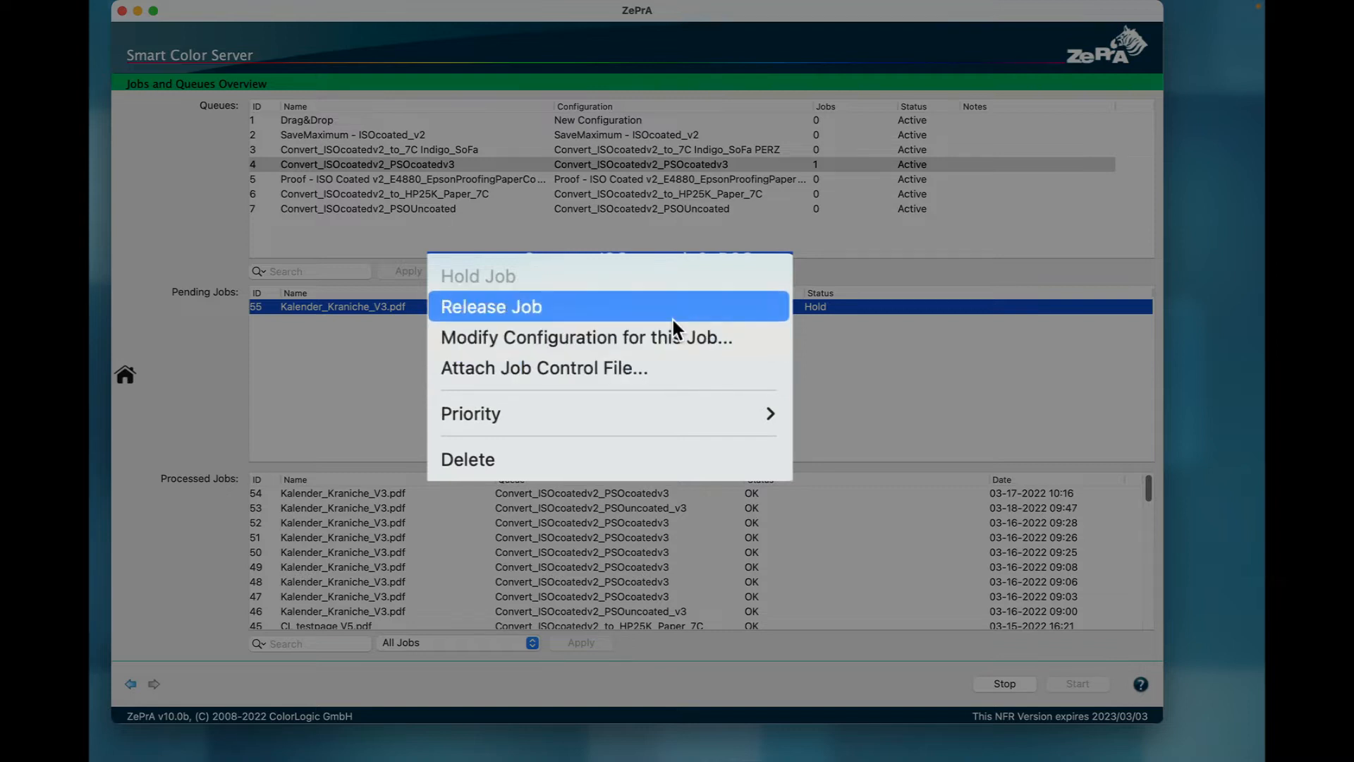
pyautogui.moveTo(639, 337)
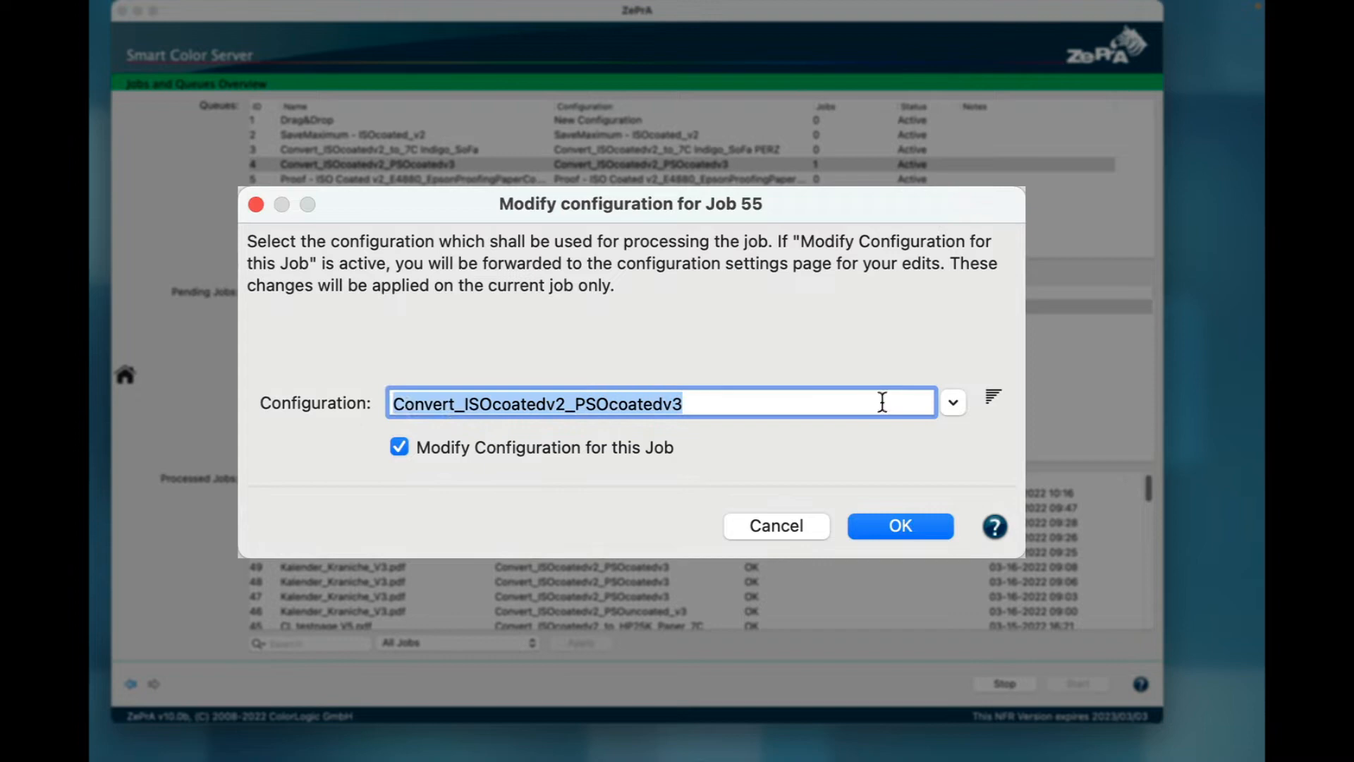
# Step: Keep the PSOcoatedv3 configuration with Modify Configuration for this Job checked and confirm for job 55
pyautogui.click(954, 402)
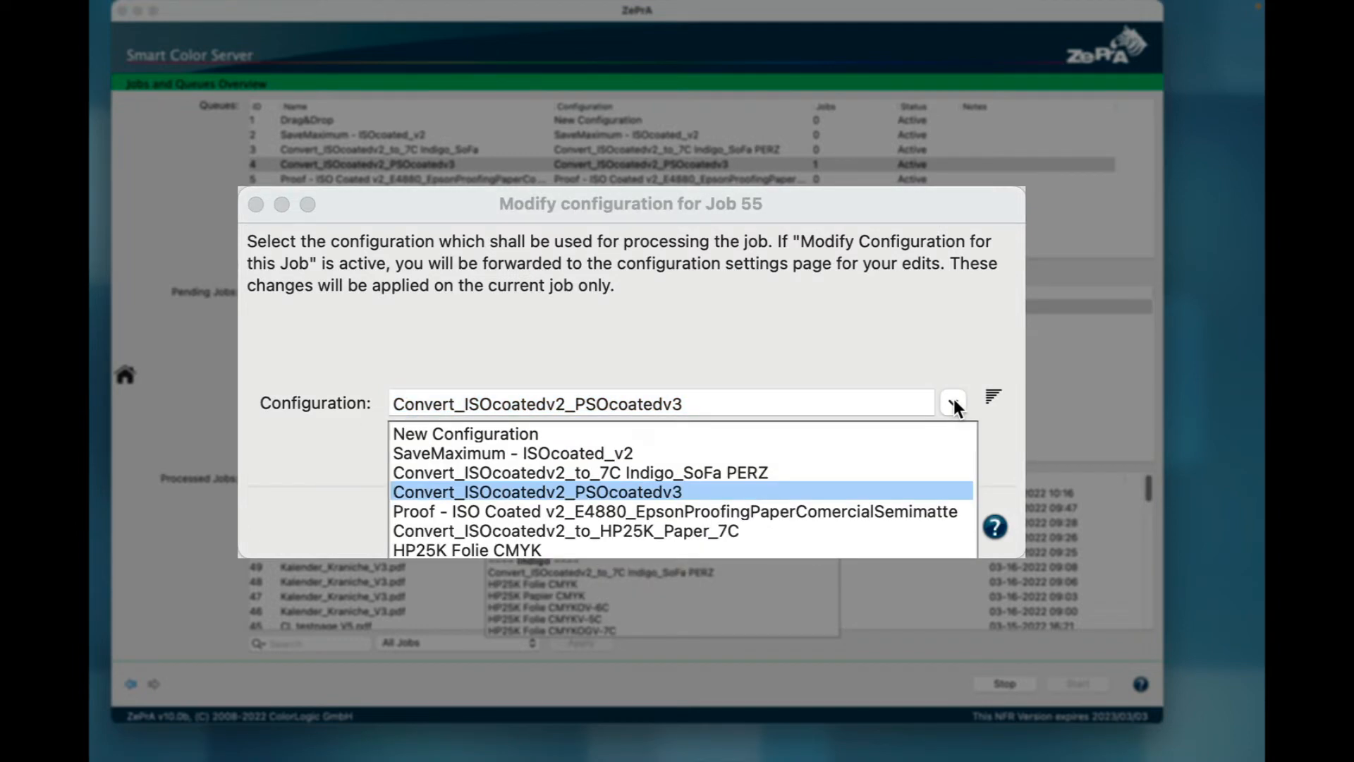
pyautogui.click(542, 491)
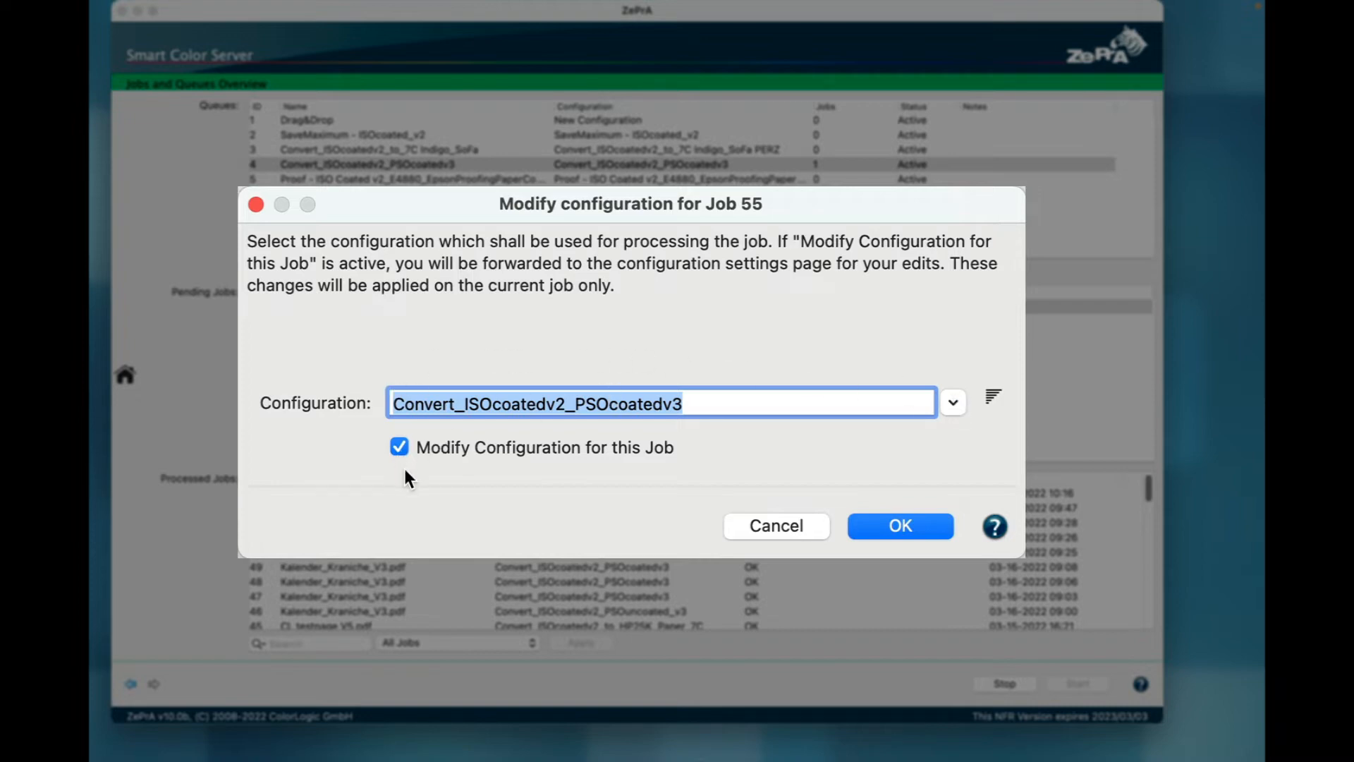
pyautogui.click(397, 447)
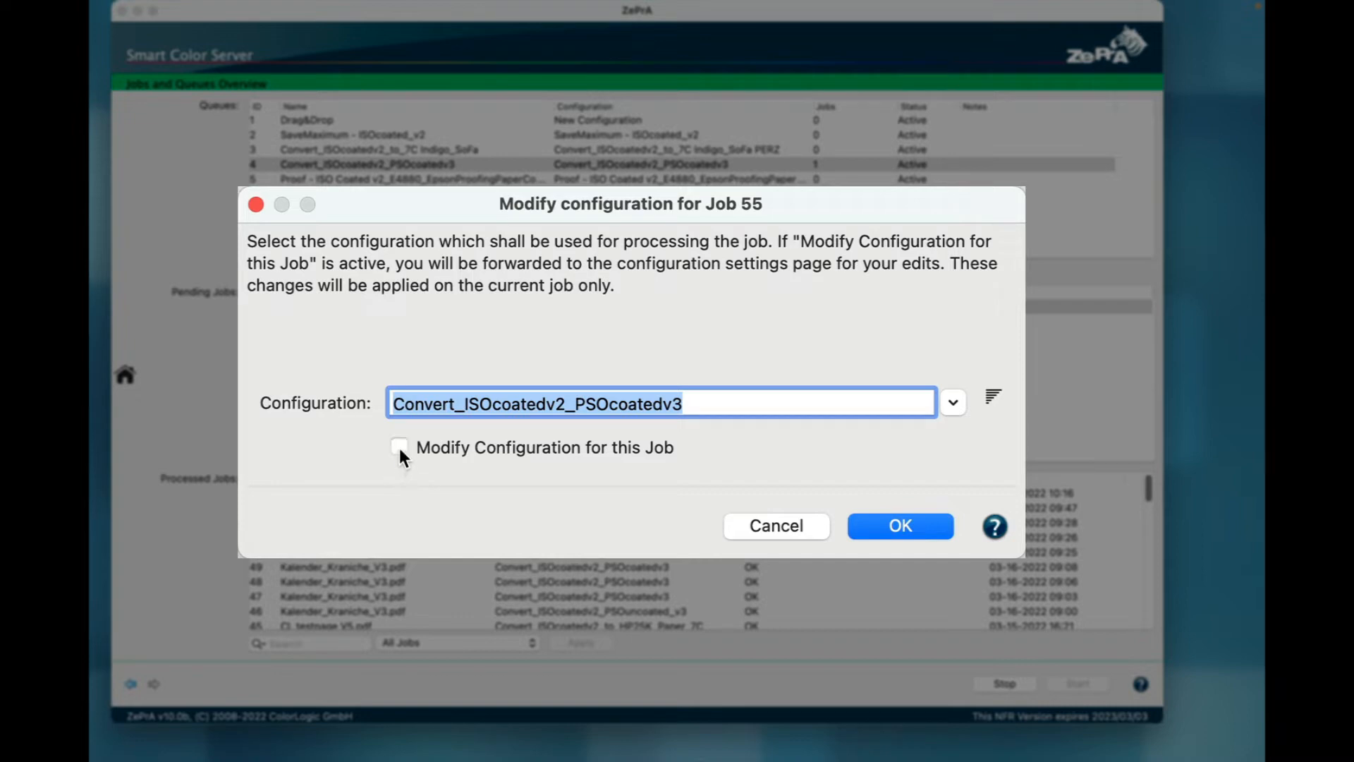
pyautogui.click(398, 447)
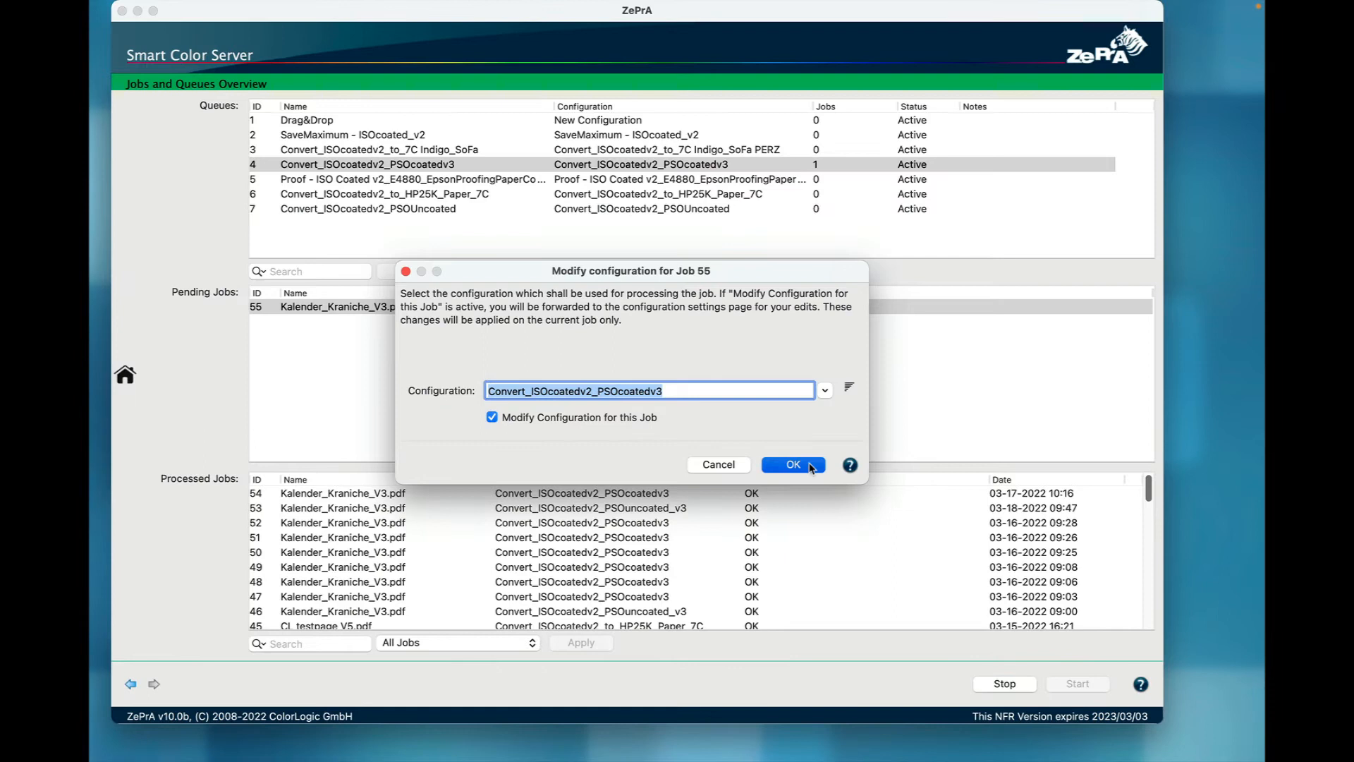
pyautogui.click(792, 464)
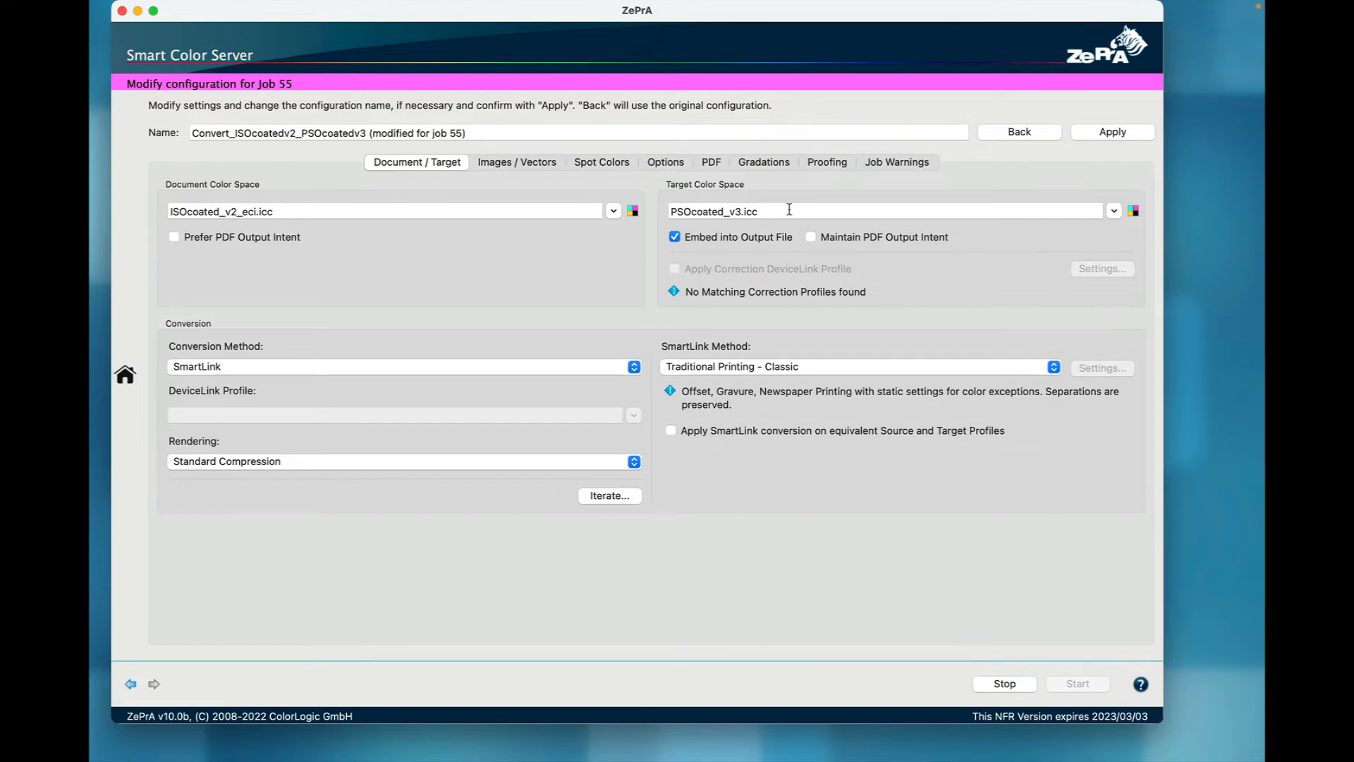
# Step: Set the target profile to ISOnewspaper30v4.icc, rename the configuration Newspaper and apply it to job 55
pyautogui.write('Newspae')
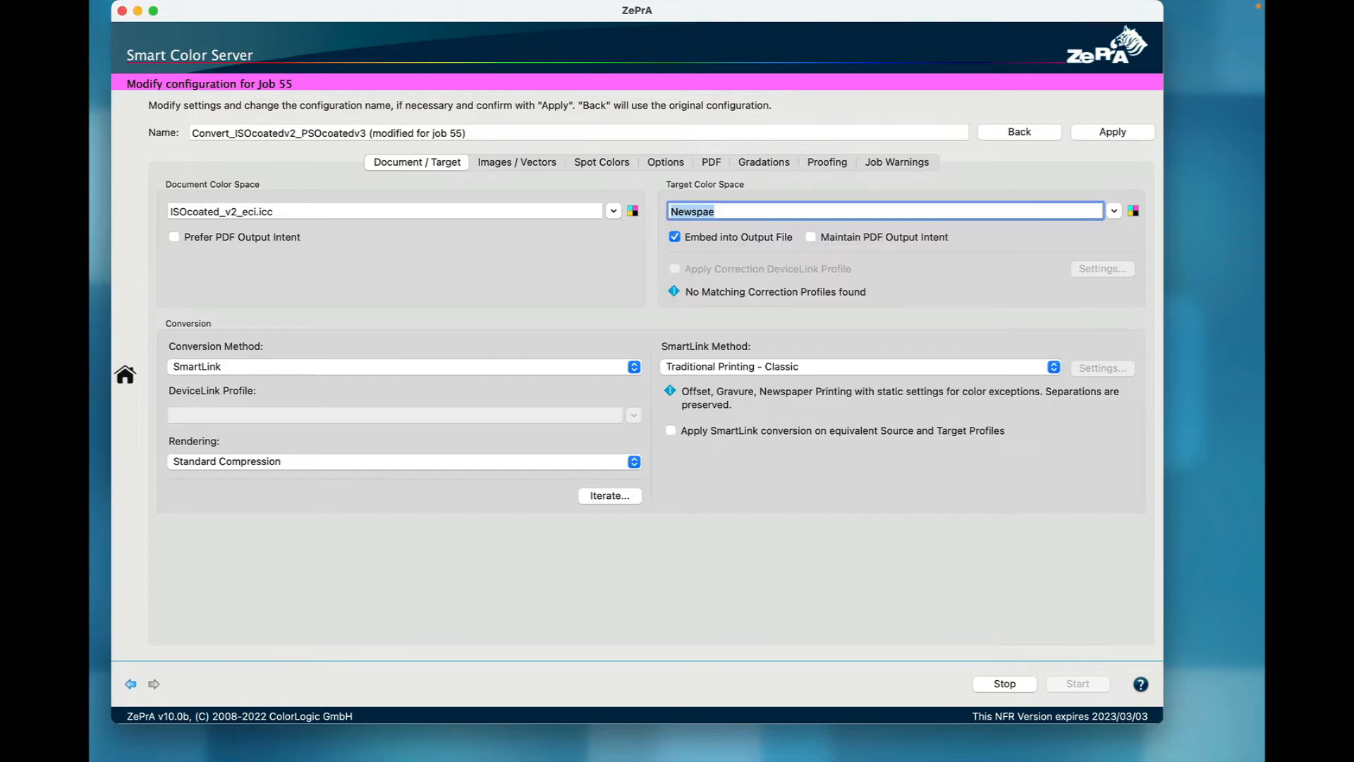
pyautogui.click(1115, 210)
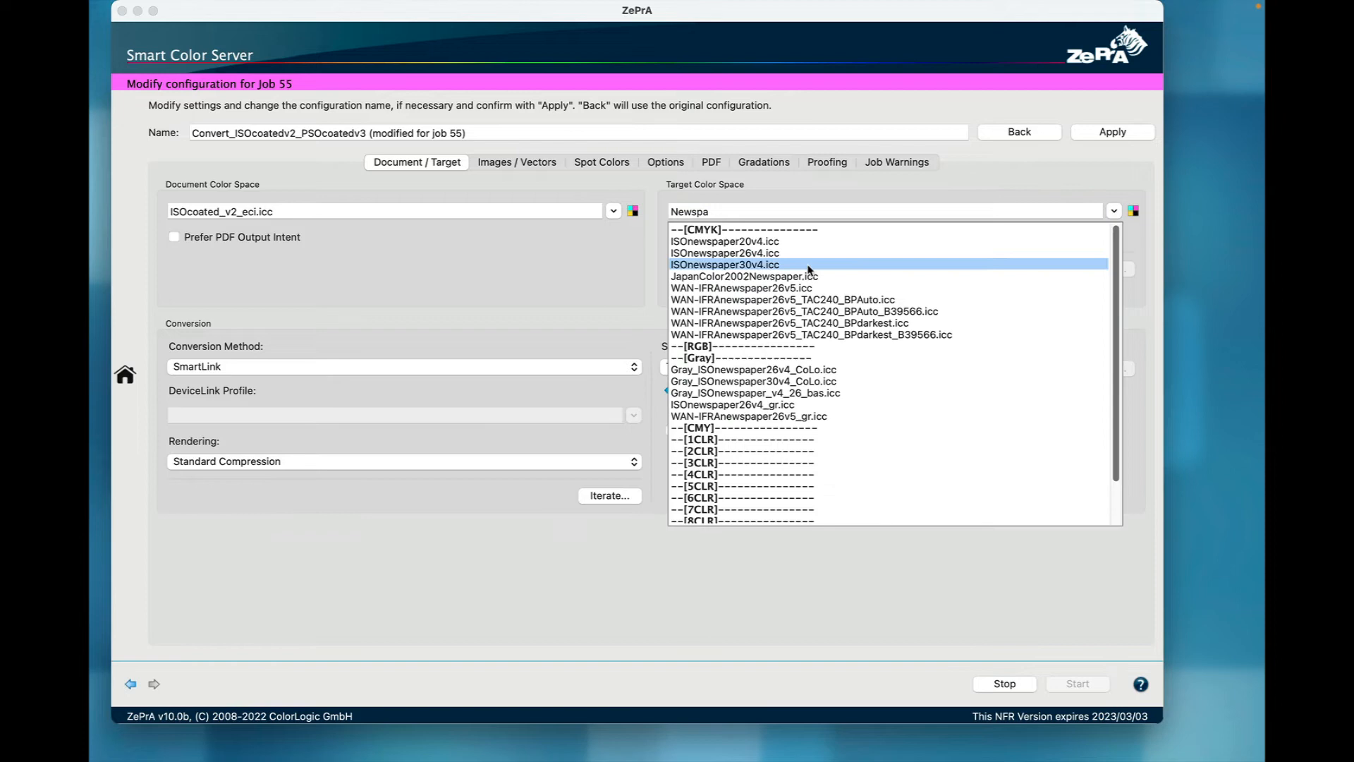
pyautogui.click(725, 265)
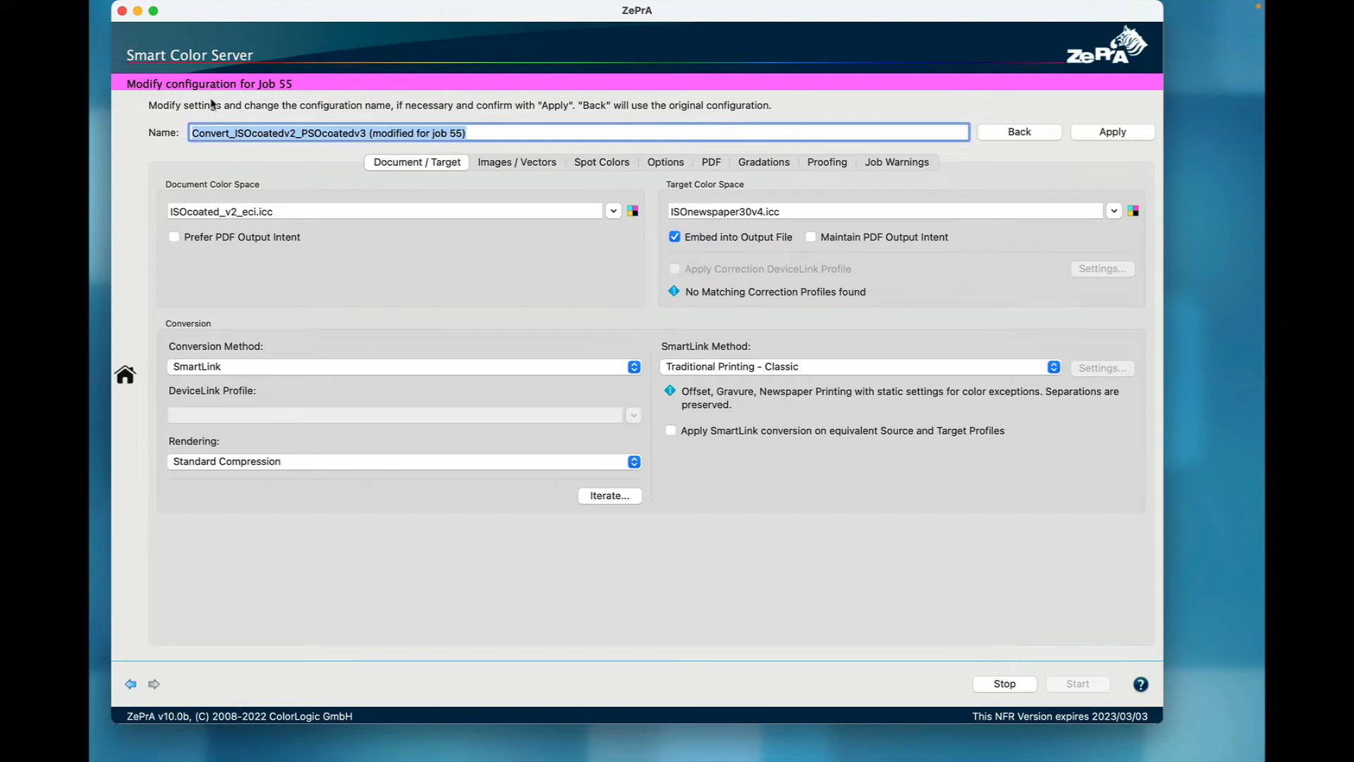
pyautogui.write('Newspaper')
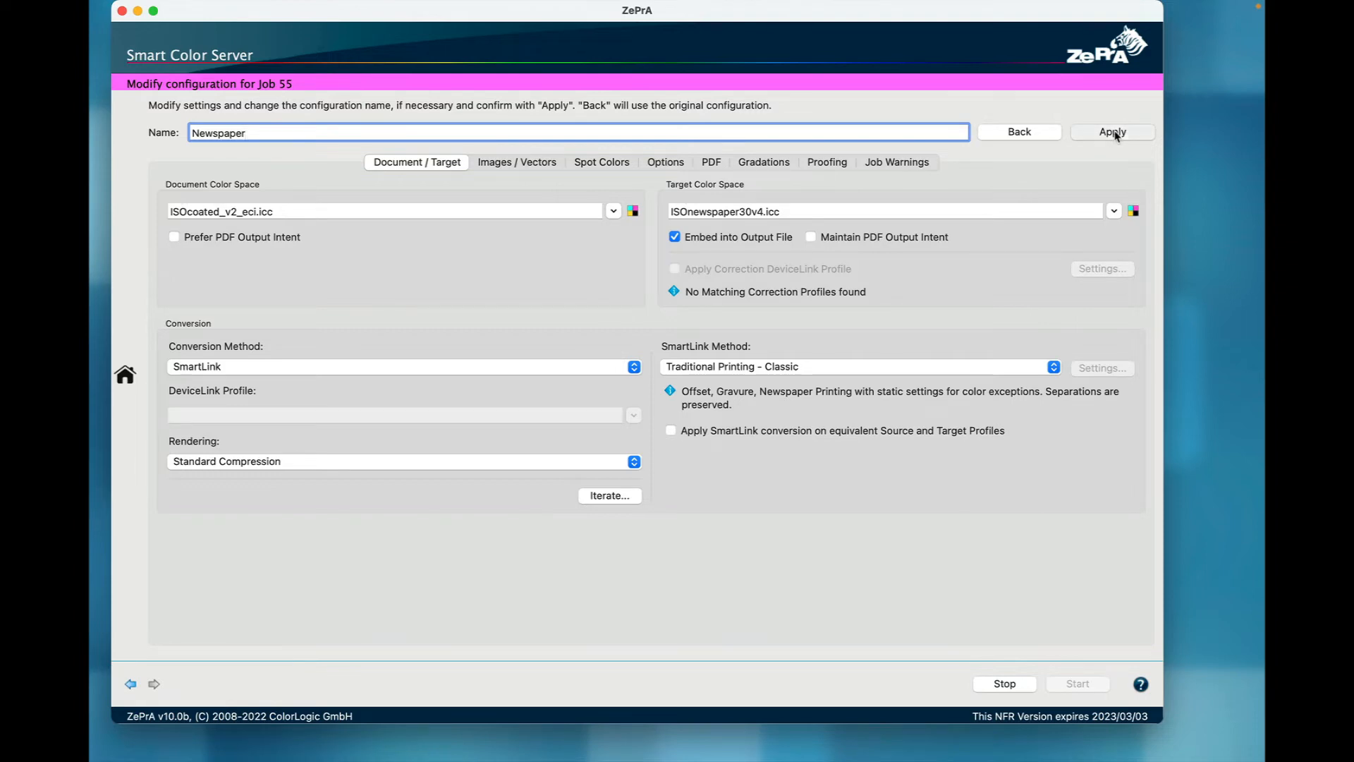
pyautogui.click(1112, 132)
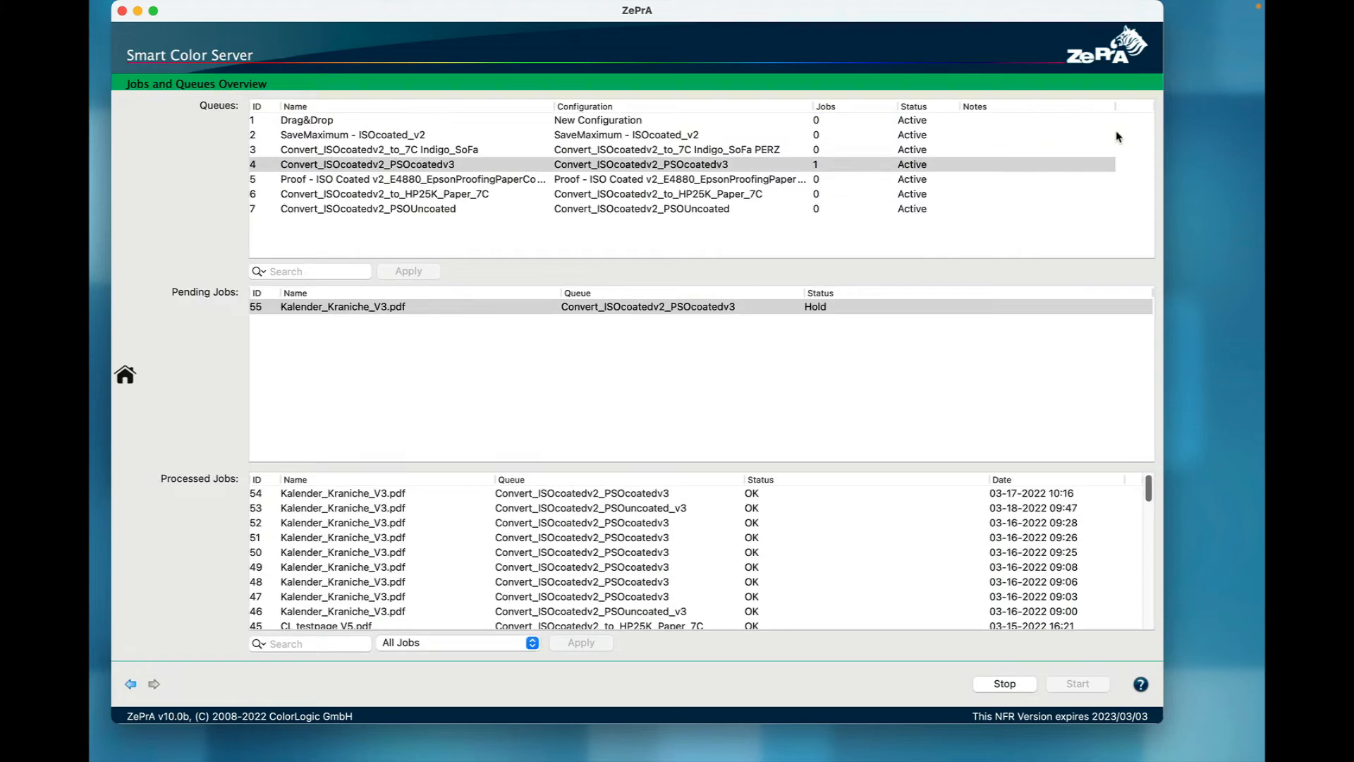
# Step: Release the held Kalender_Kraniche_V3.pdf job 55 for processing
pyautogui.click(362, 306)
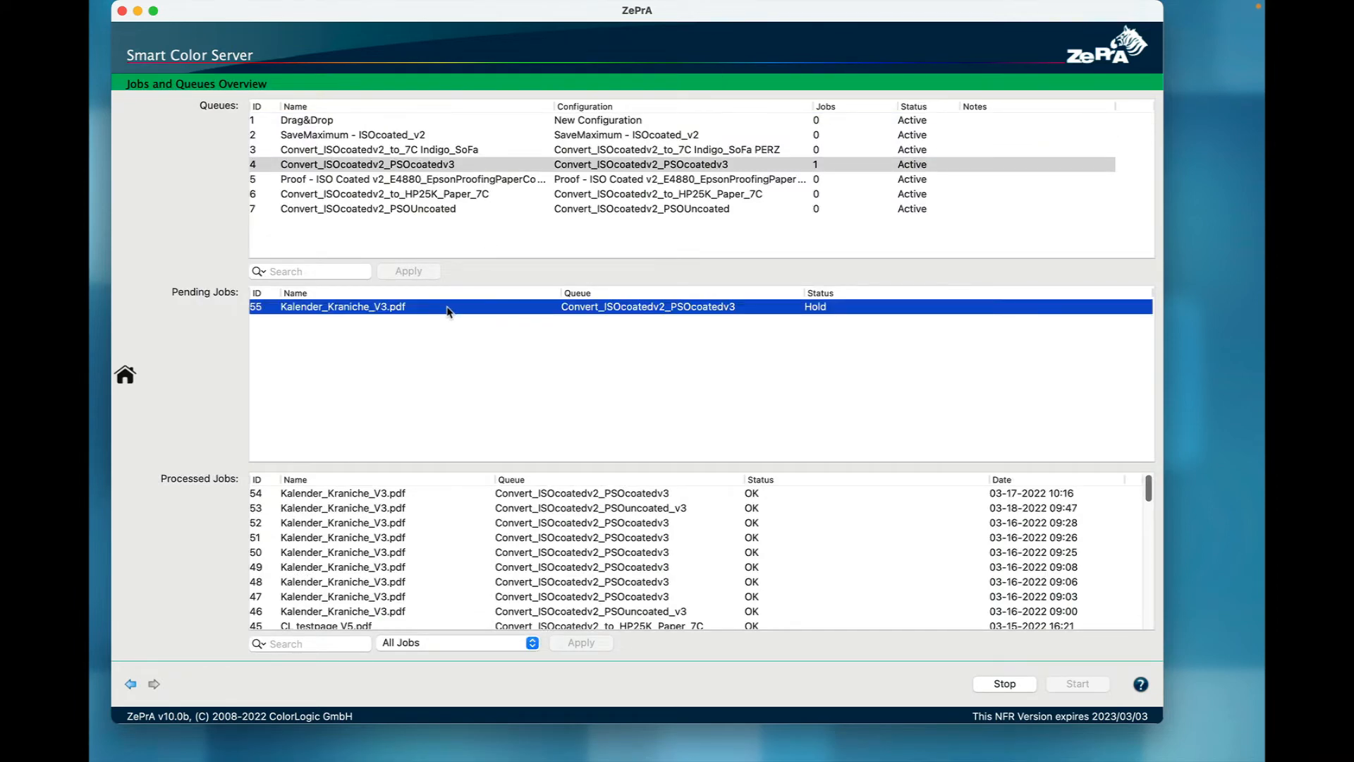
pyautogui.rightClick(448, 307)
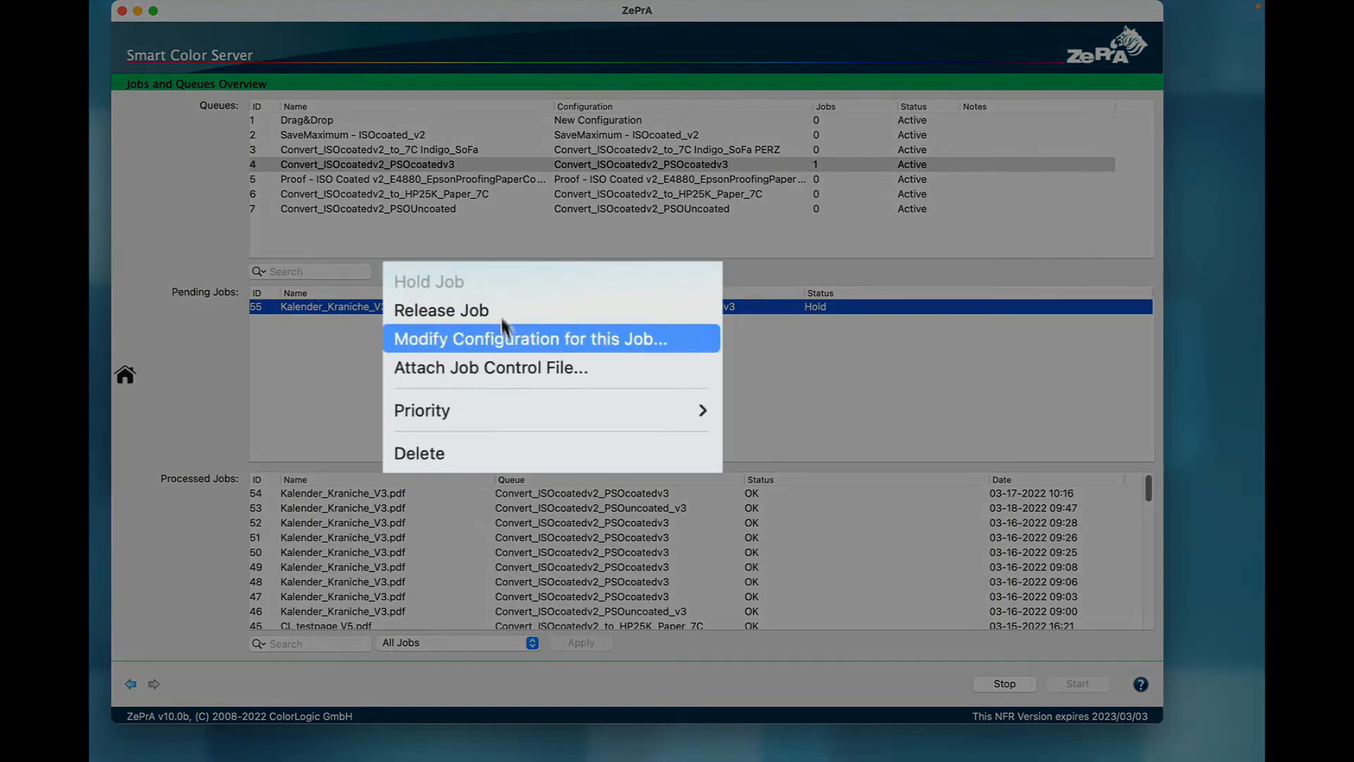
pyautogui.click(440, 311)
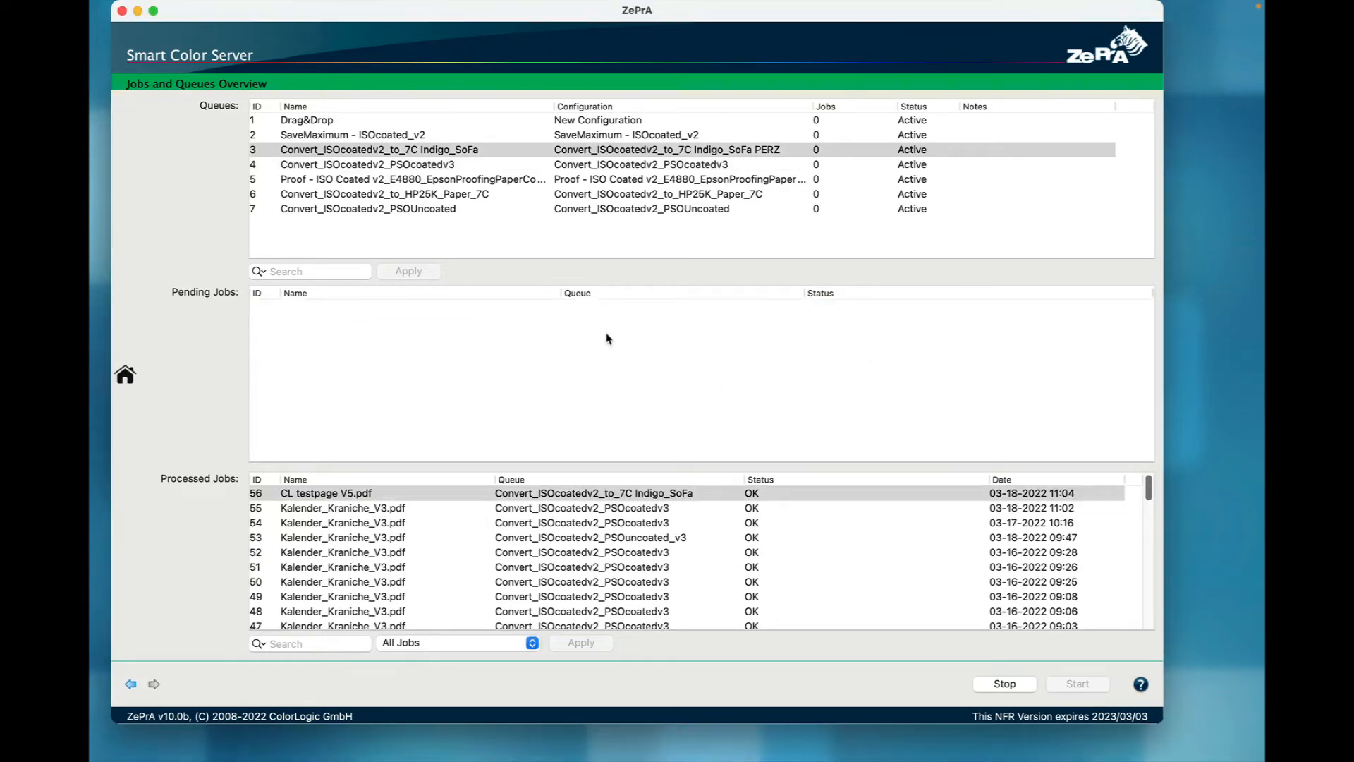
pyautogui.moveTo(354, 505)
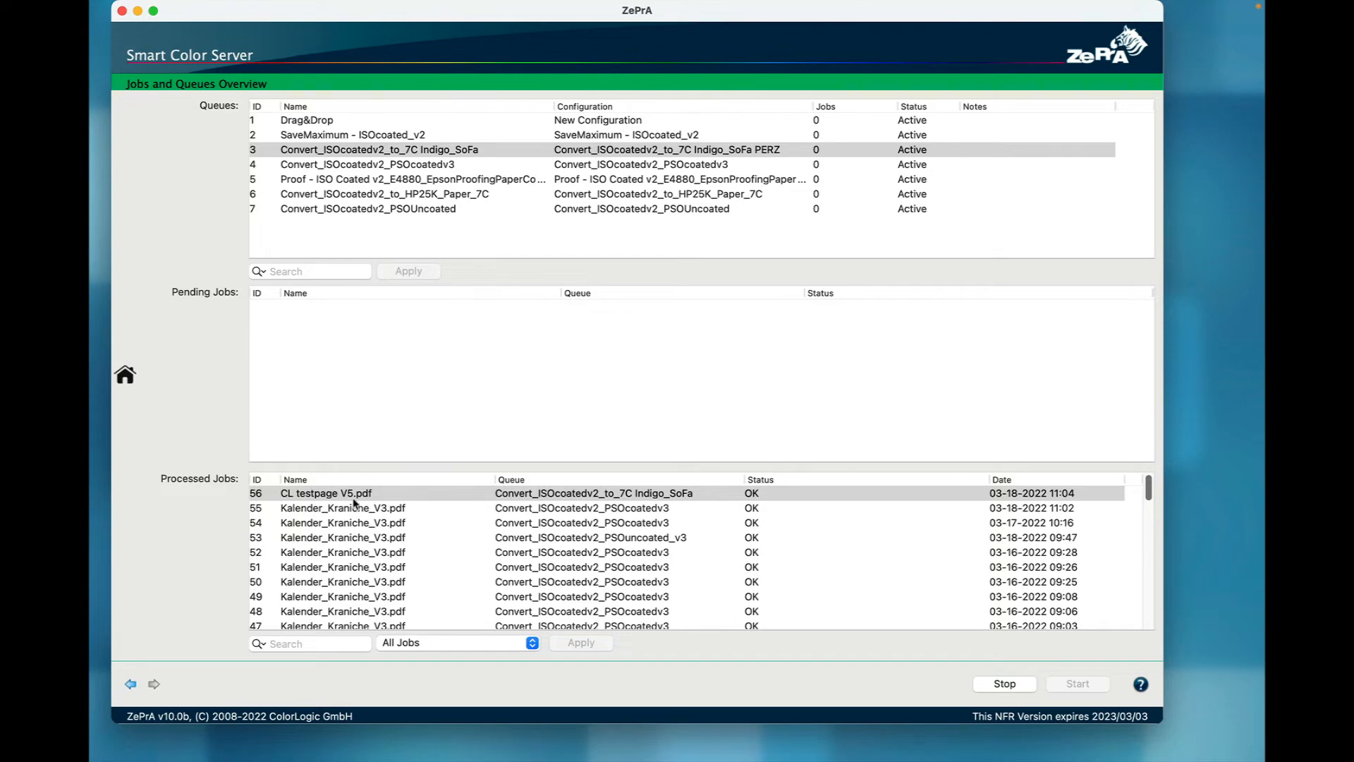
# Step: Bring up the actions for the processed CL testpage V5.pdf job to preview it
pyautogui.rightClick(347, 494)
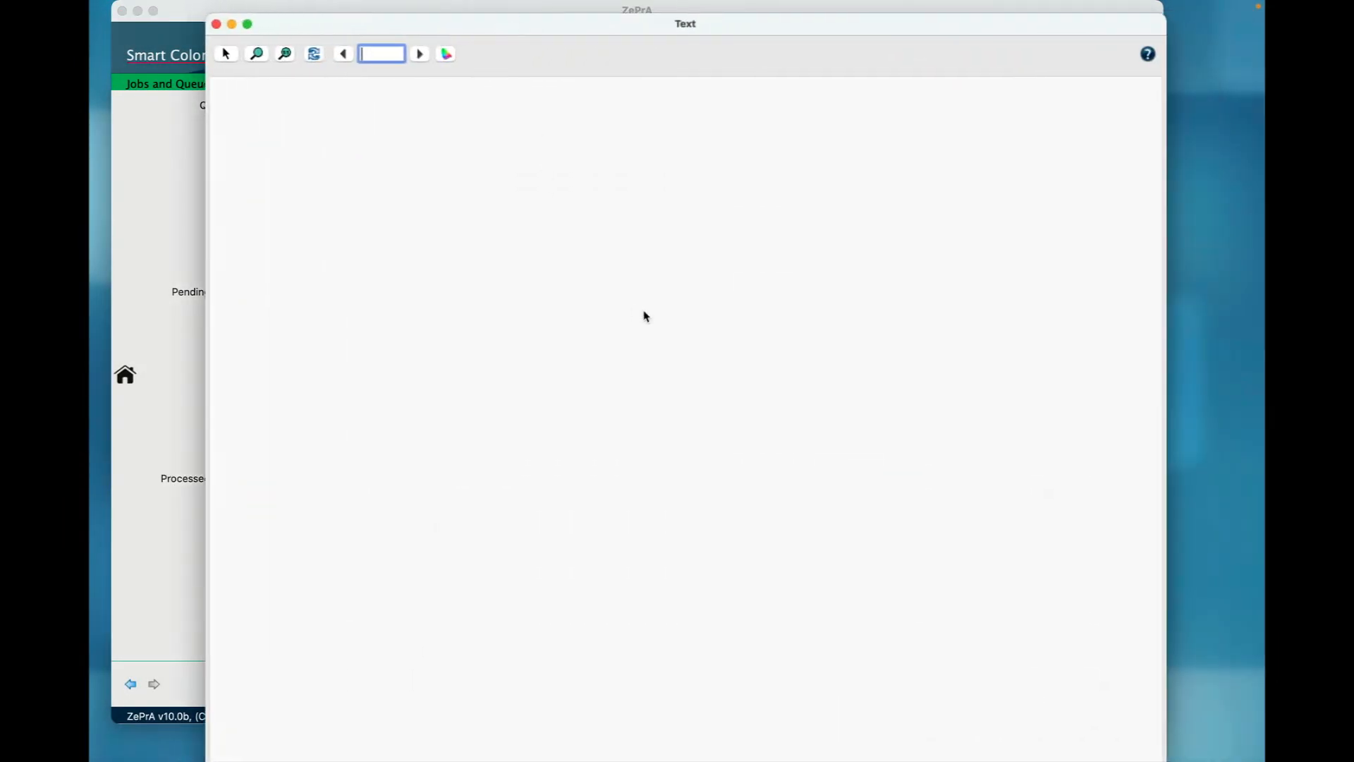
pyautogui.moveTo(649, 316)
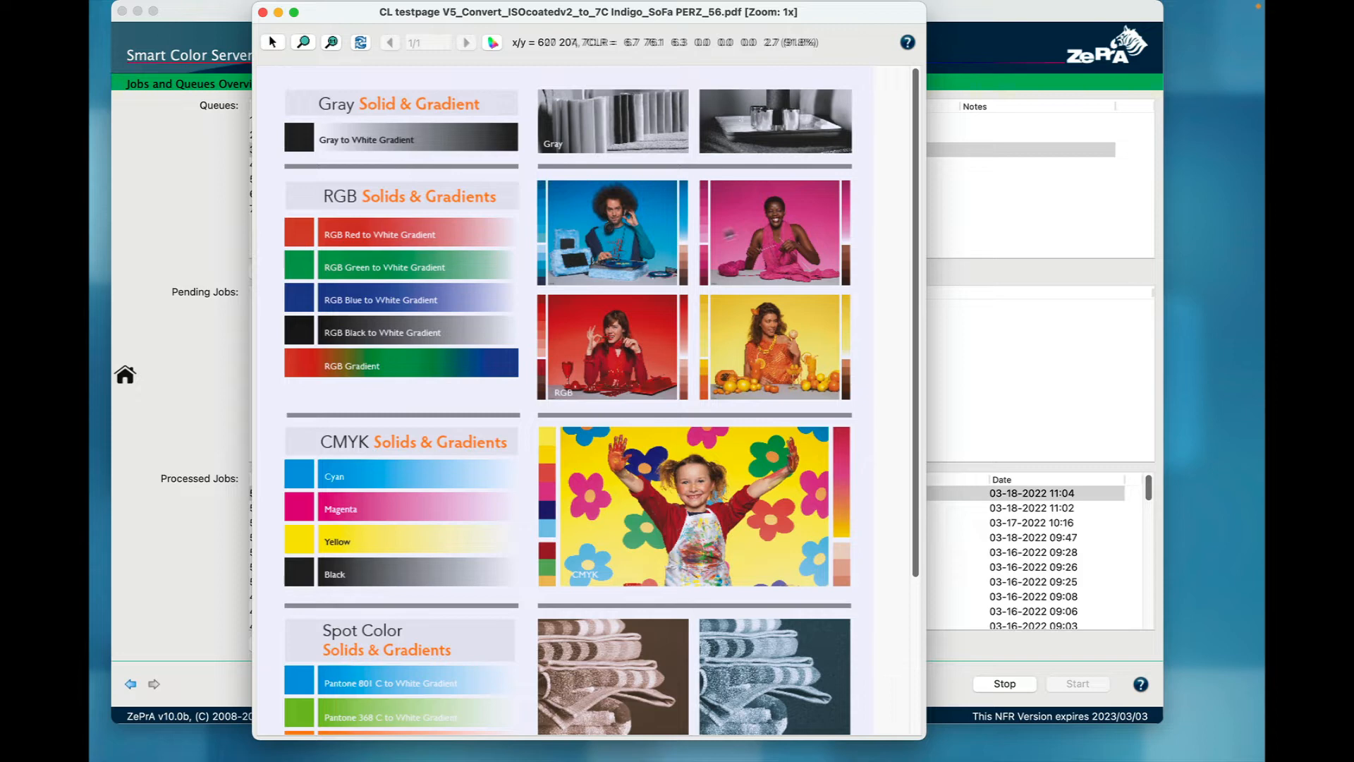
pyautogui.moveTo(895, 315)
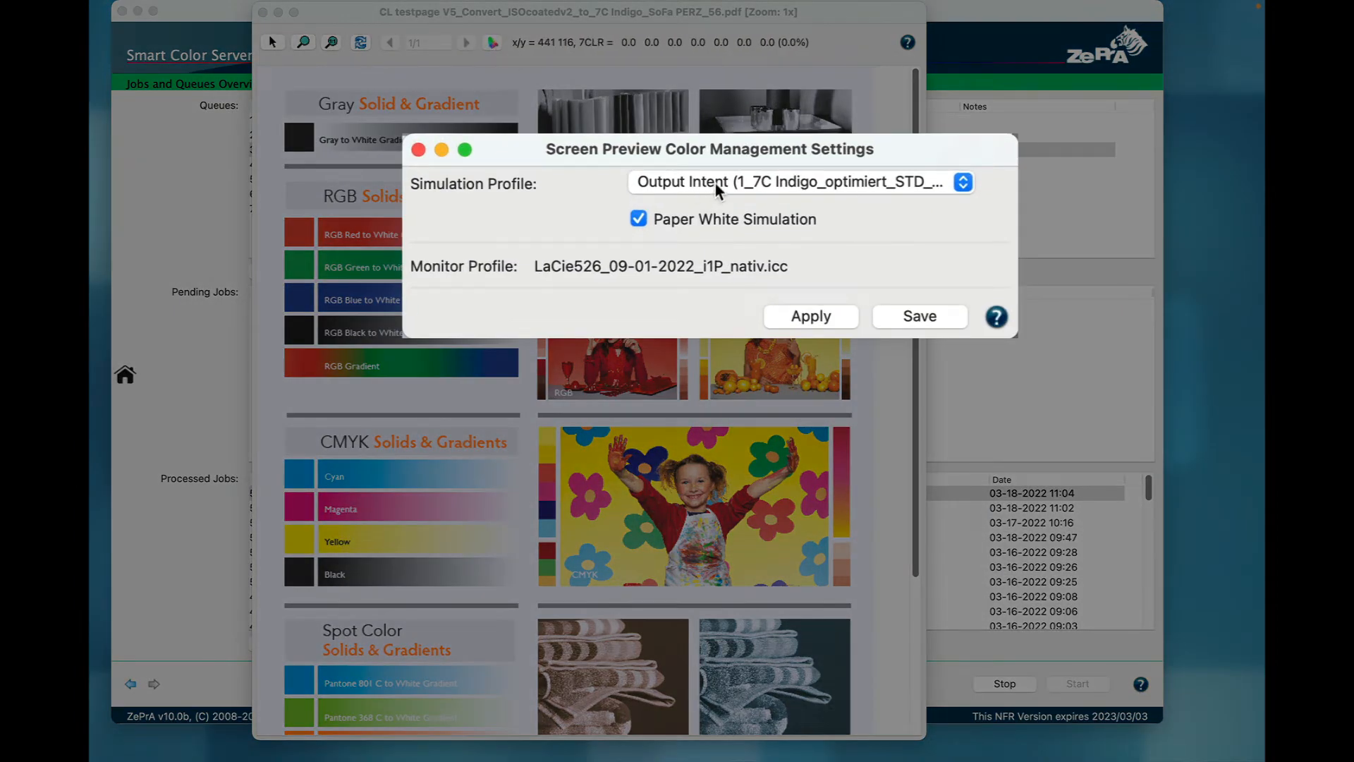
# Step: Disable Paper White Simulation in the screen preview settings, then close the CL testpage V5.pdf preview
pyautogui.click(962, 182)
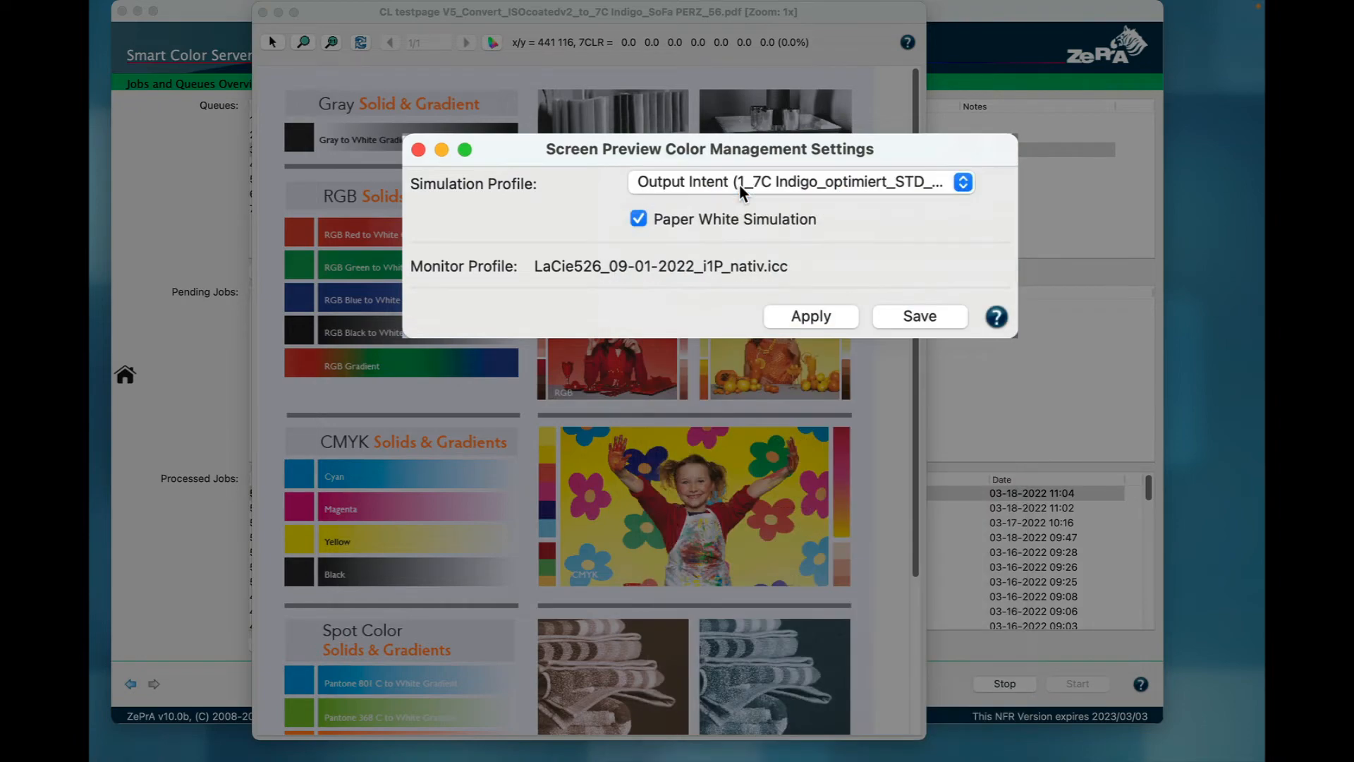
pyautogui.moveTo(709, 148); pyautogui.dragTo(708, 174)
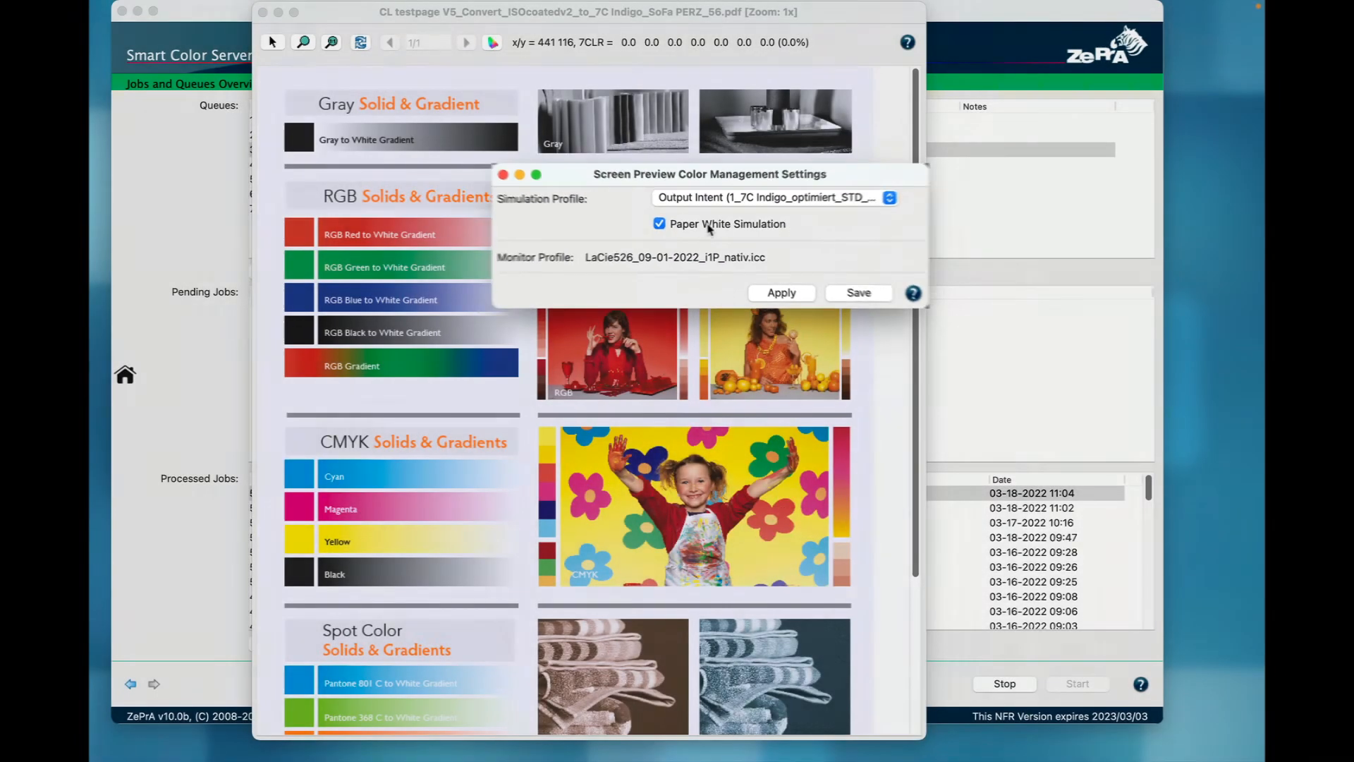
pyautogui.click(659, 223)
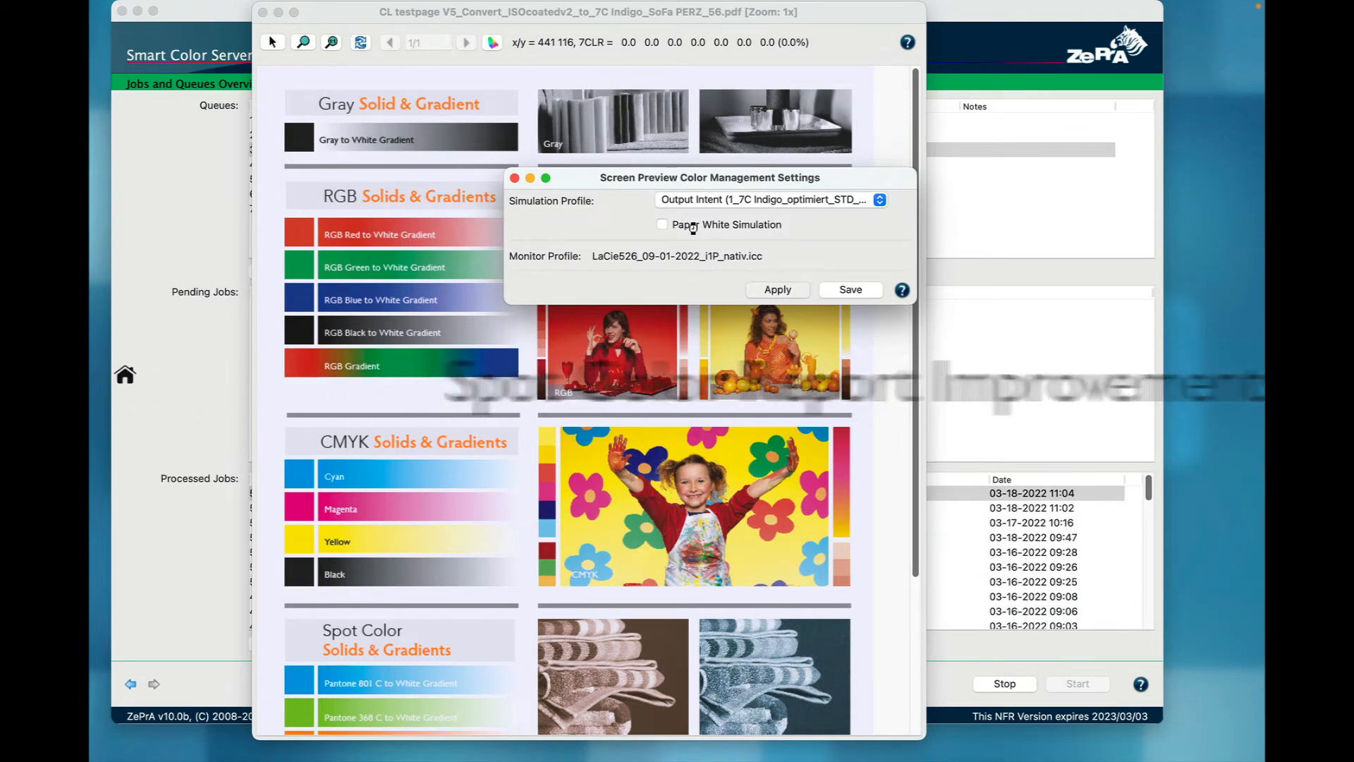
pyautogui.click(662, 224)
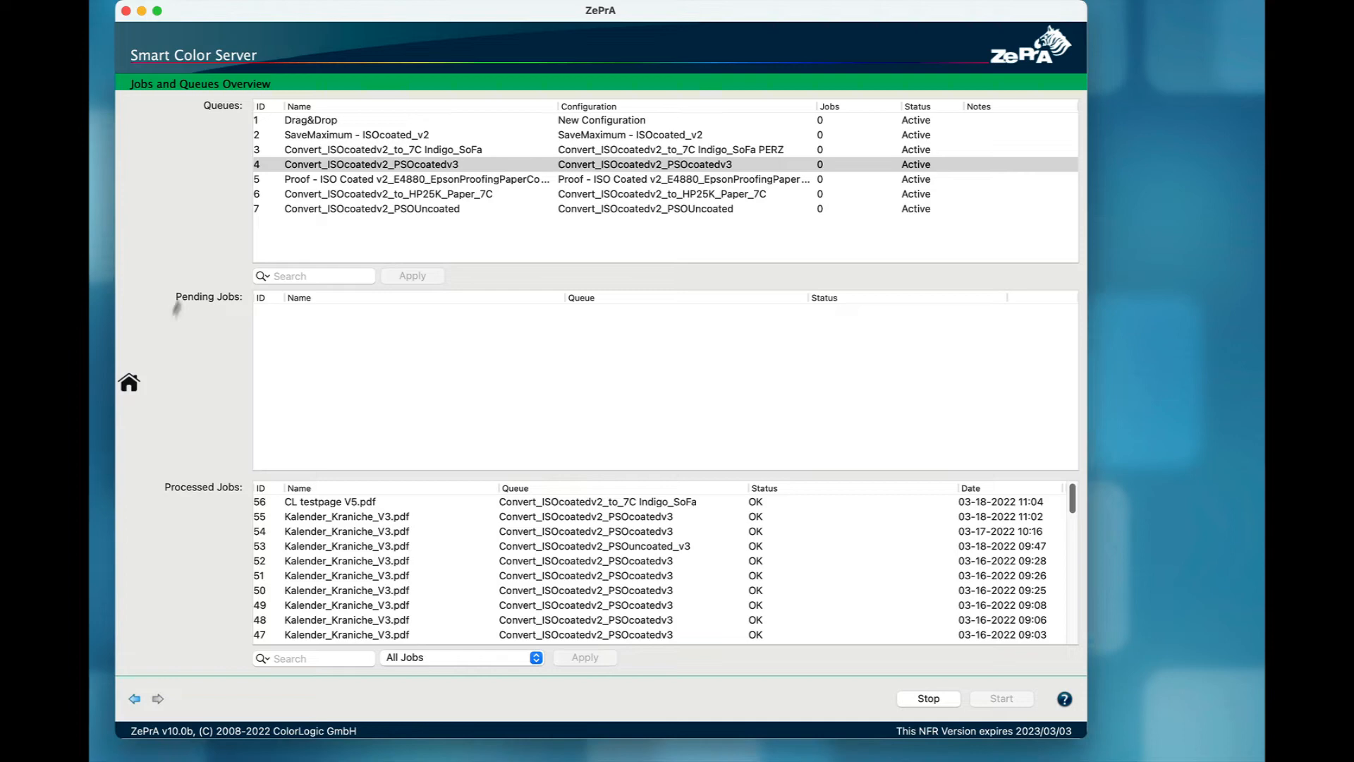
# Step: Launch the Spot Color Report tool from Home and choose the Multiple Files source list
pyautogui.click(130, 384)
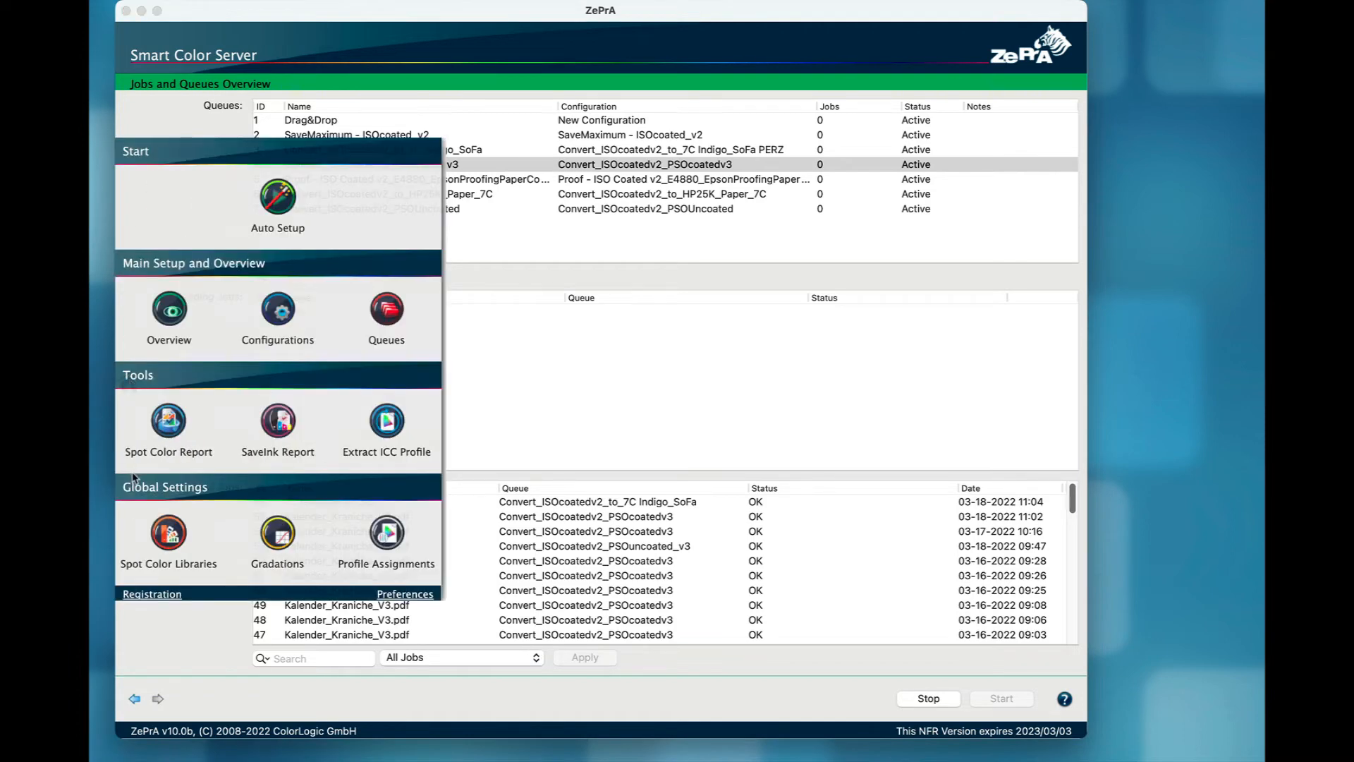
pyautogui.click(167, 422)
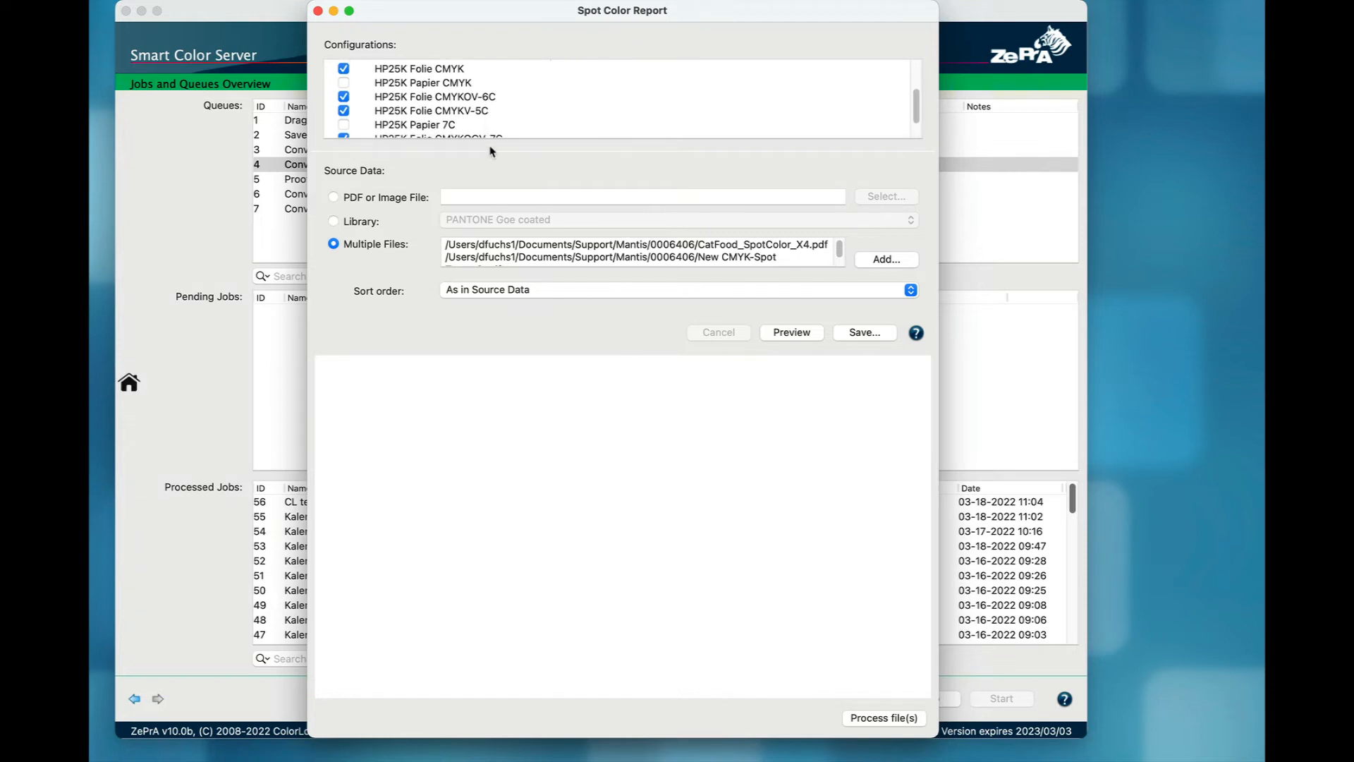
pyautogui.moveTo(523, 156)
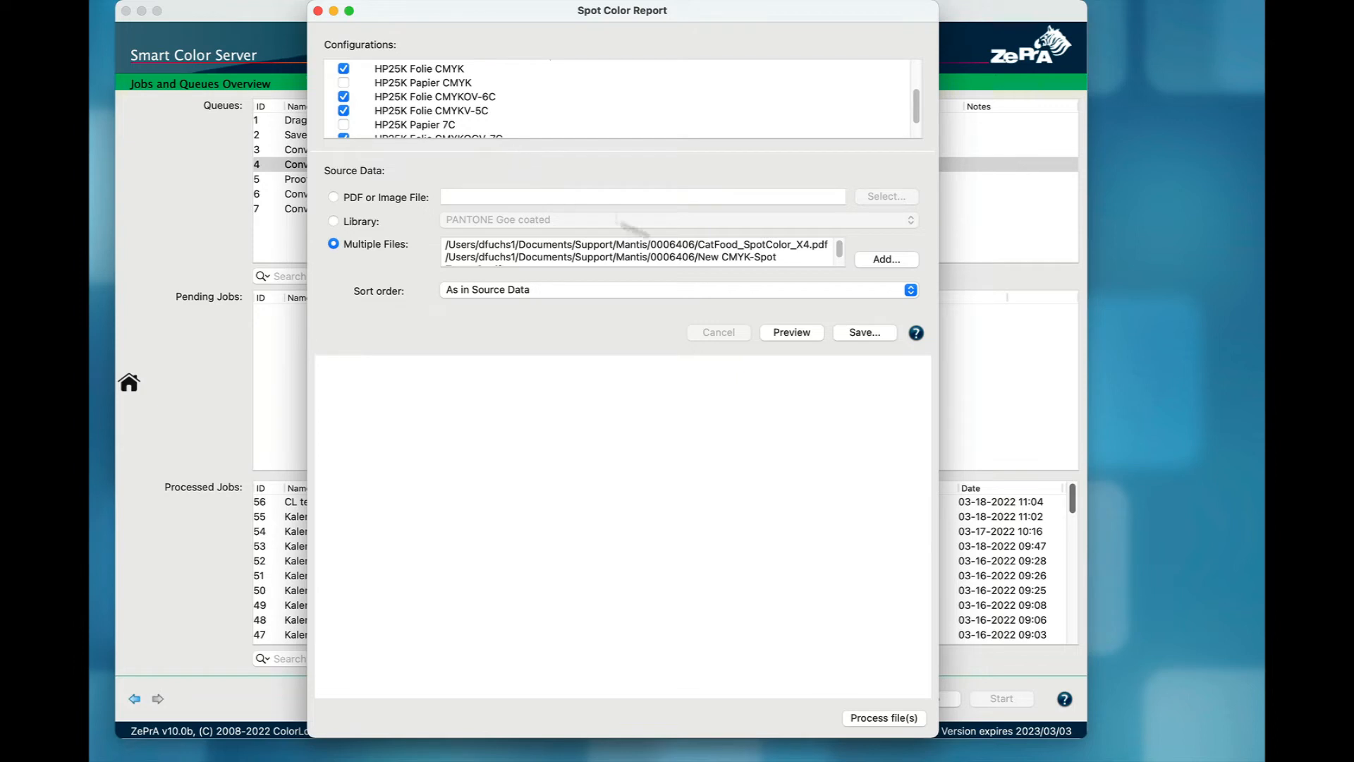
pyautogui.click(639, 251)
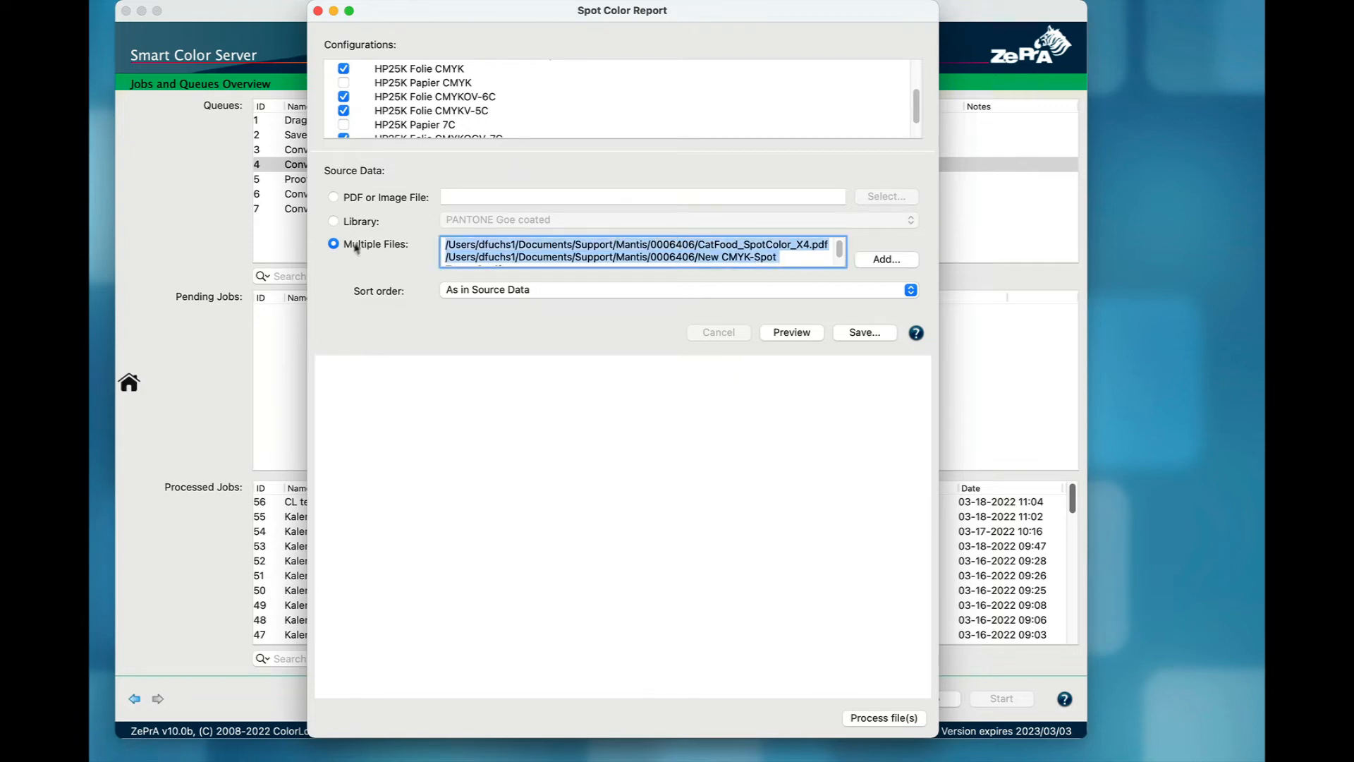
pyautogui.moveTo(557, 153)
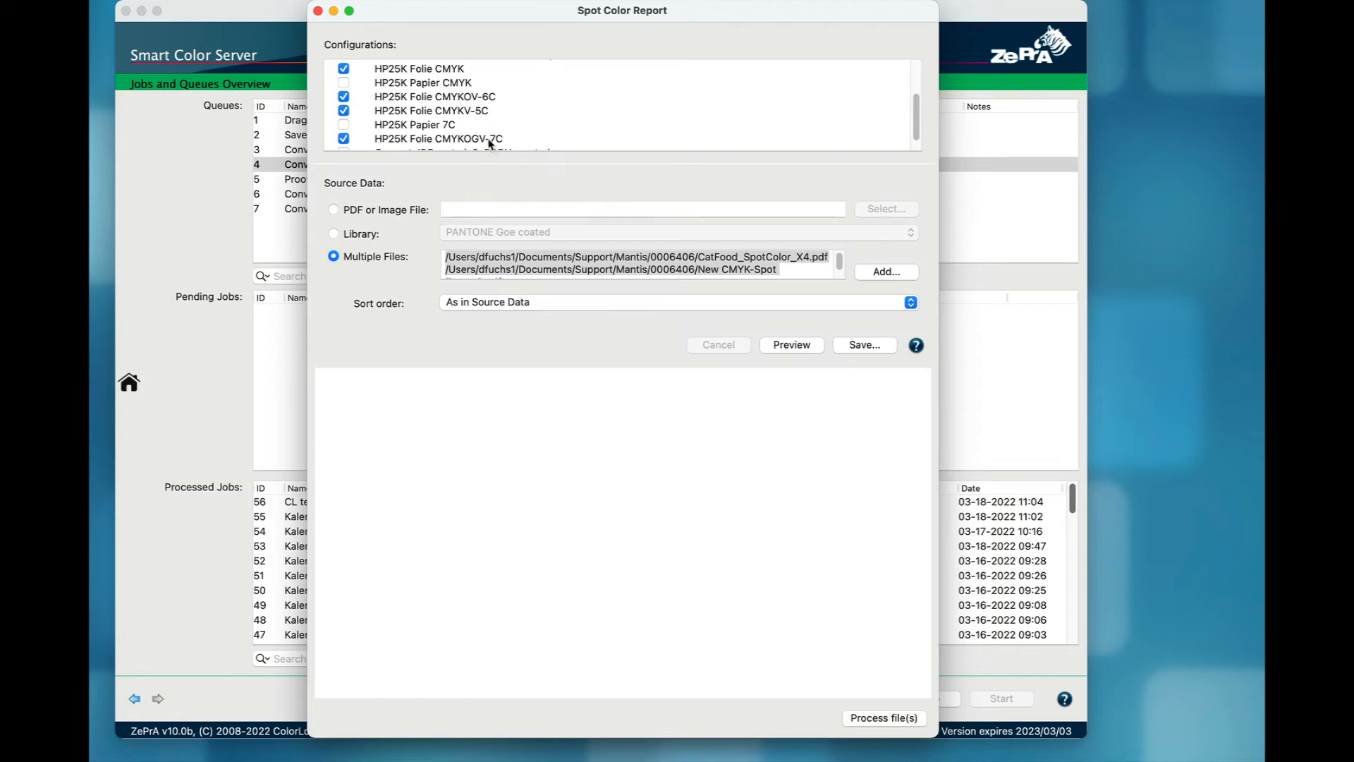
pyautogui.click(791, 345)
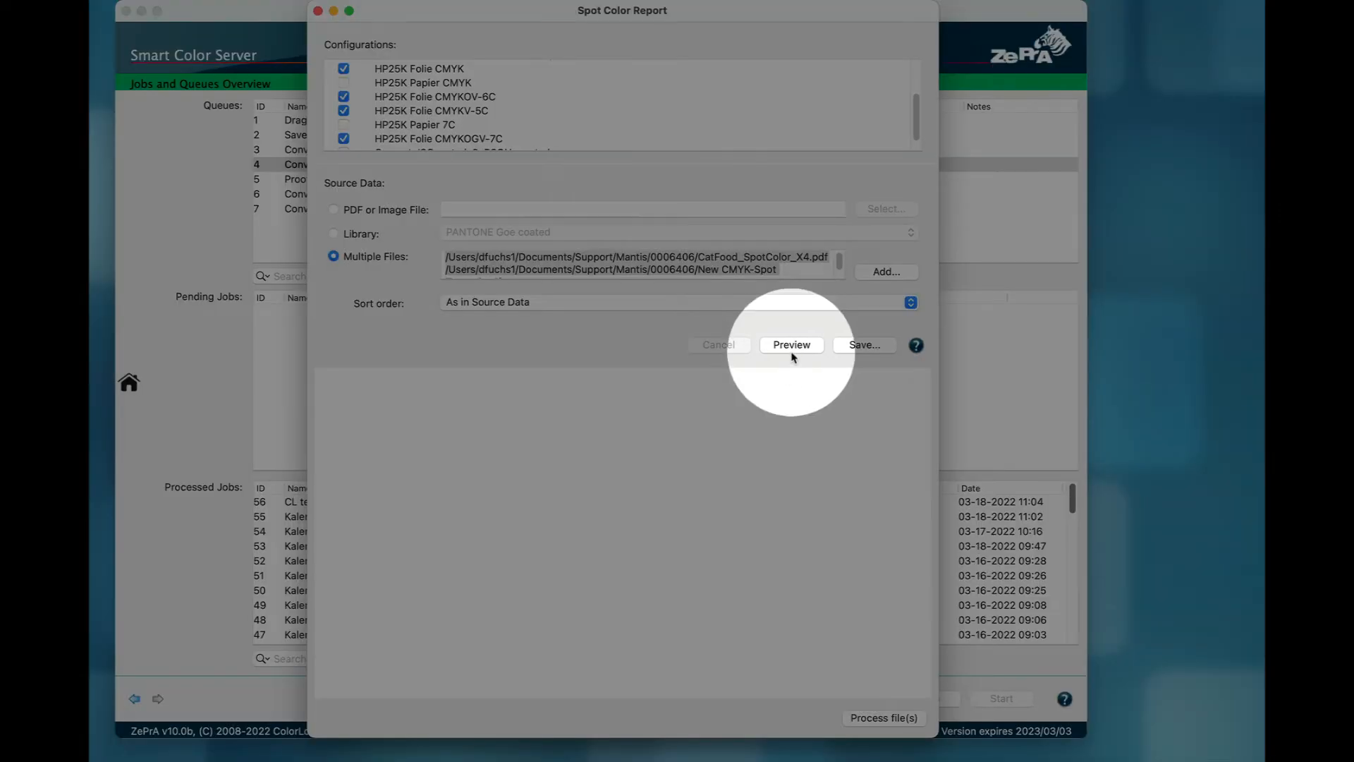
# Step: Generate the Spot Color Report with average/maximum dE00, scores and best configuration per file
pyautogui.click(791, 345)
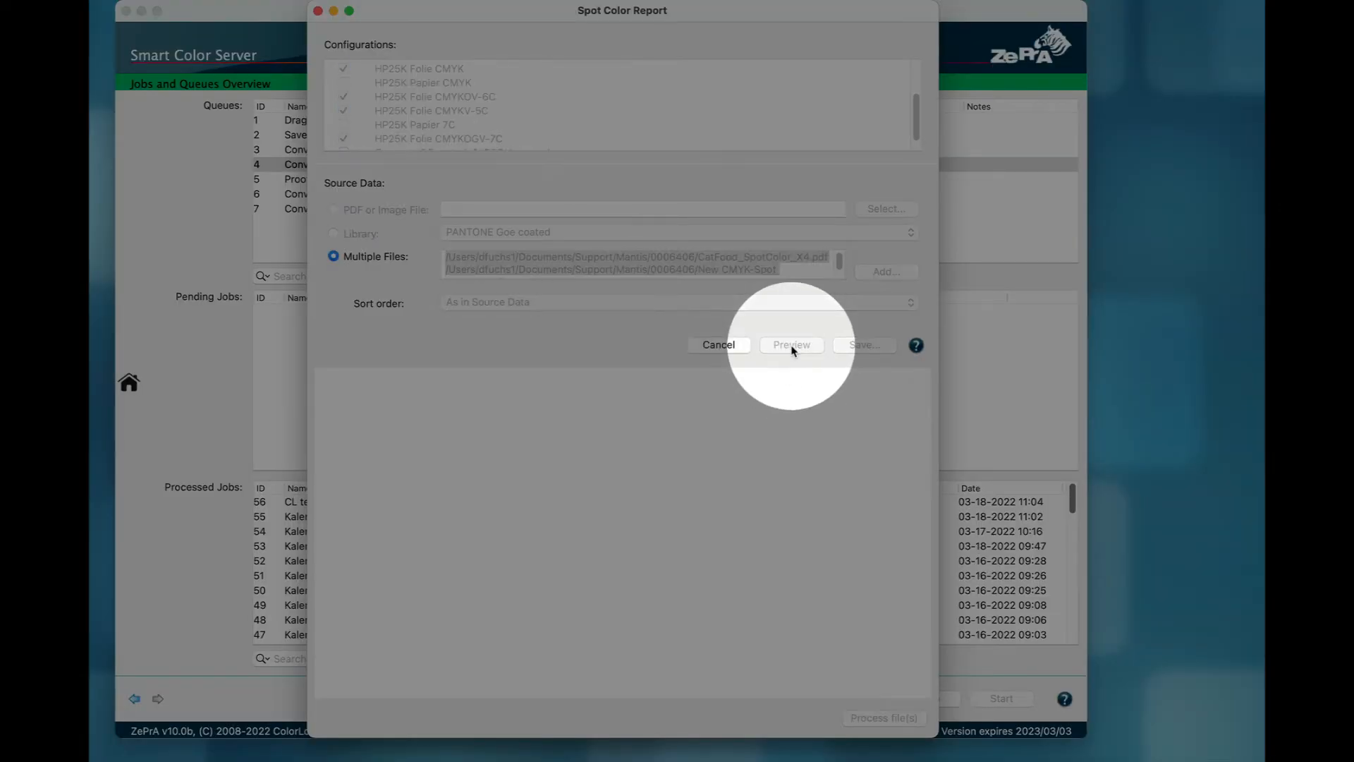
pyautogui.click(791, 344)
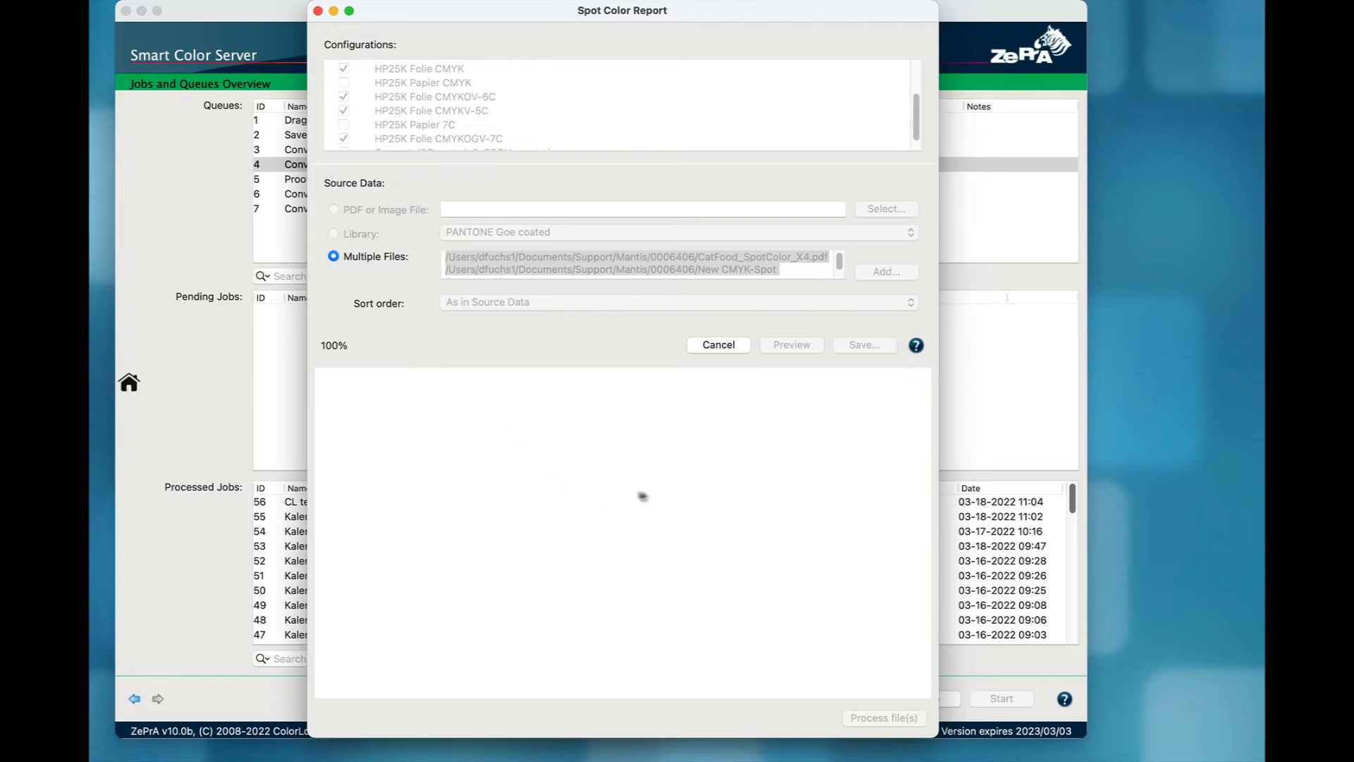
pyautogui.click(791, 344)
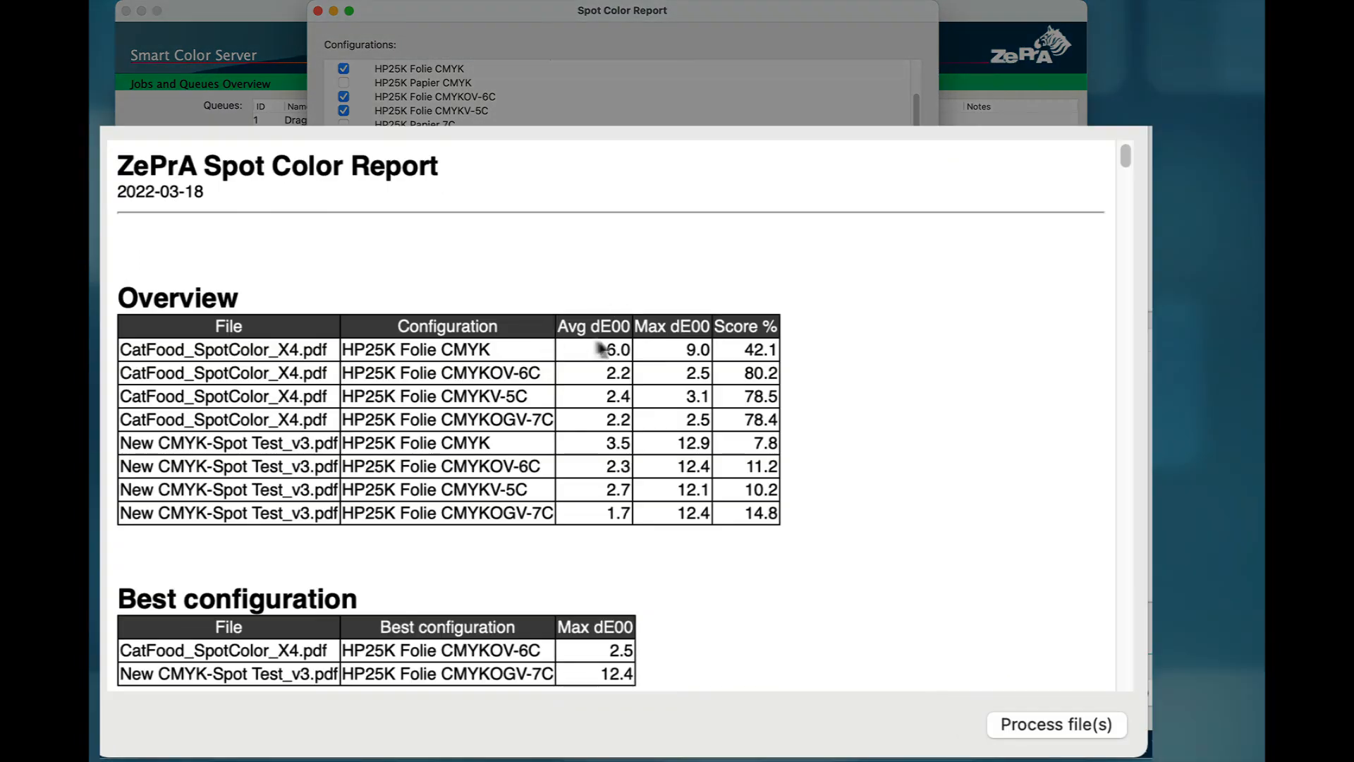
pyautogui.moveTo(606, 446)
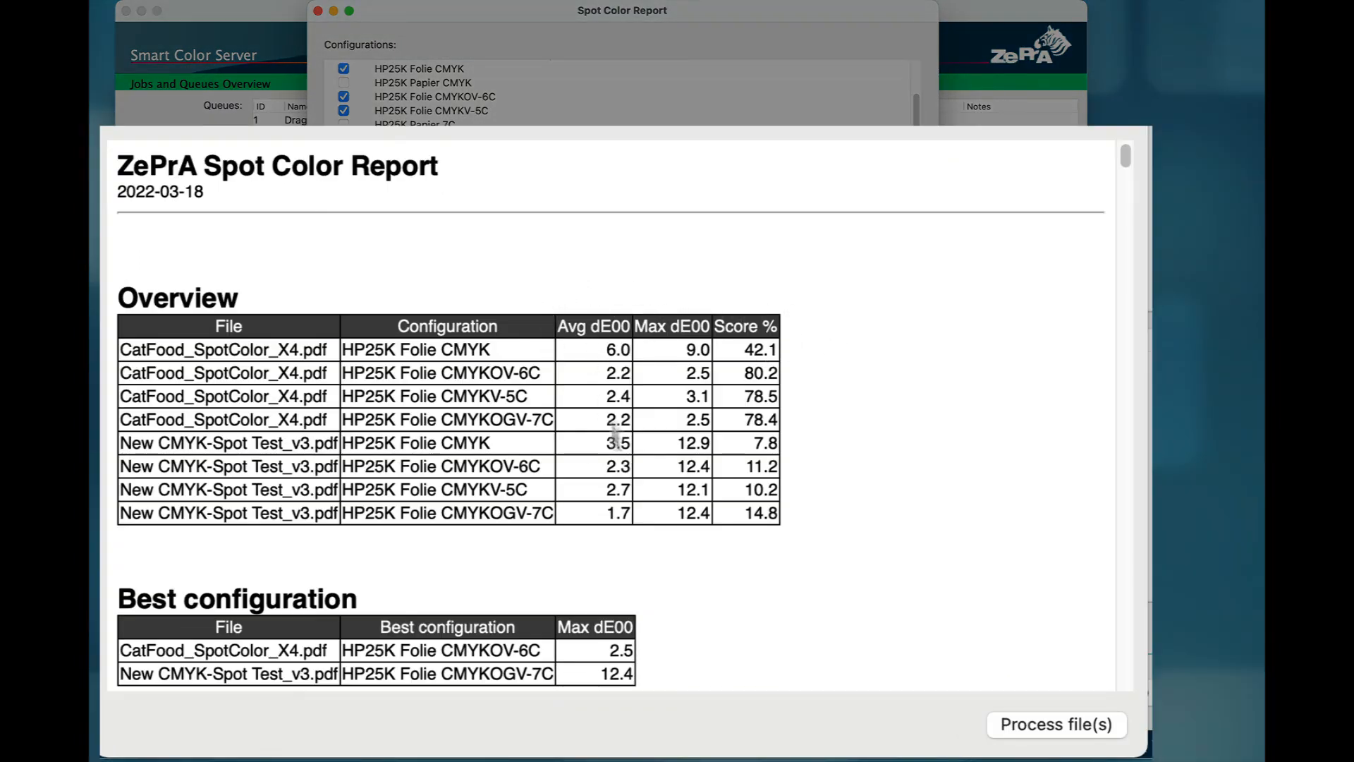
pyautogui.moveTo(815, 283)
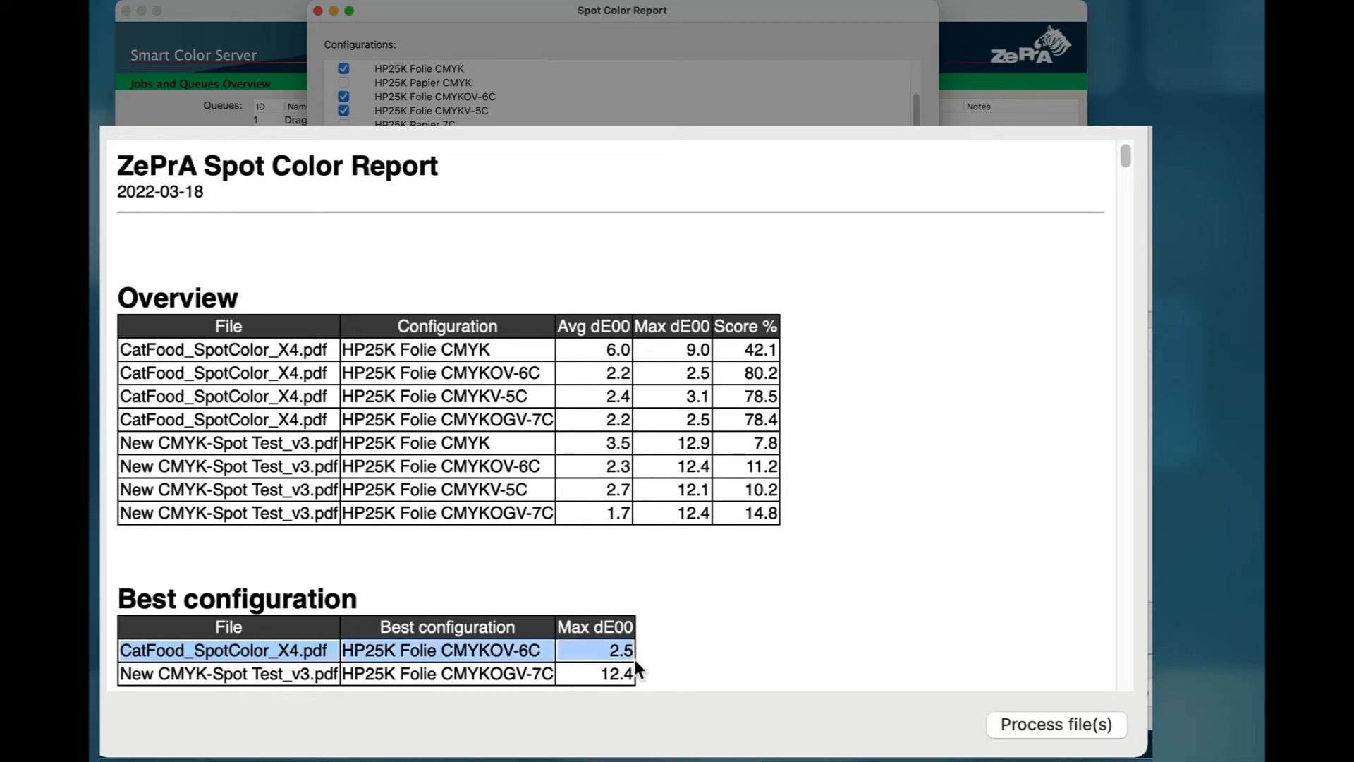
pyautogui.moveTo(526, 671)
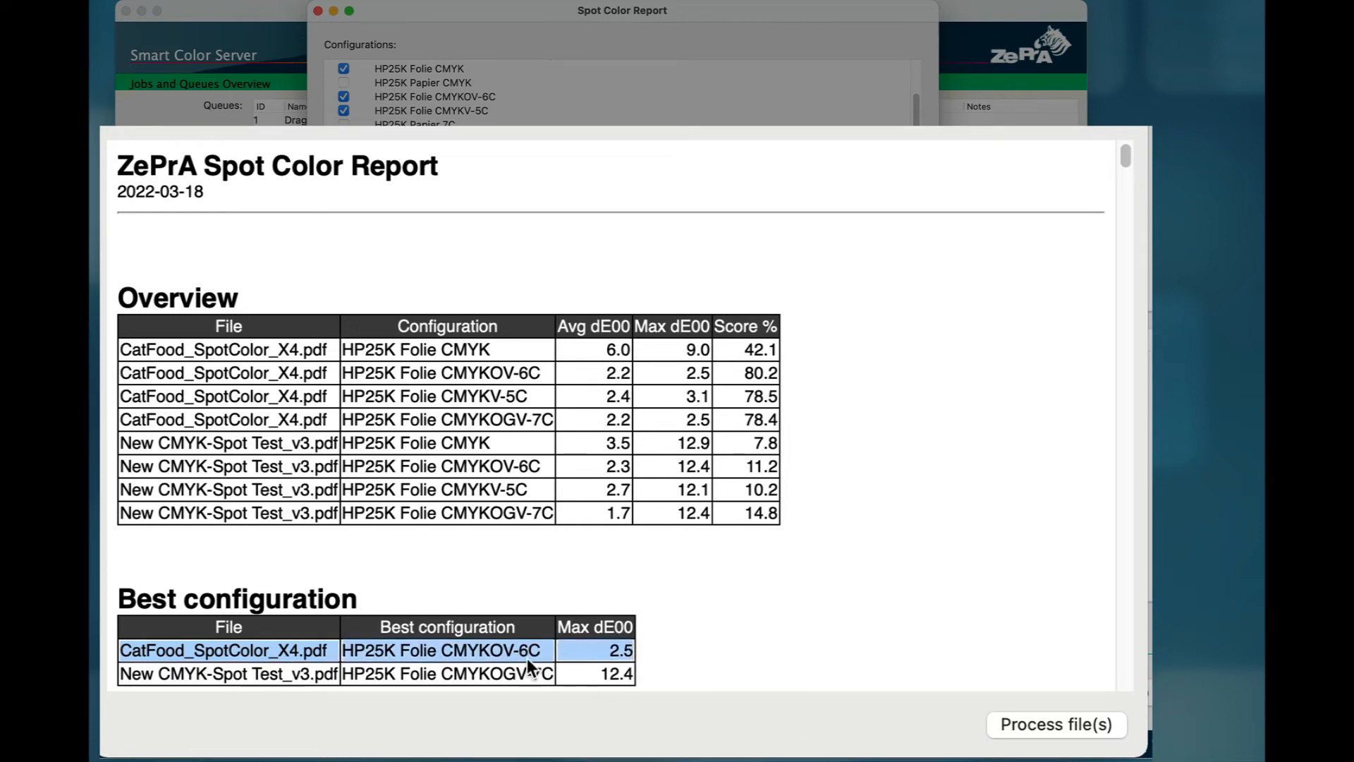
pyautogui.moveTo(539, 686)
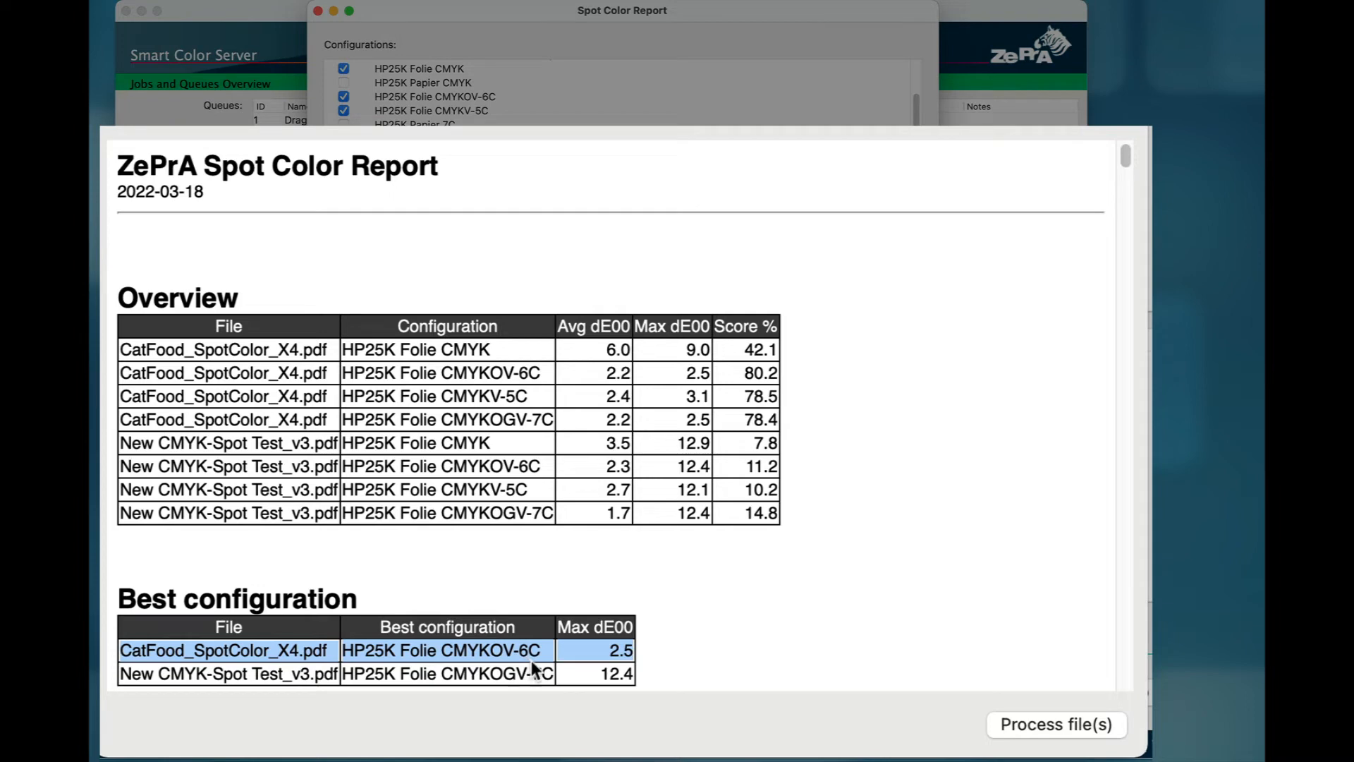
pyautogui.moveTo(603, 370)
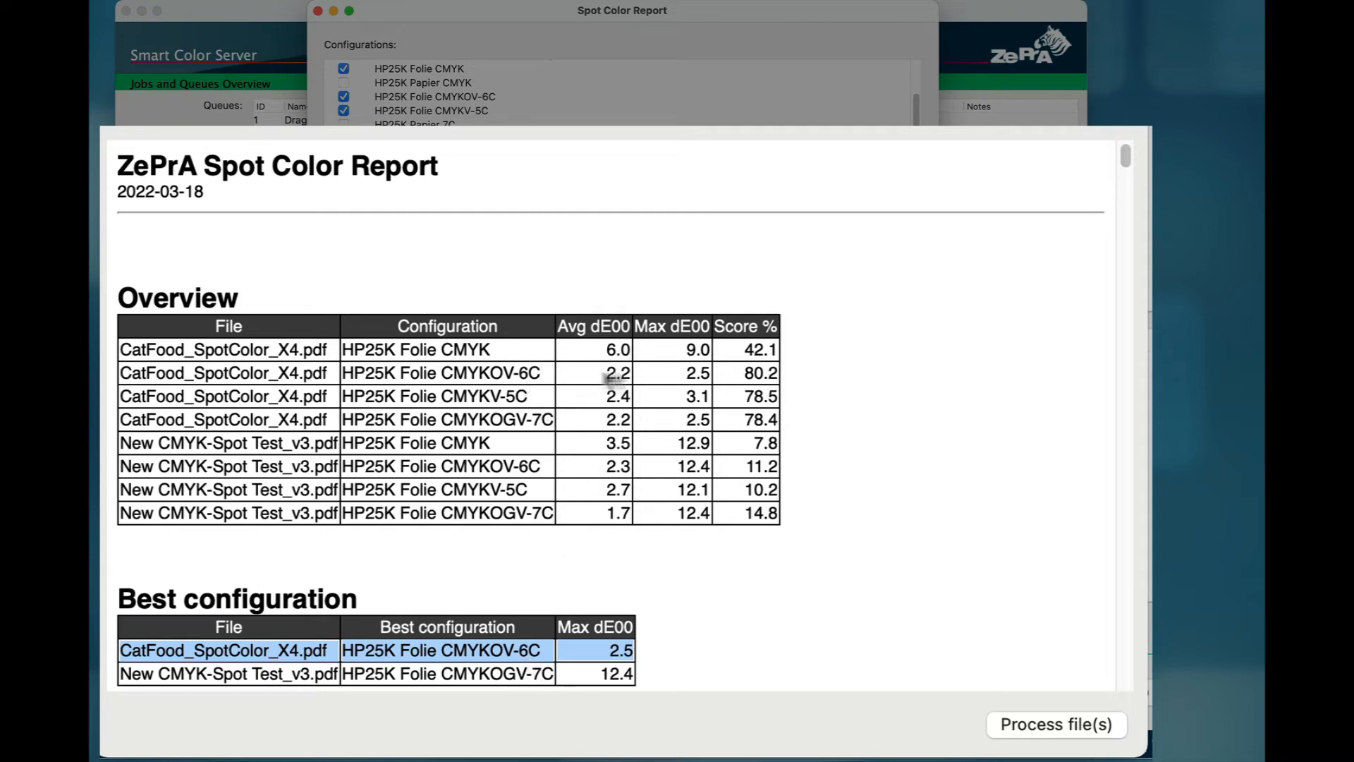
pyautogui.moveTo(743, 424)
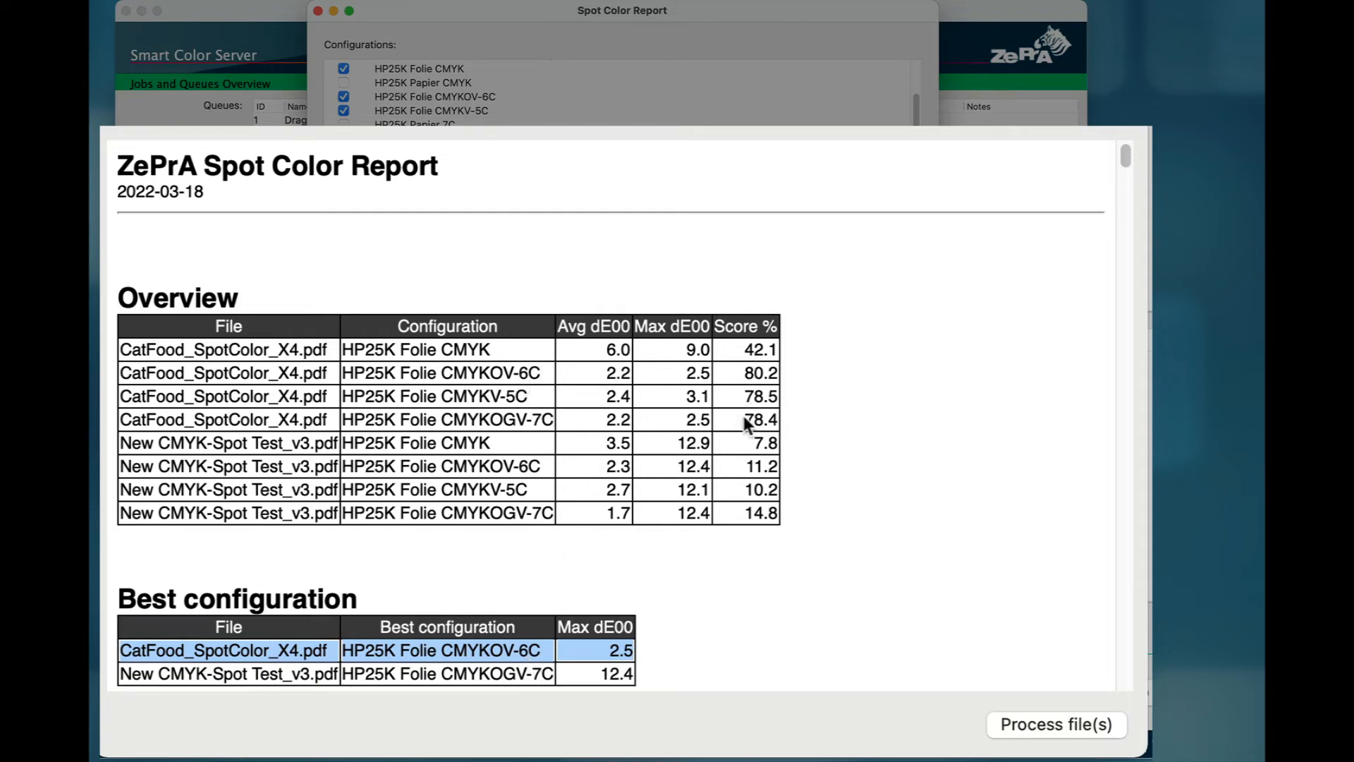
pyautogui.moveTo(792, 423)
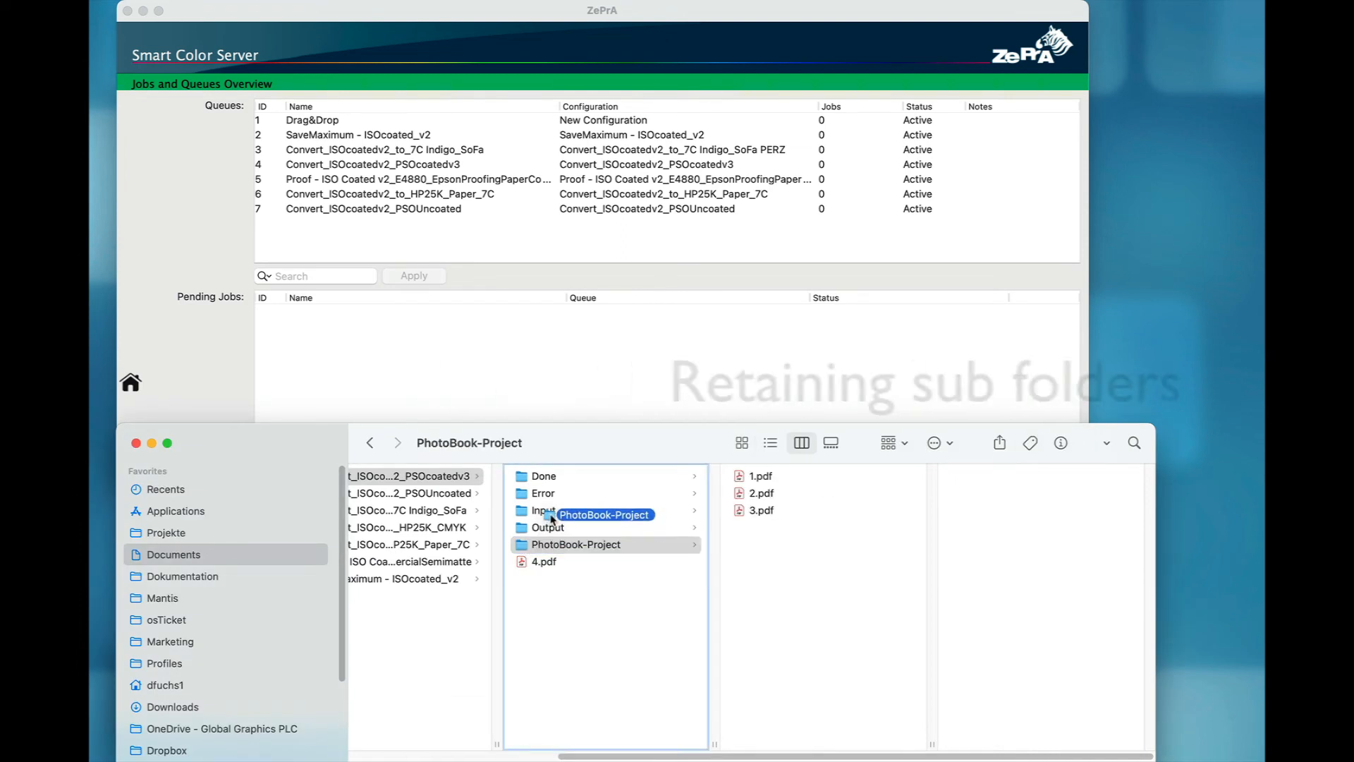
# Step: Inspect the queue's Input and Output folders in Finder after dropping in PhotoBook-Project
pyautogui.click(543, 510)
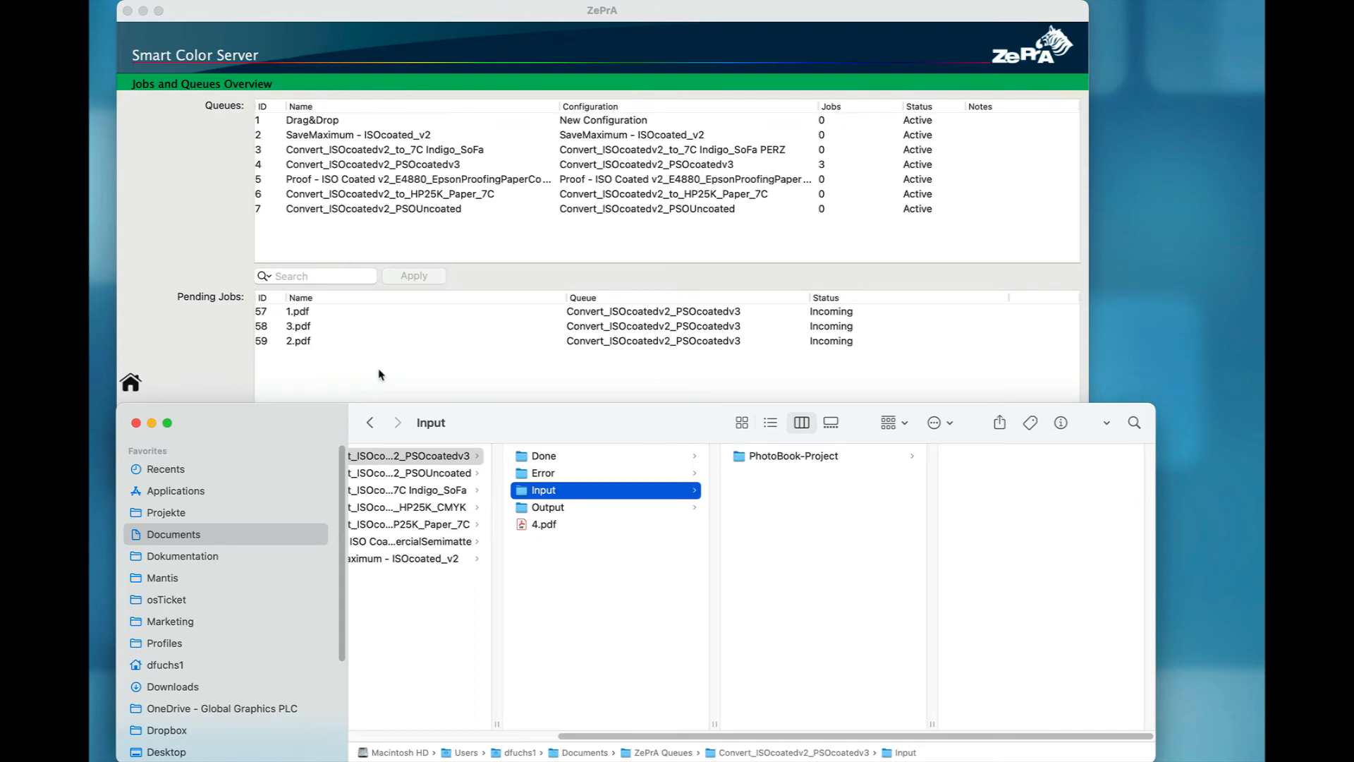
pyautogui.moveTo(234, 379)
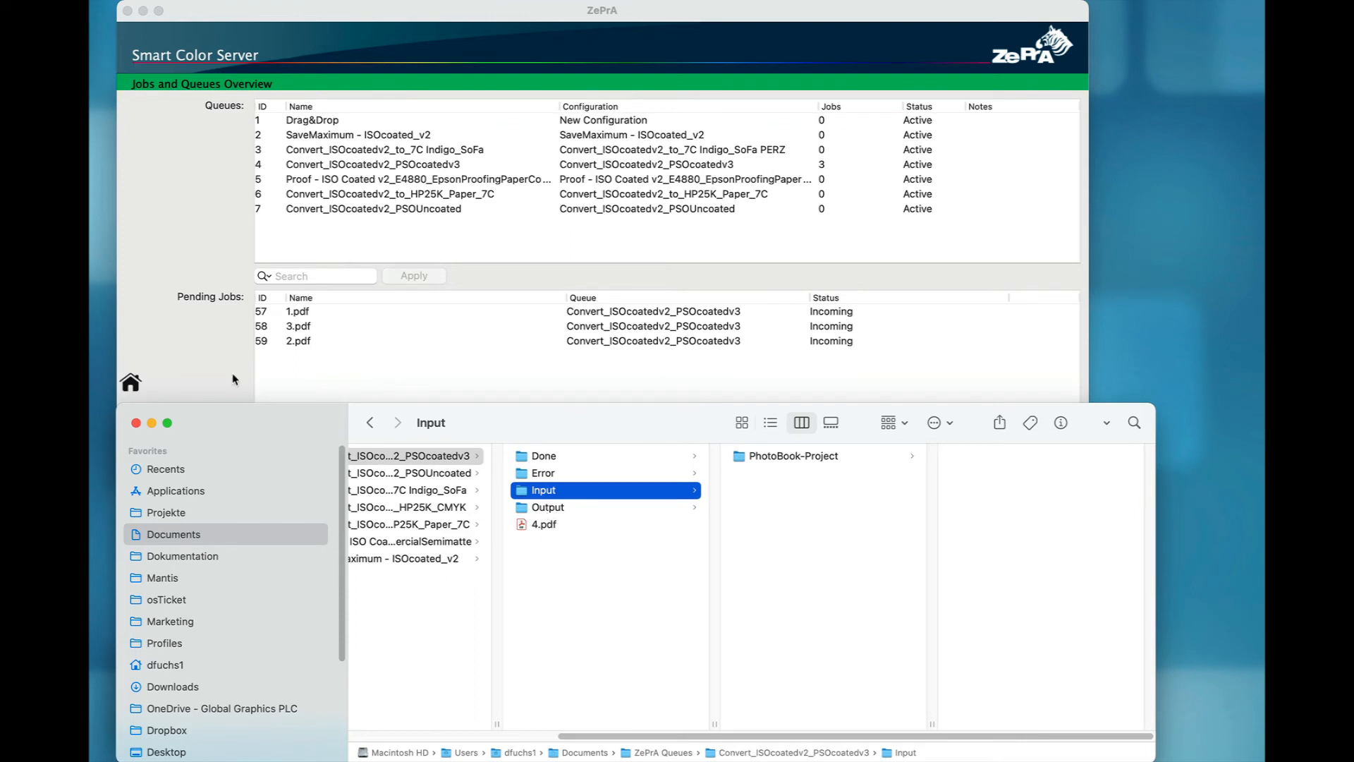
pyautogui.moveTo(556, 517)
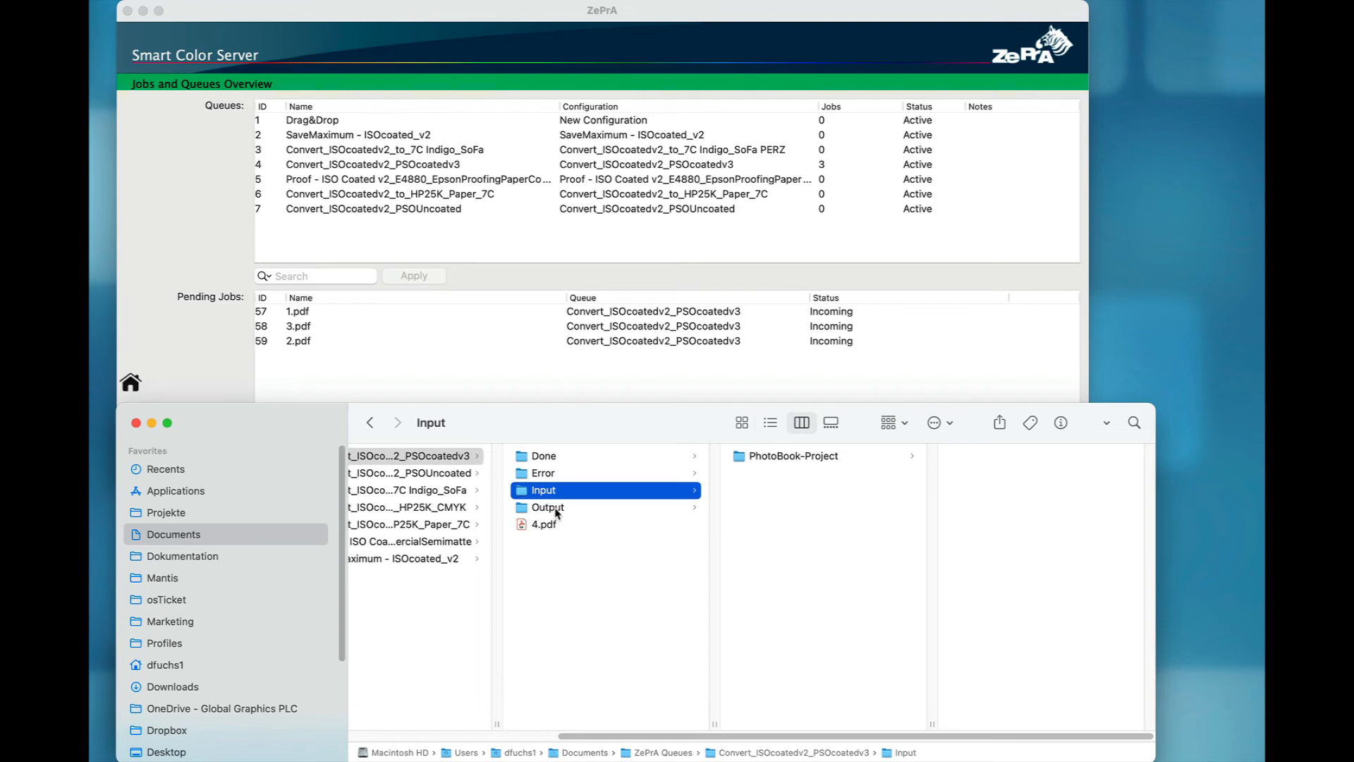
pyautogui.click(548, 507)
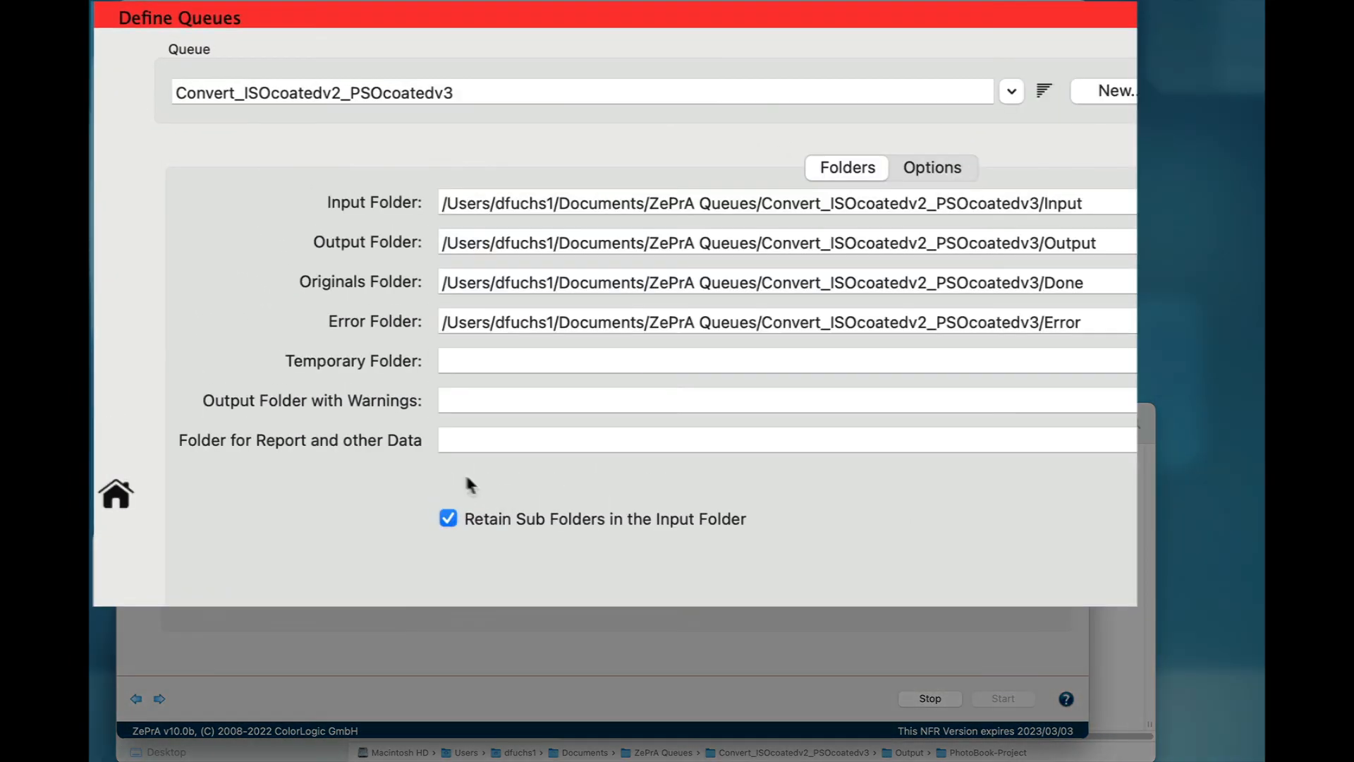
pyautogui.moveTo(852, 189)
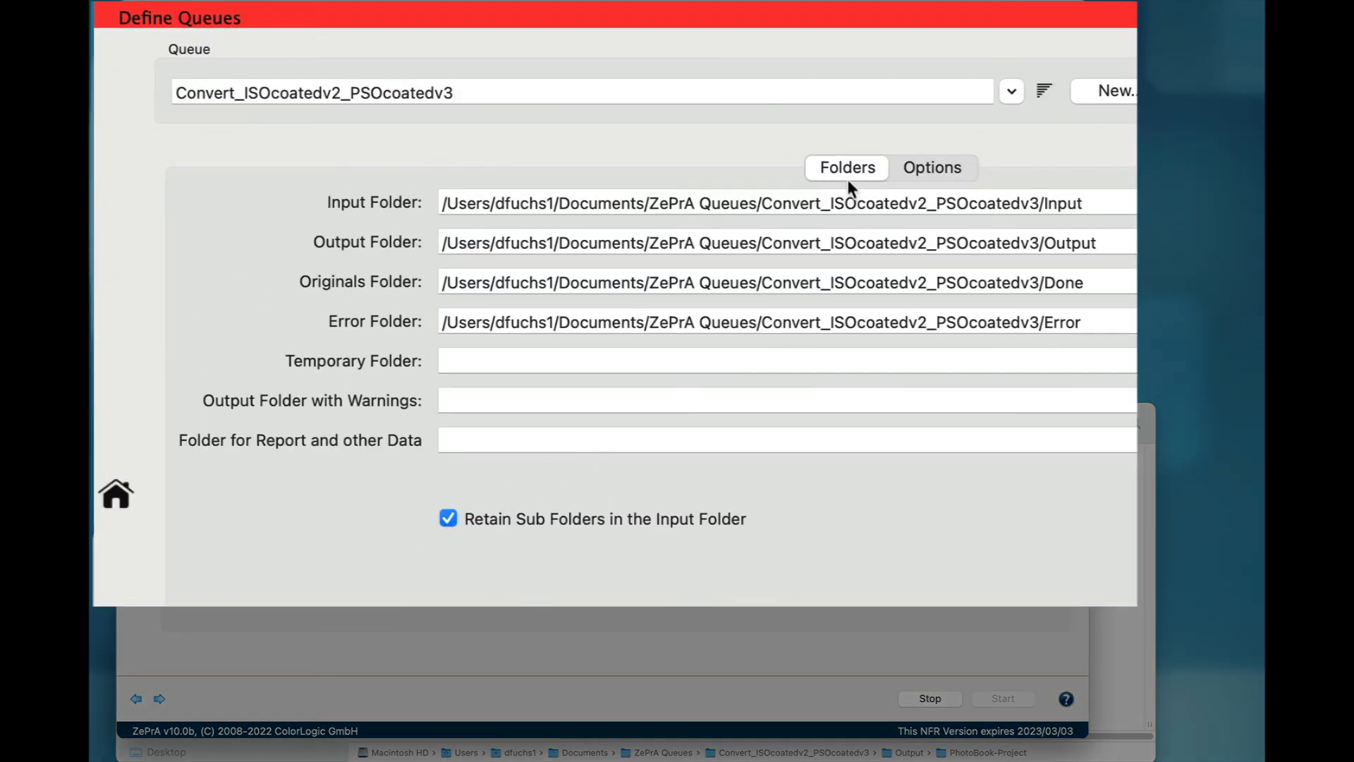
pyautogui.moveTo(127, 507)
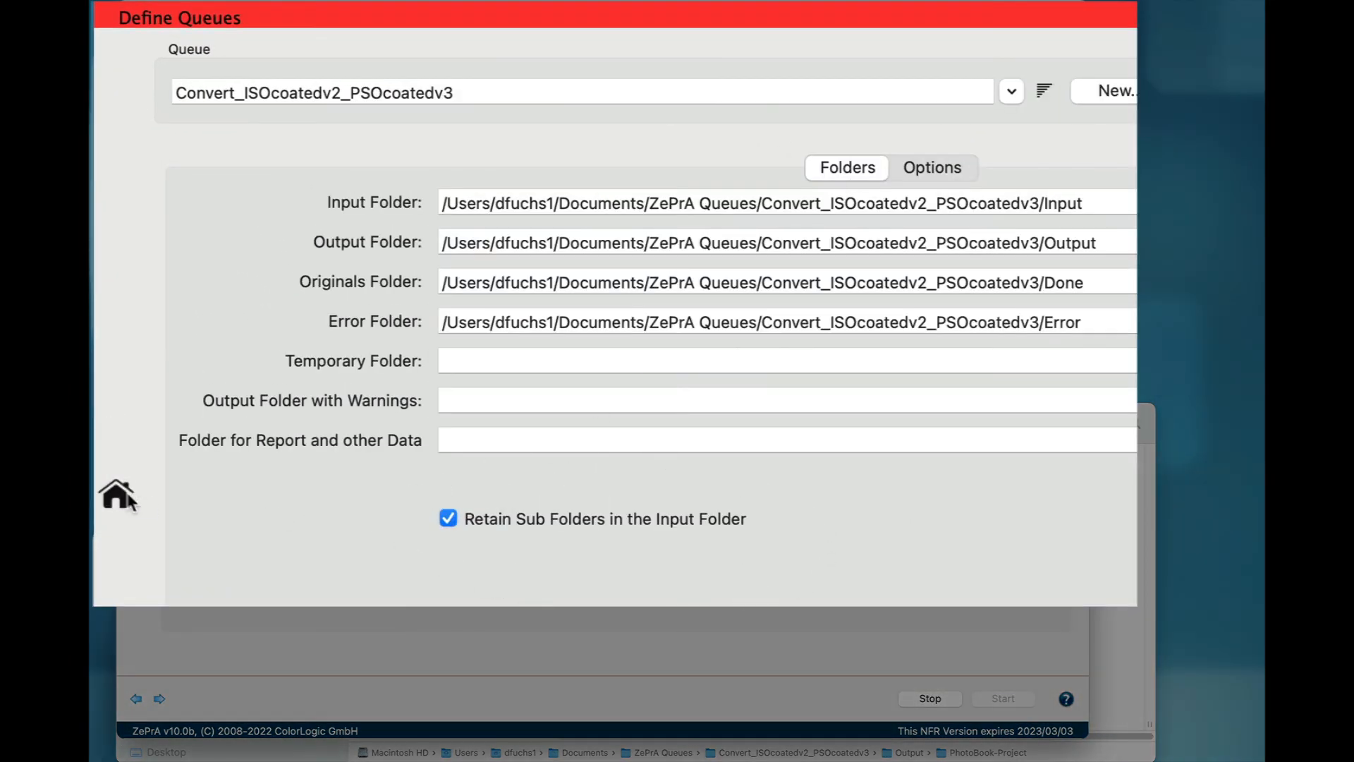
# Step: Return from Define Queues to the jobs and queues overview
pyautogui.click(116, 494)
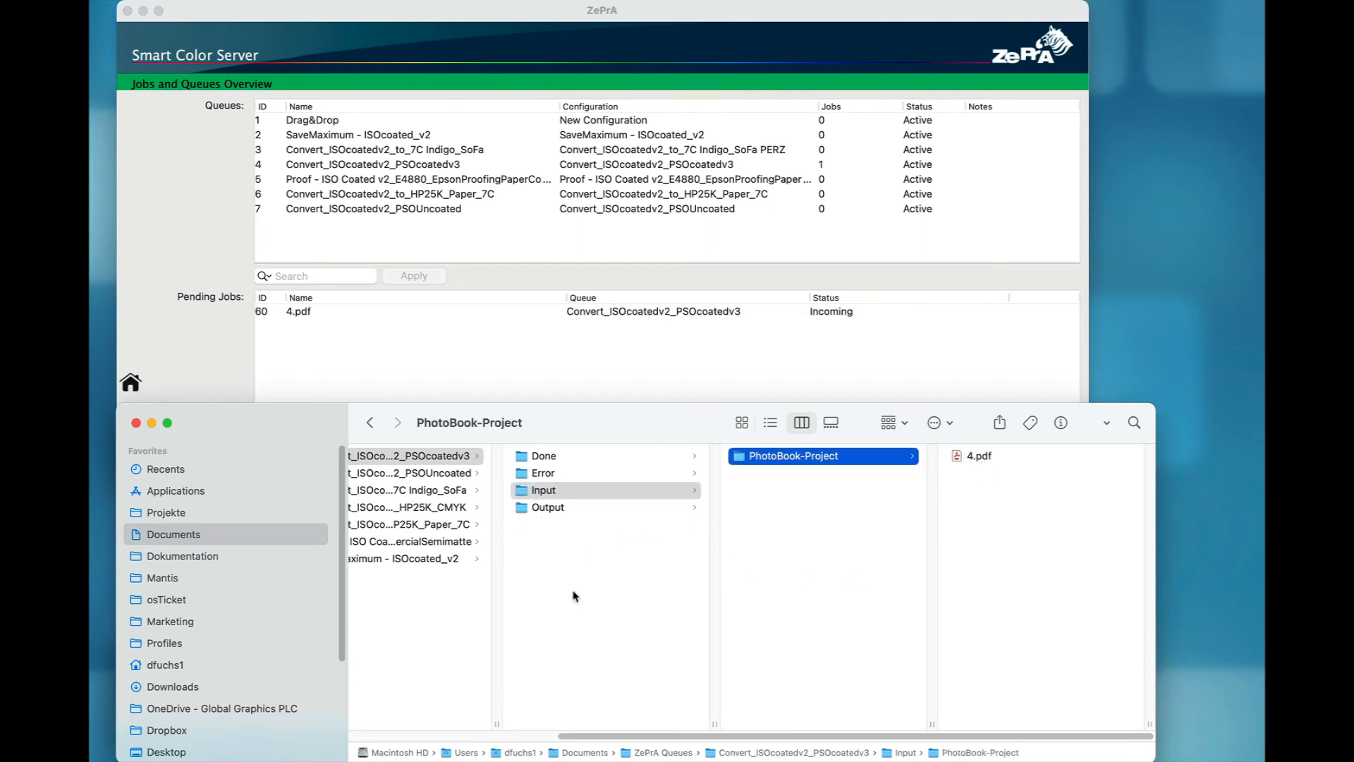
# Step: Show the recreated PhotoBook-Project subfolder inside the queue's Output folder in Finder
pyautogui.click(547, 507)
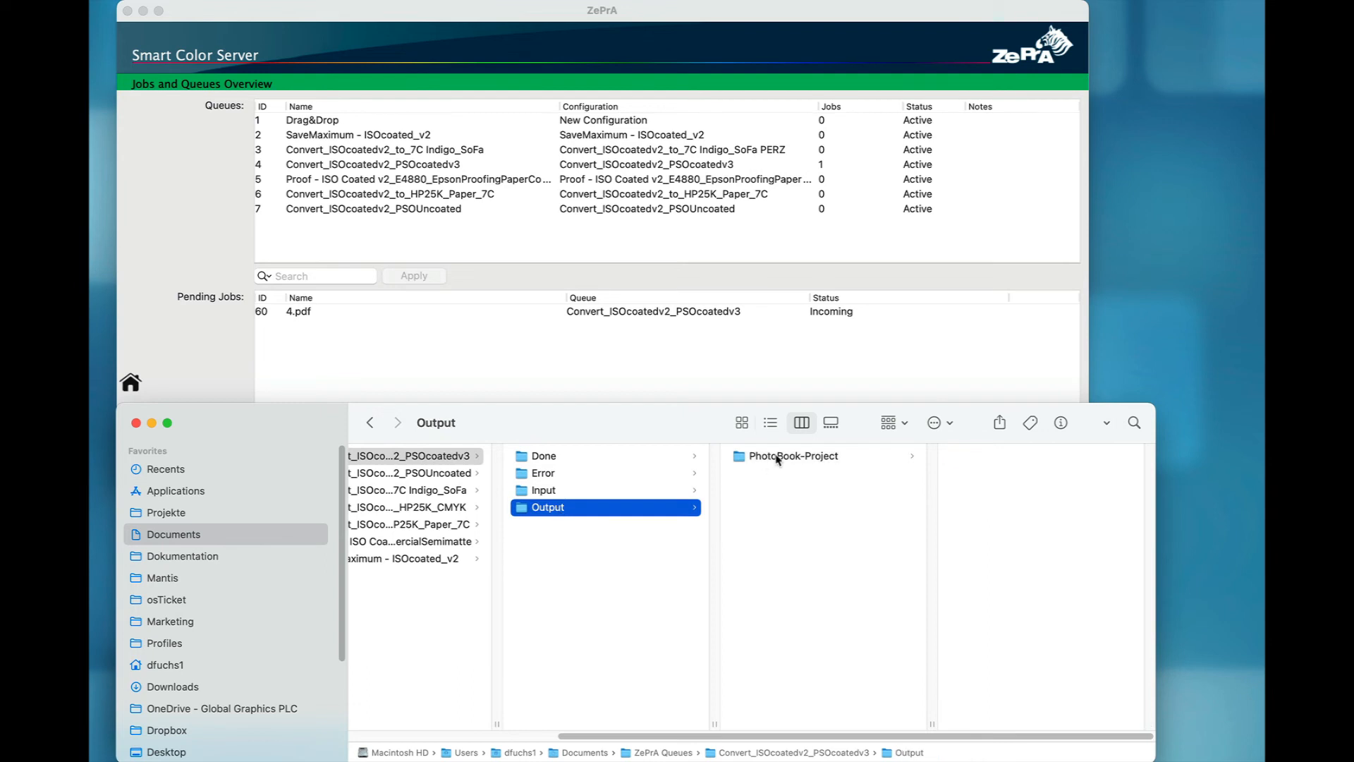
pyautogui.click(793, 455)
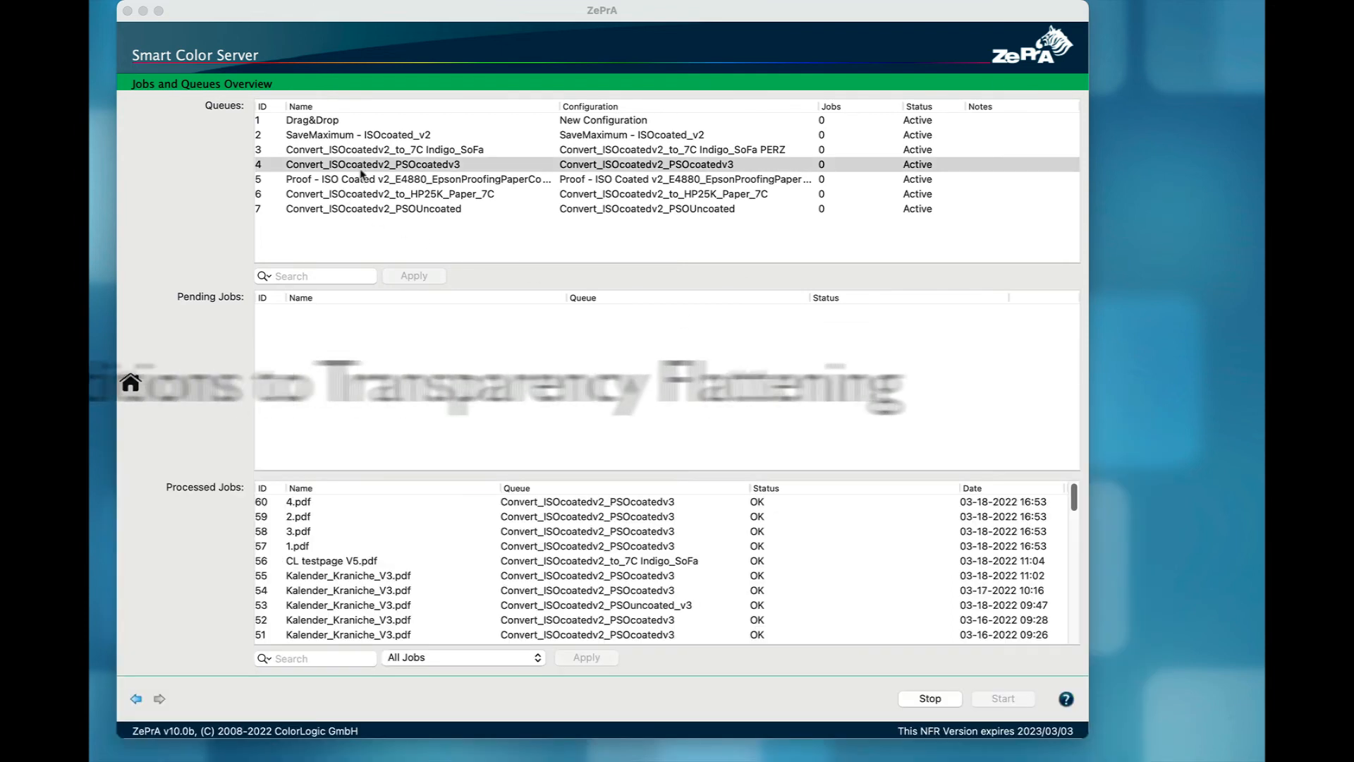
# Step: Edit queue 4's PSOcoatedv3 configuration and reach its Transparency Flattening settings
pyautogui.rightClick(361, 164)
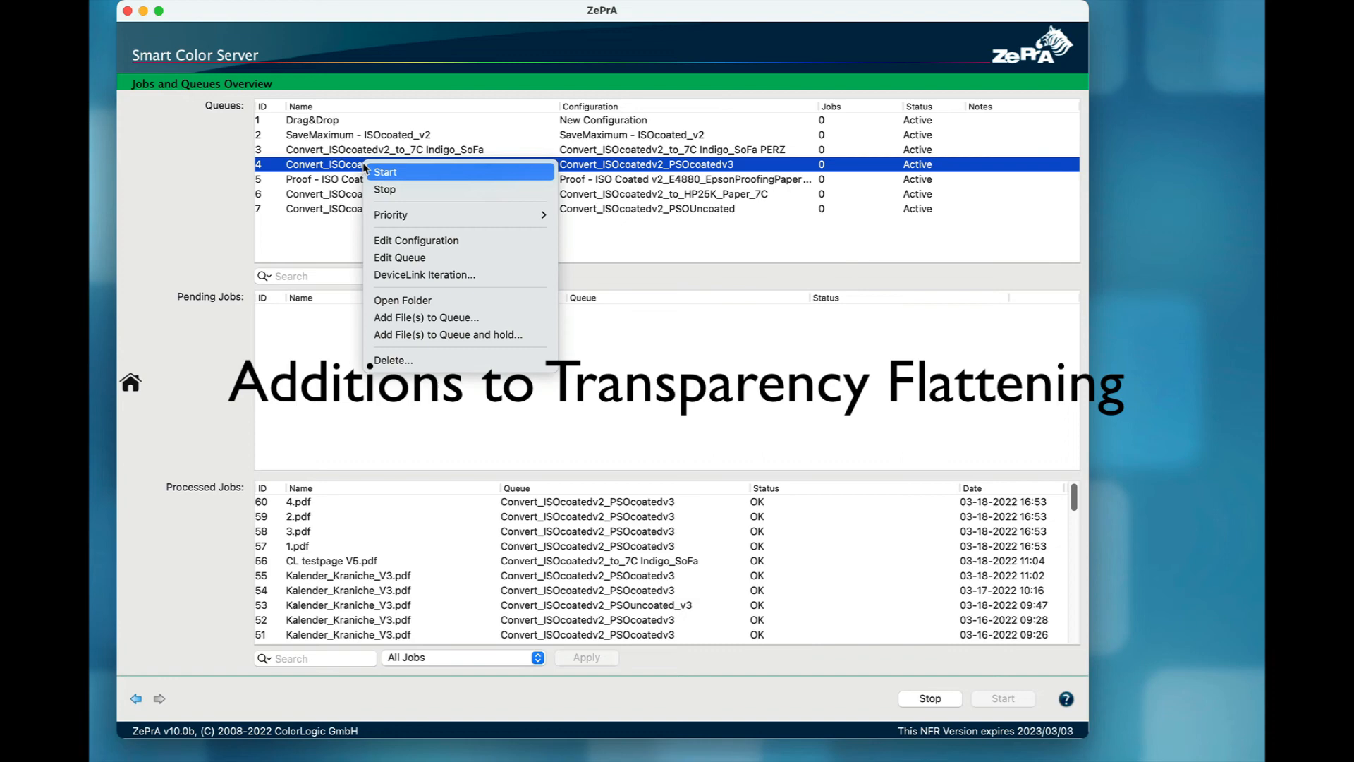
pyautogui.click(417, 240)
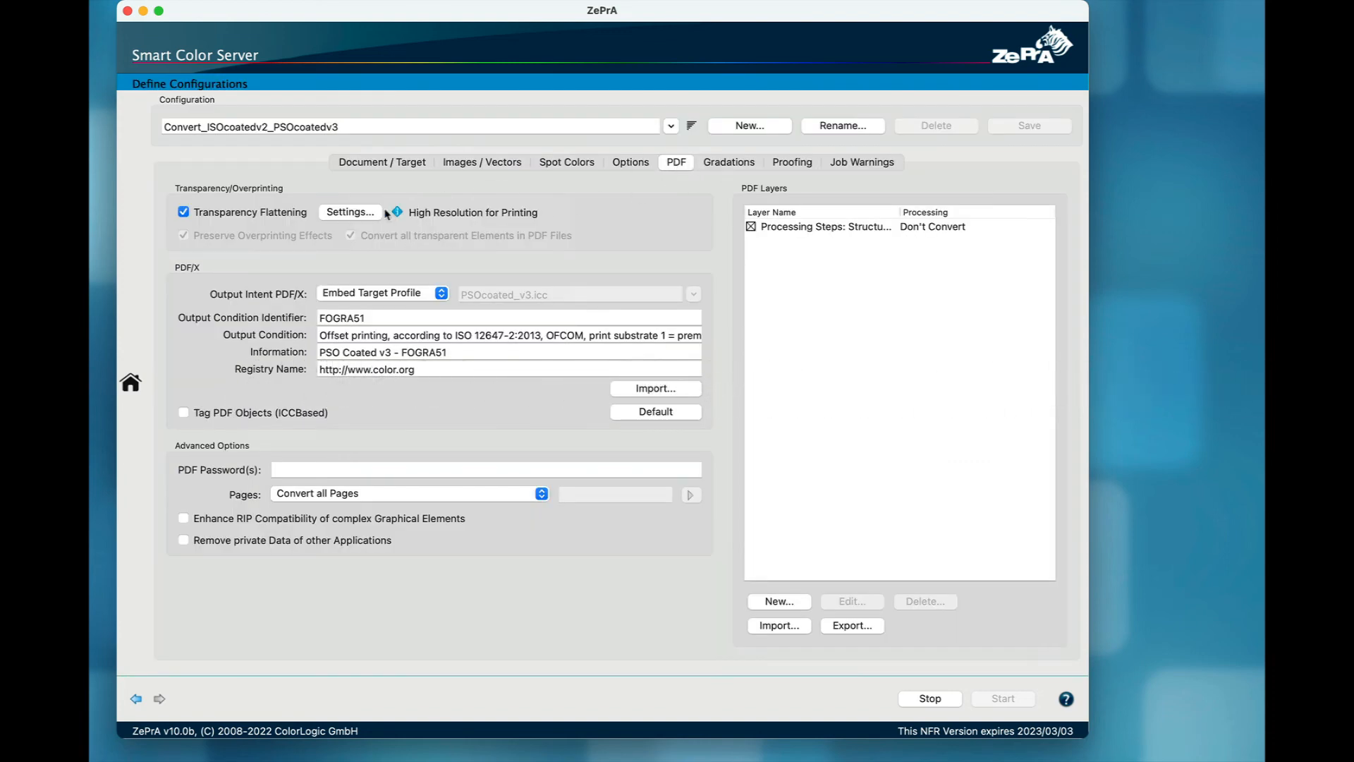
pyautogui.click(350, 211)
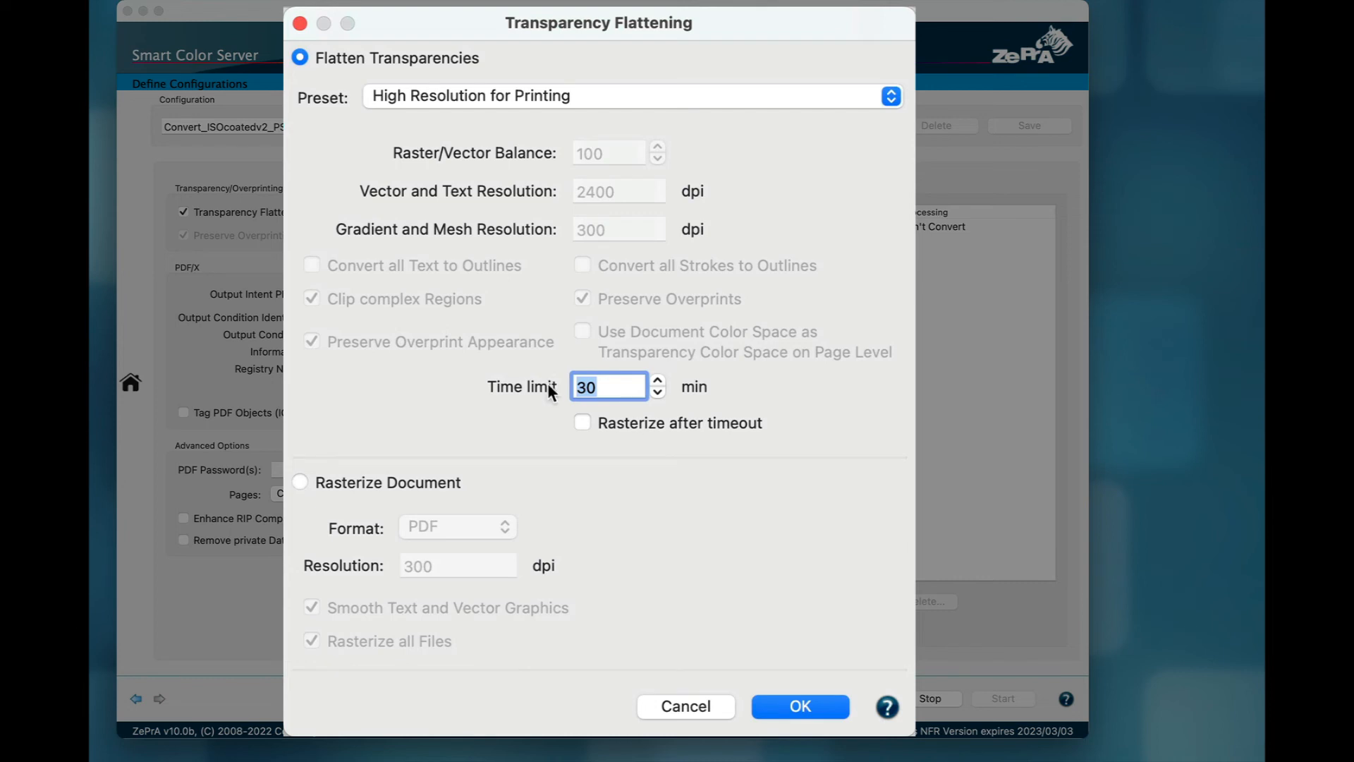
# Step: Set the flattening time limit to 40 minutes, enable Rasterize after timeout, and select Rasterize Document
pyautogui.write('4')
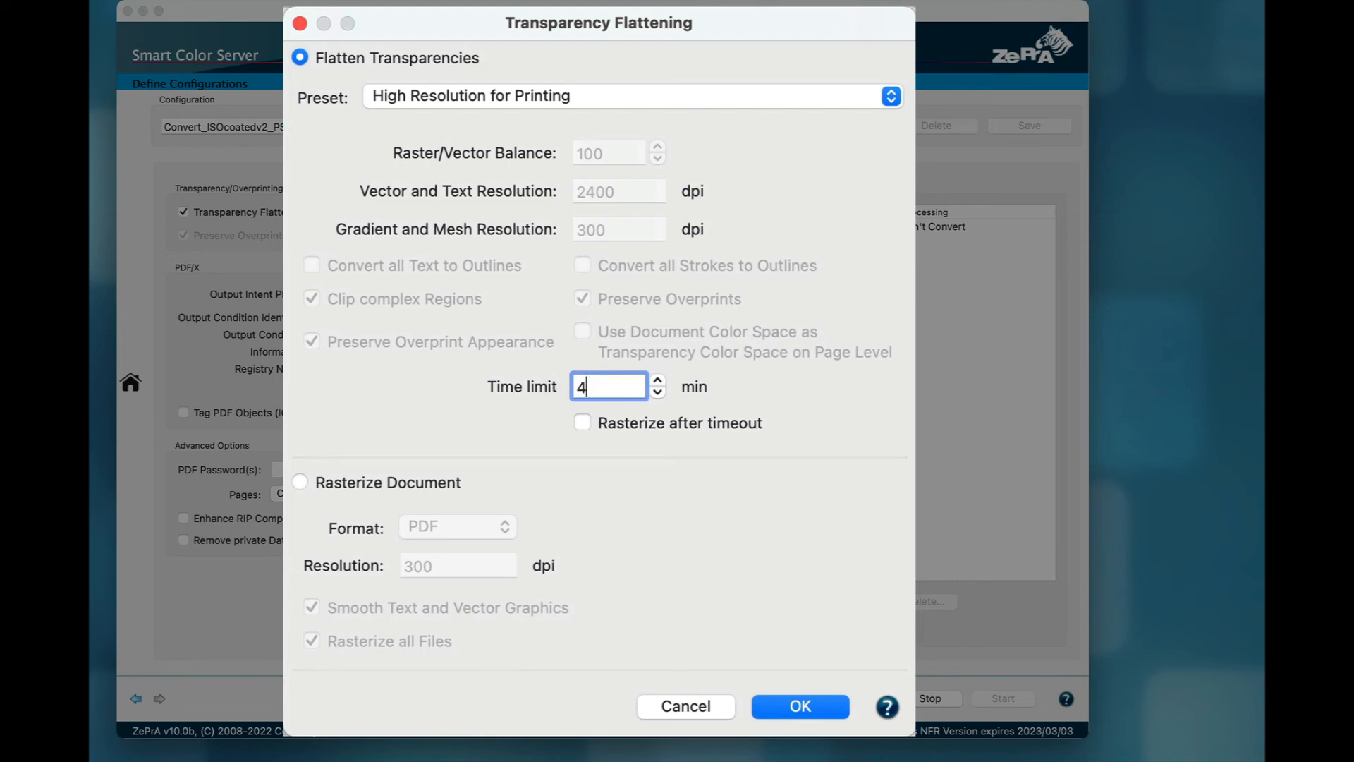
pyautogui.write('0')
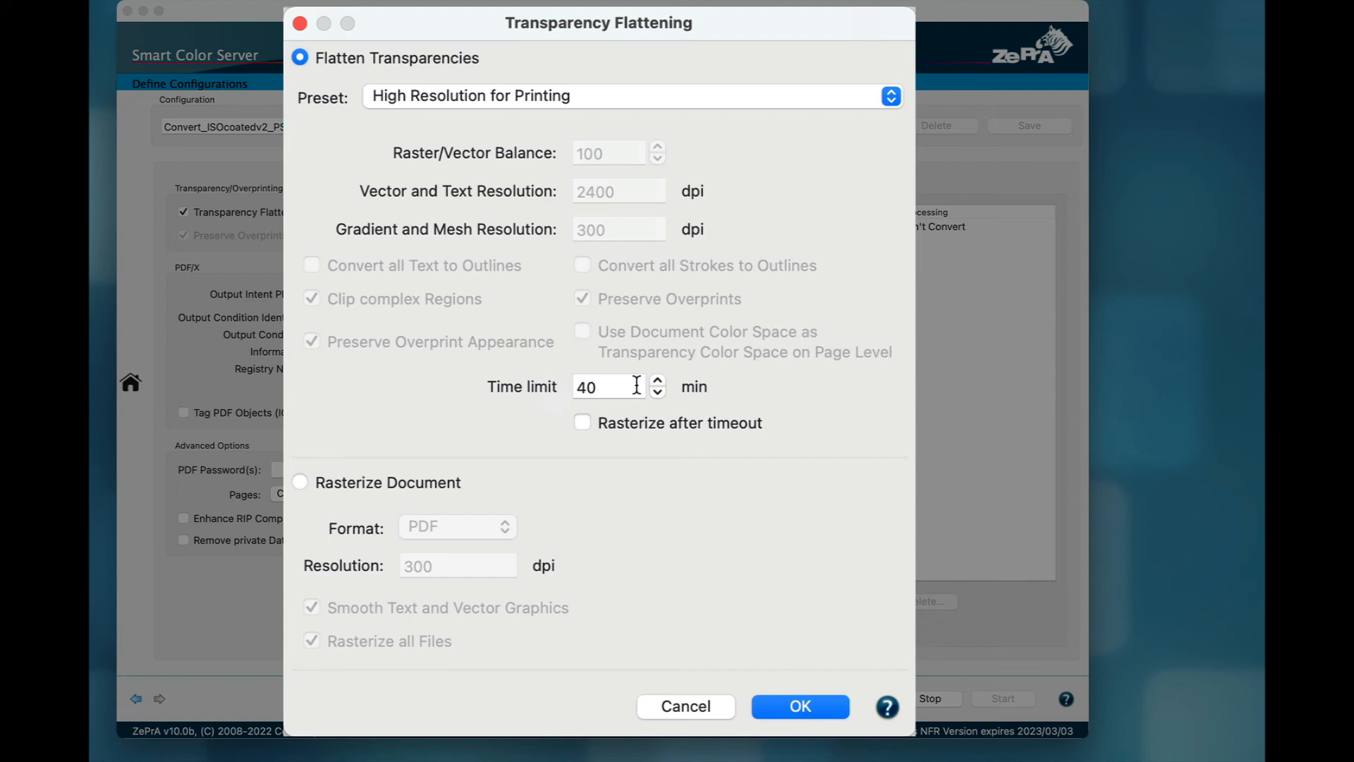
pyautogui.click(604, 387)
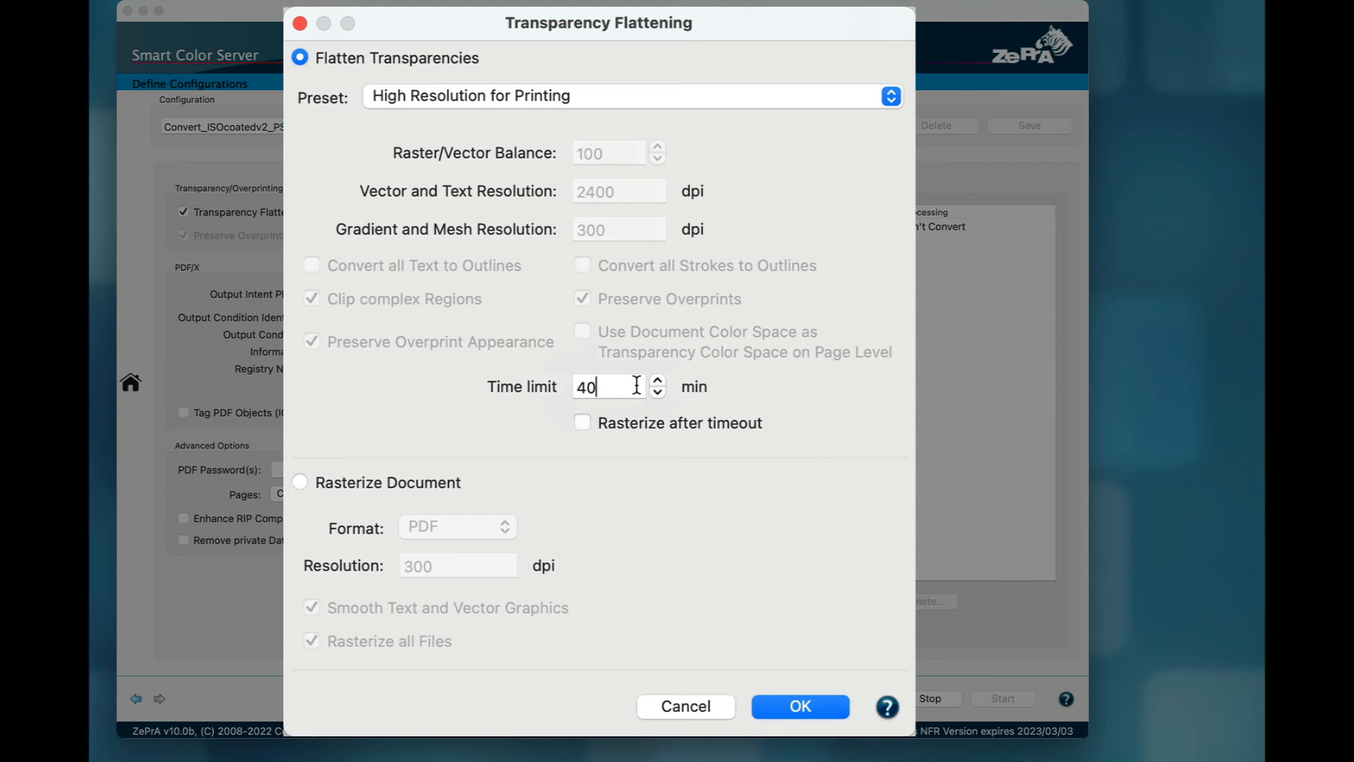
pyautogui.click(609, 387)
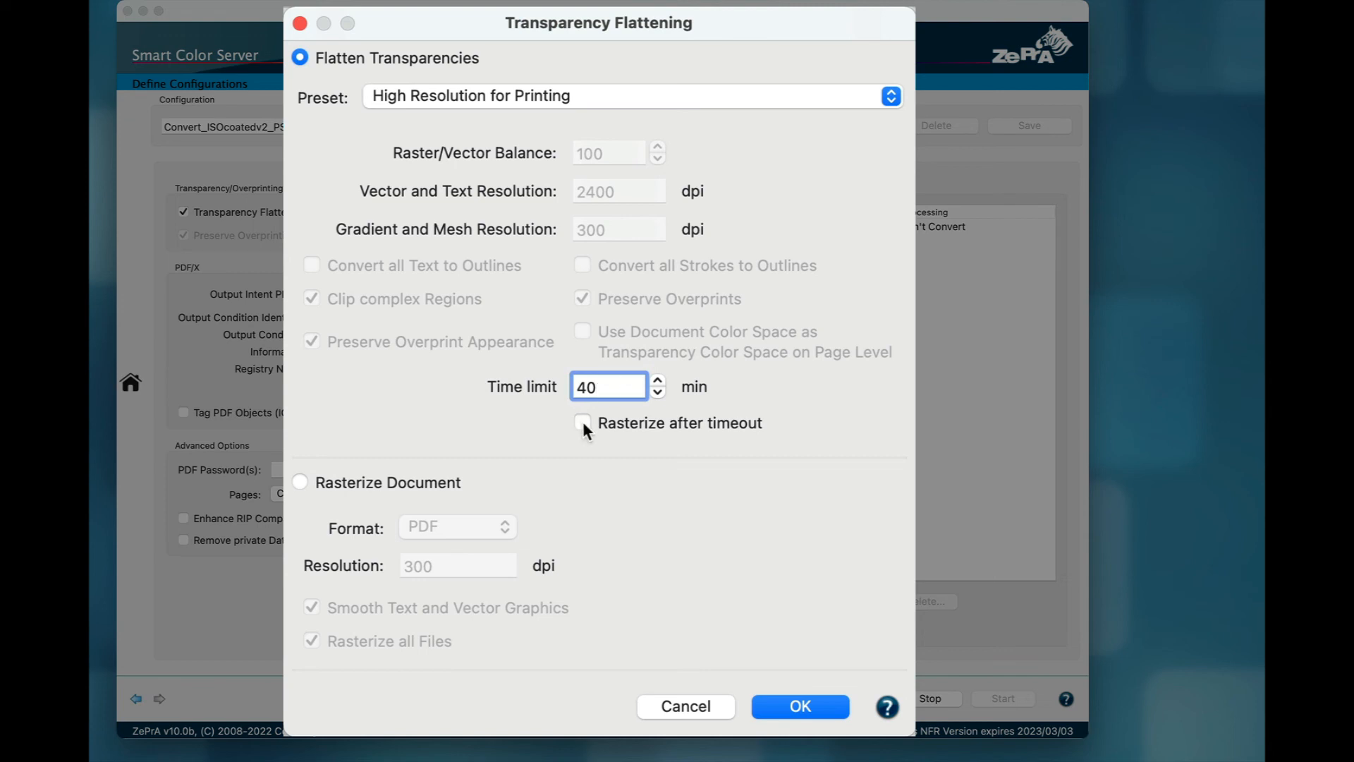
pyautogui.click(581, 423)
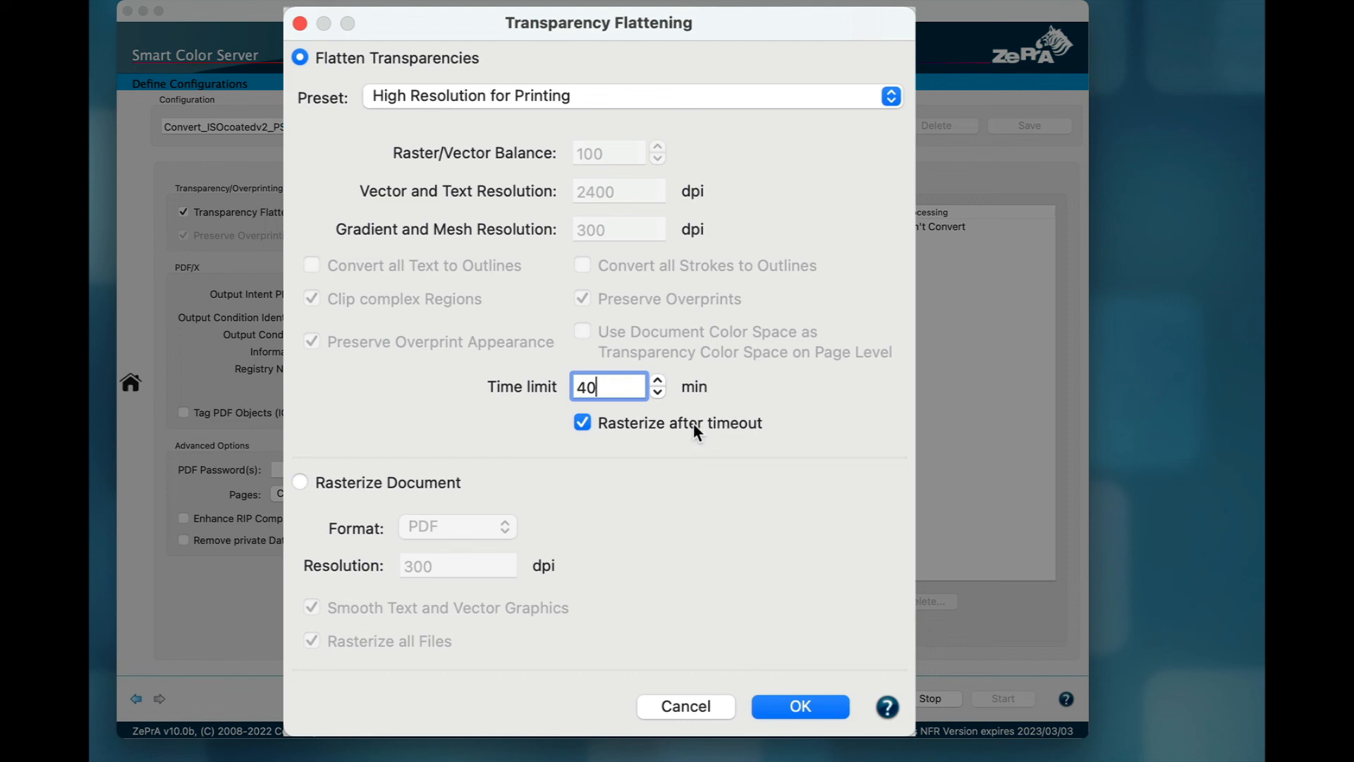
pyautogui.click(299, 483)
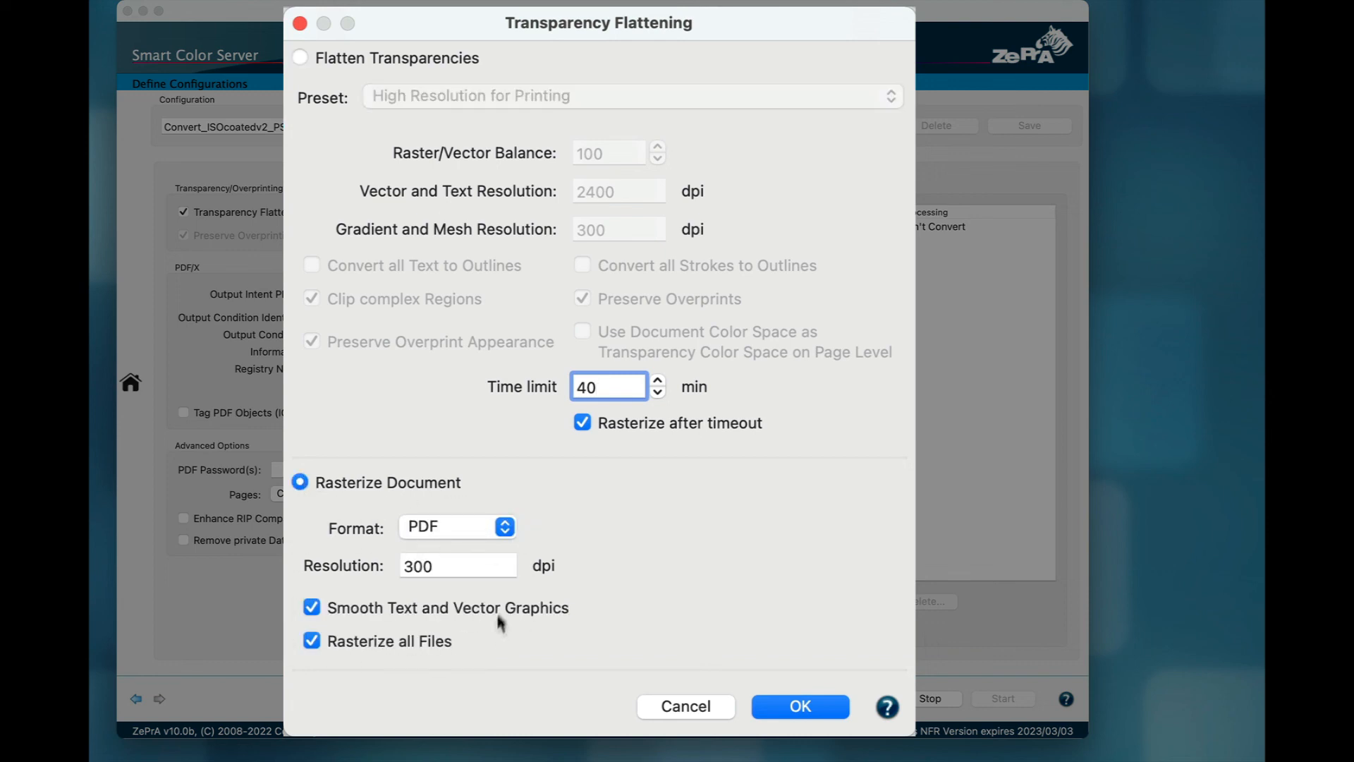
pyautogui.moveTo(544, 507)
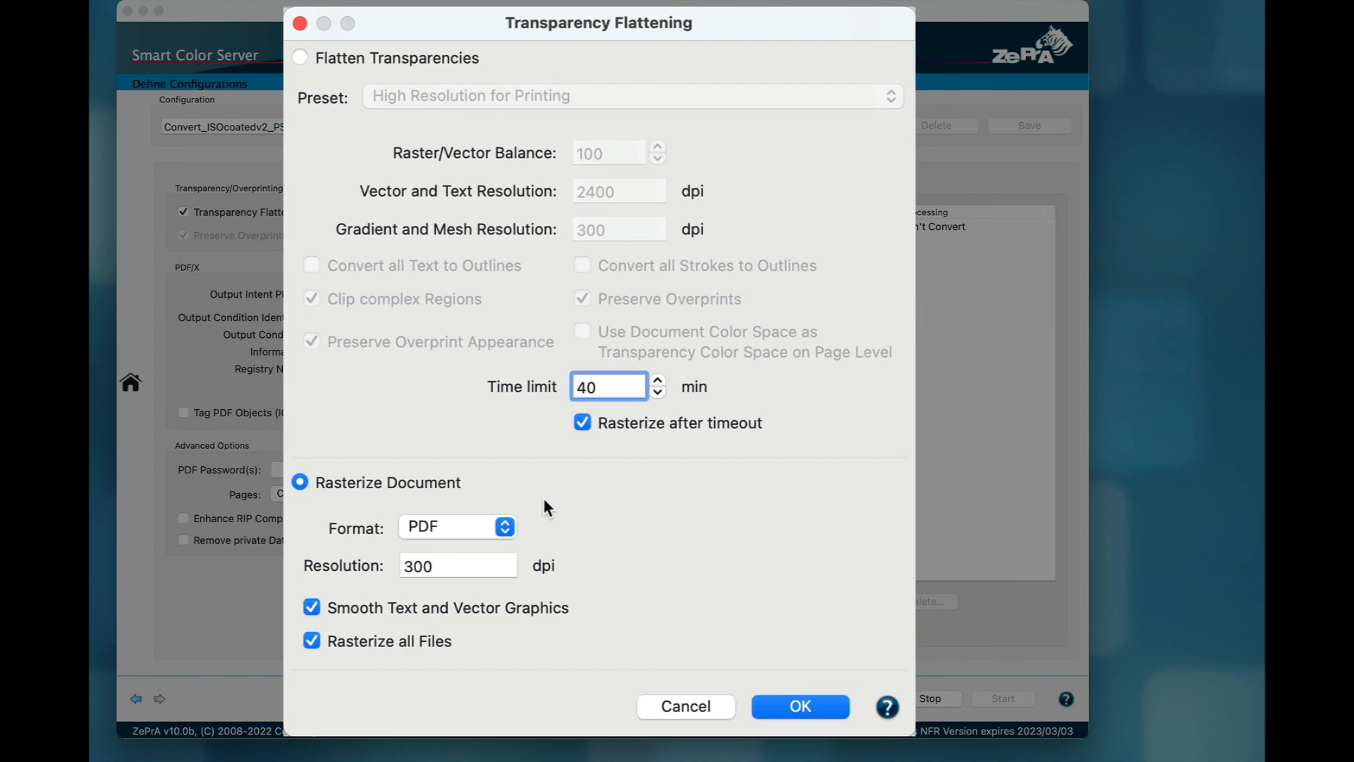
# Step: Switch back to Flatten Transparencies, confirm with OK, and return to the jobs and queues overview
pyautogui.click(300, 58)
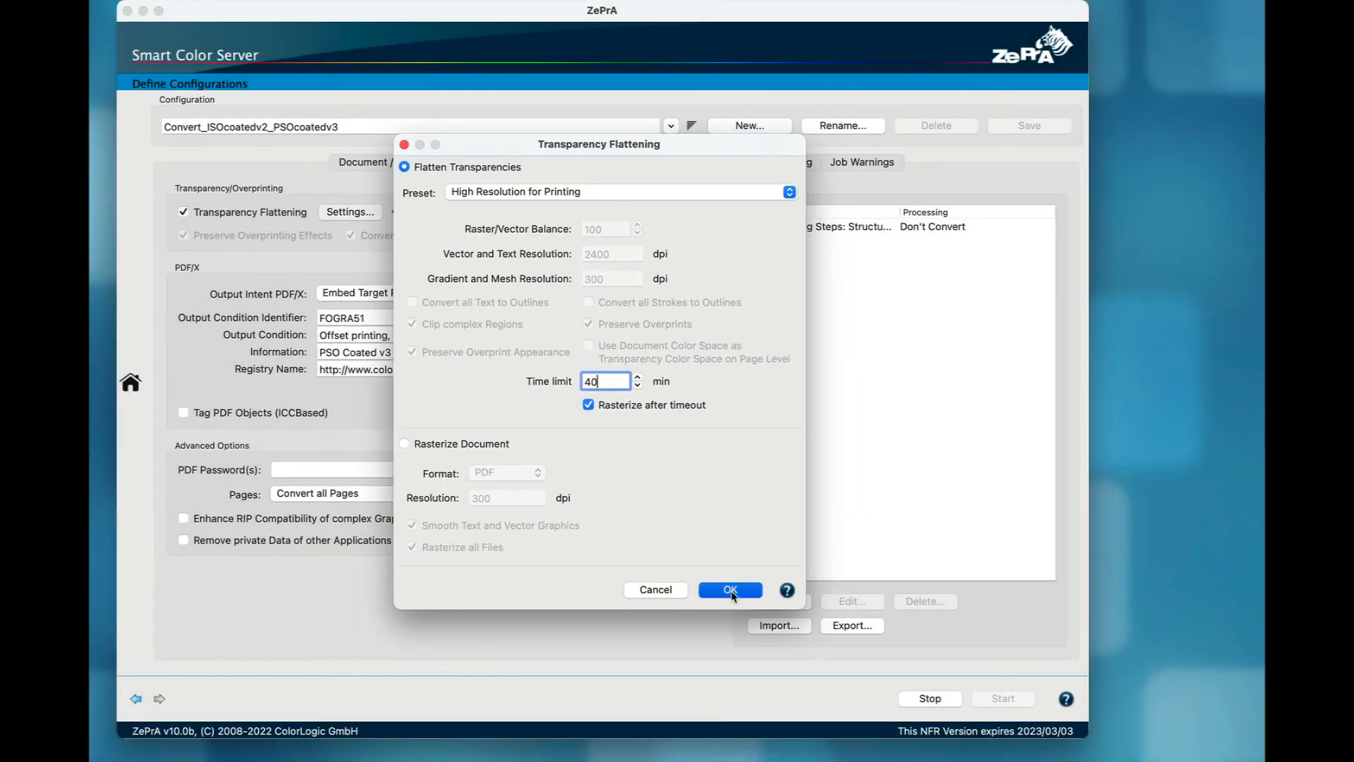
pyautogui.click(731, 590)
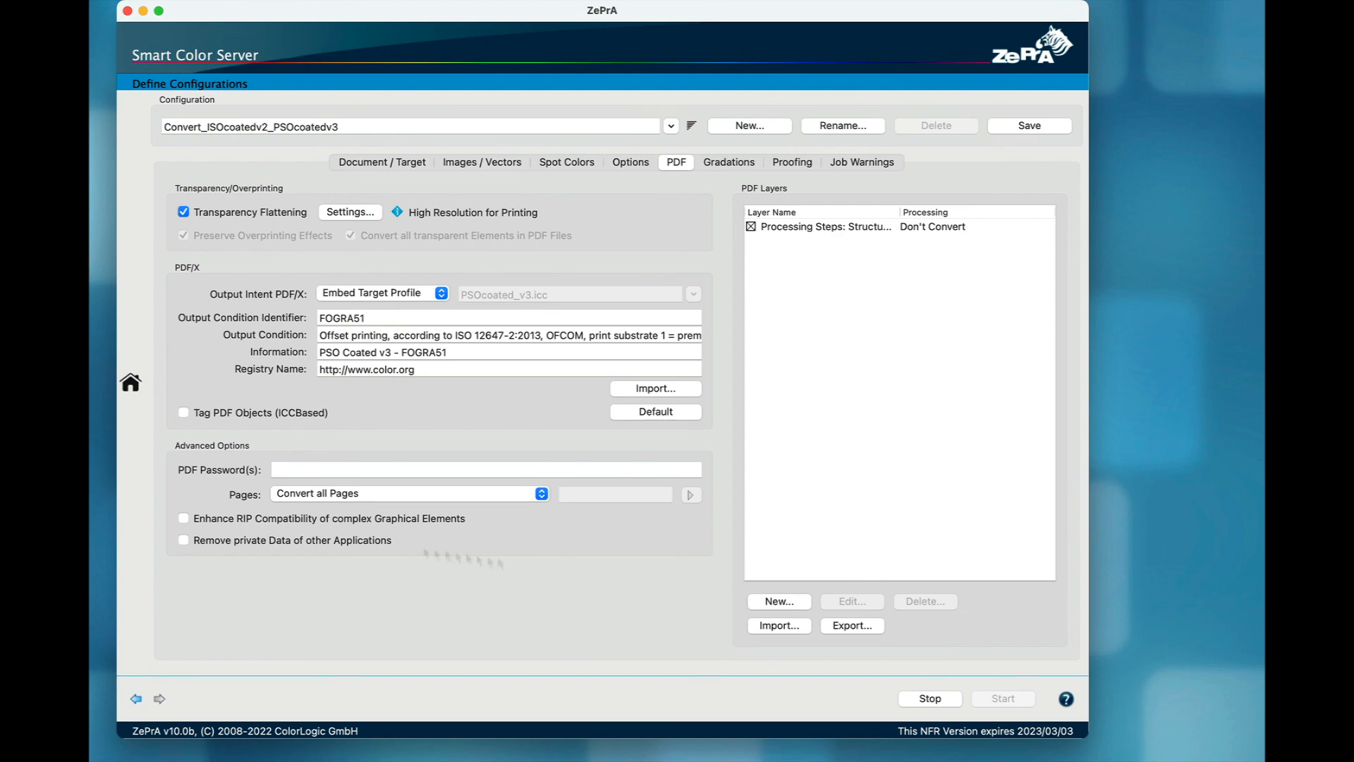
pyautogui.click(129, 381)
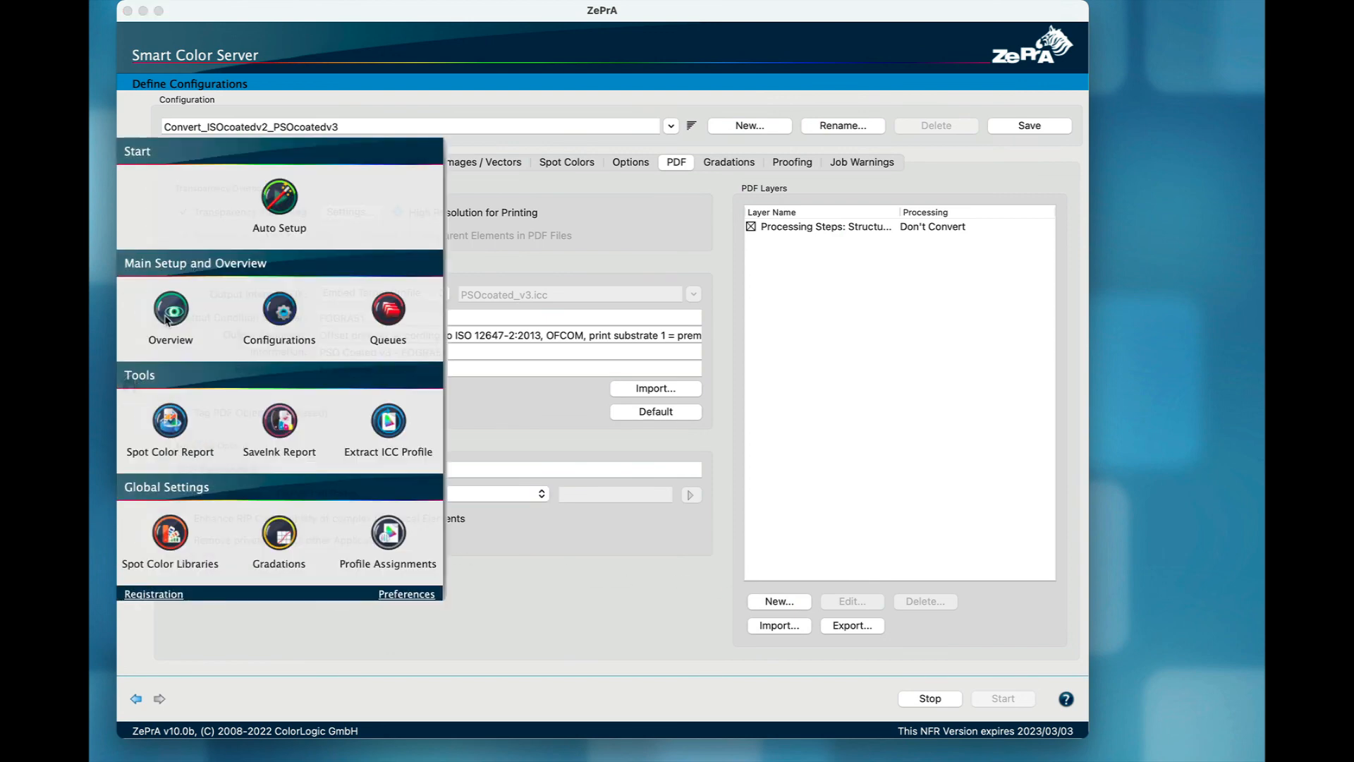
pyautogui.click(169, 309)
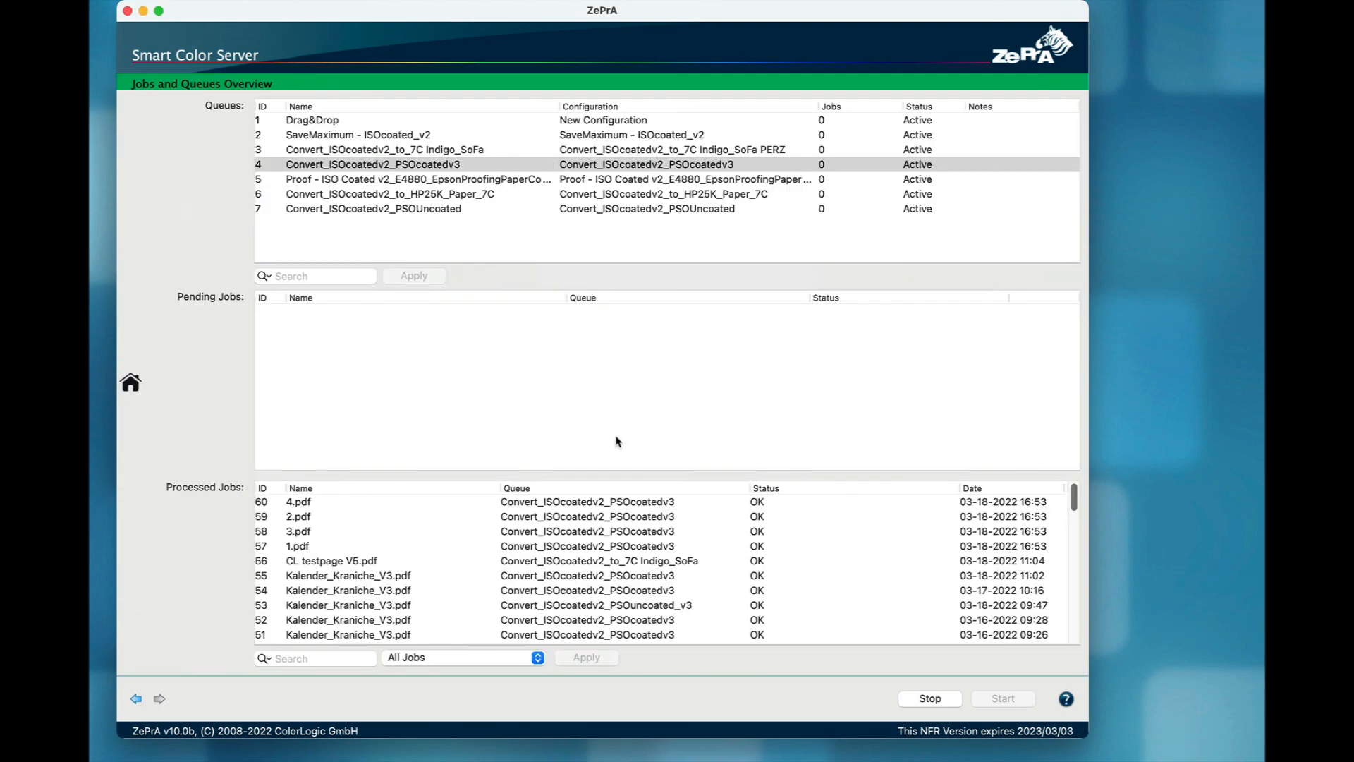